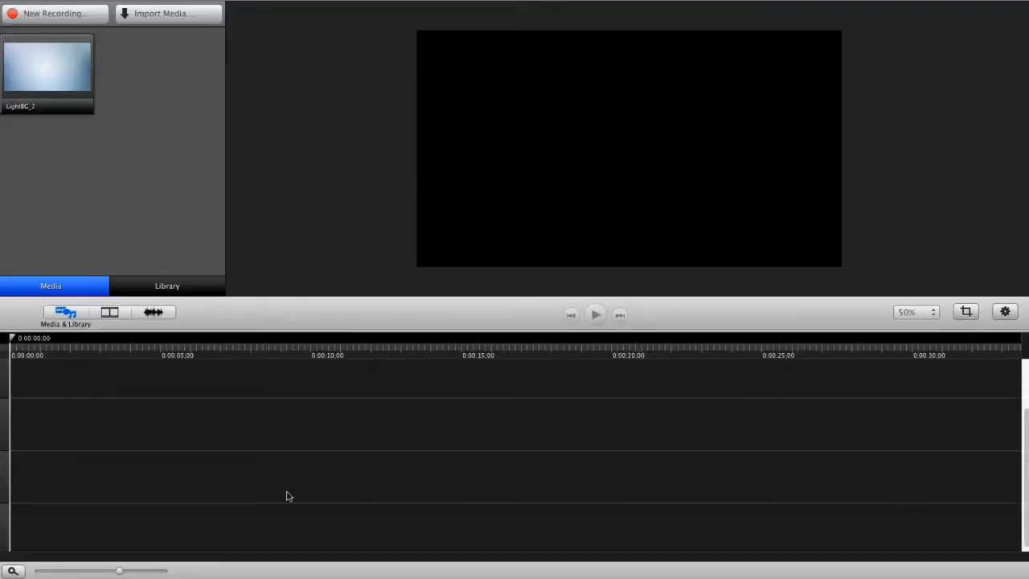
{"action": "mouse_move", "coordinate": [189, 541]}
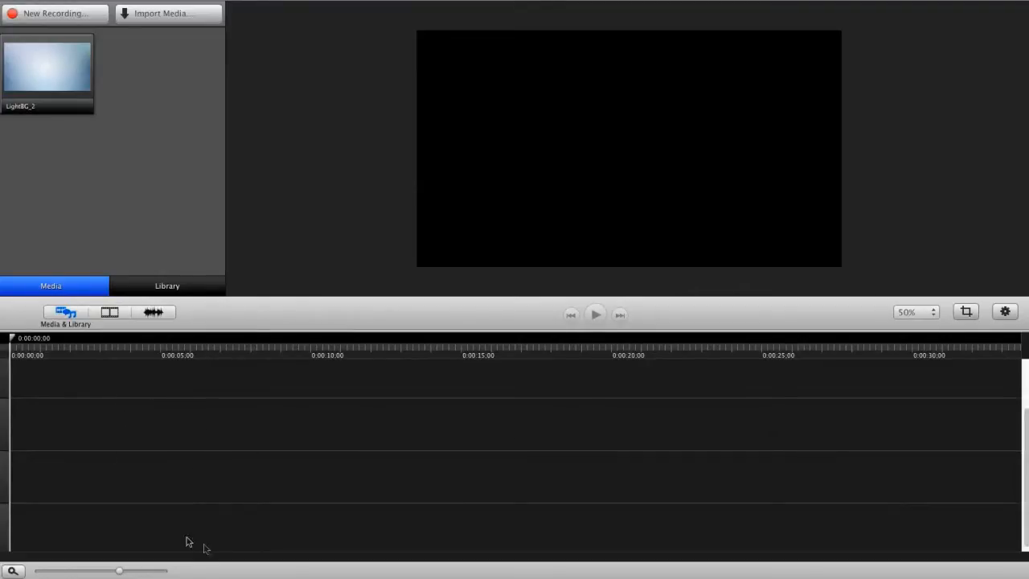
{"action": "mouse_move", "coordinate": [449, 328]}
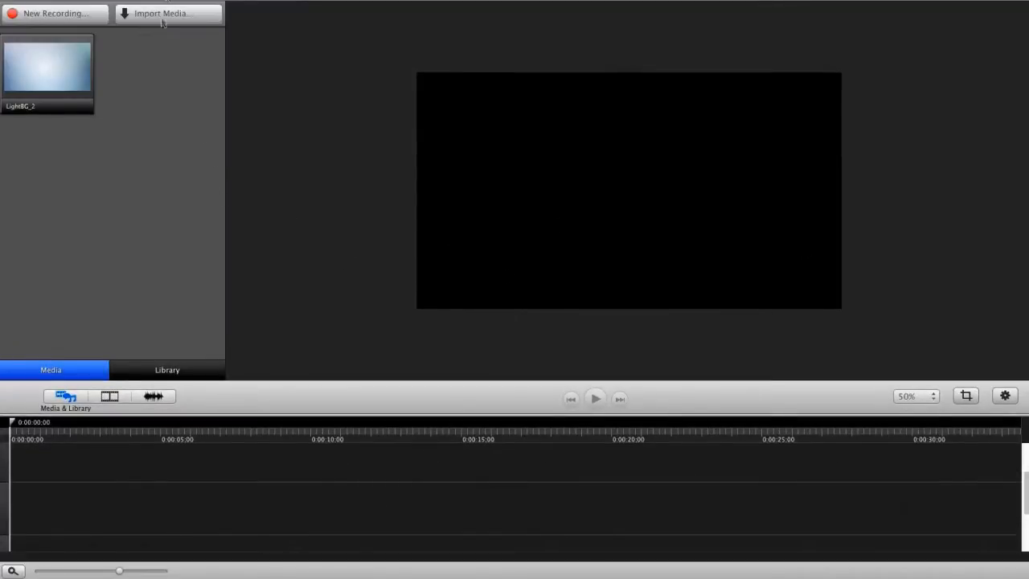
{"action": "mouse_move", "coordinate": [311, 405]}
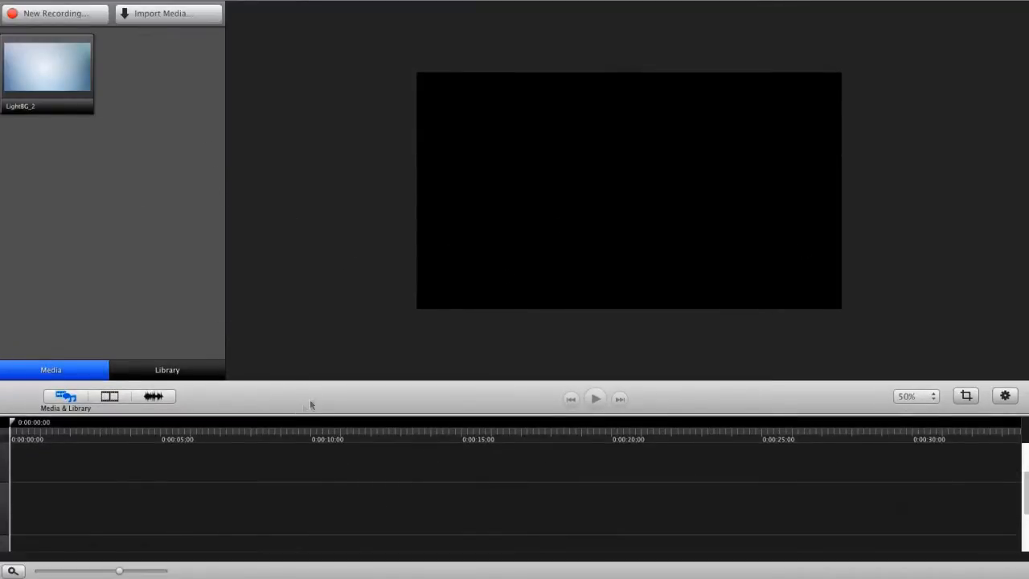
{"action": "mouse_move", "coordinate": [279, 412]}
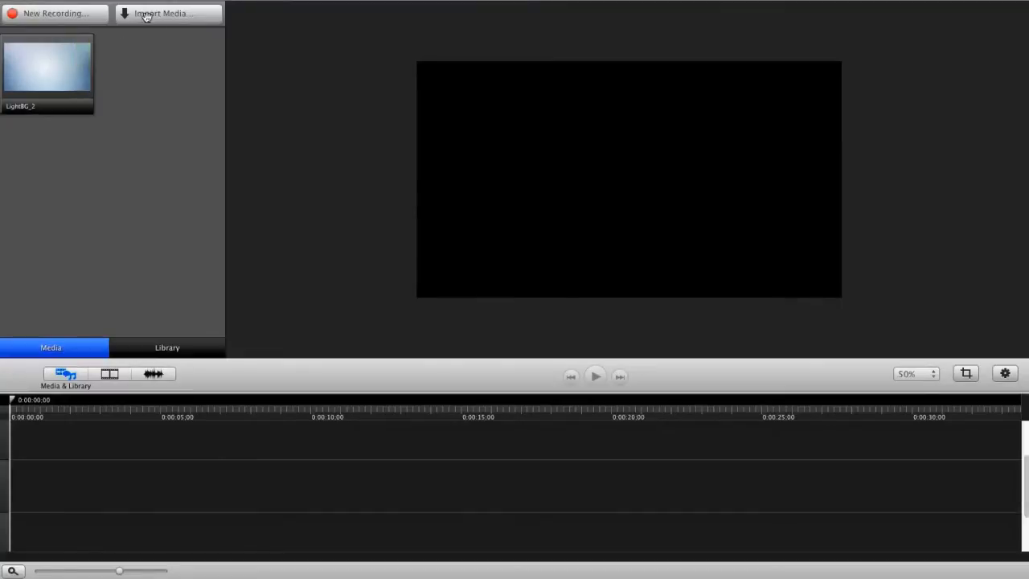
Import Blurry_Focus, Corner_Particles and LightMotion from motion_backgrounds into the media bin
{"action": "left_click", "coordinate": [162, 13]}
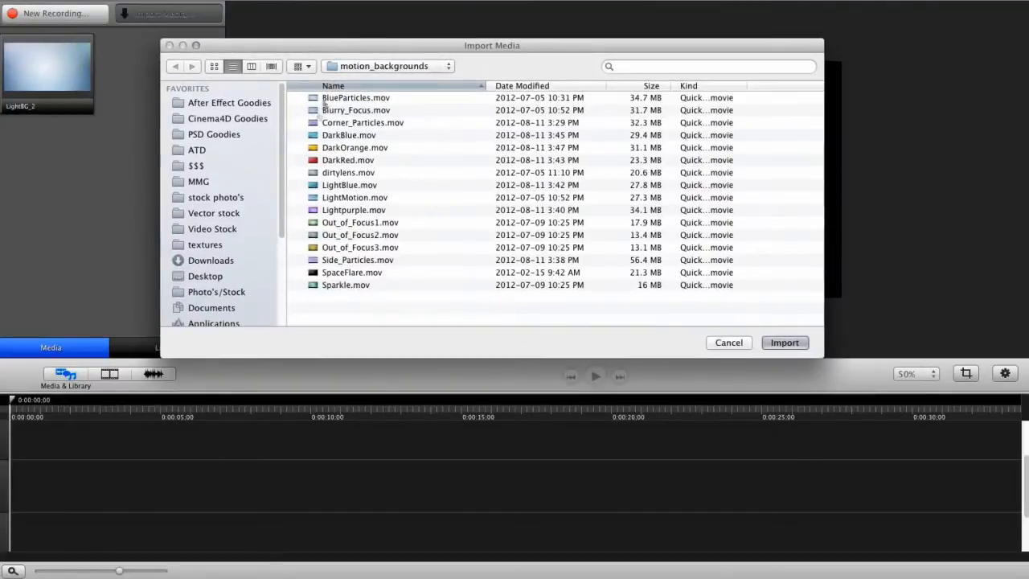
{"action": "left_click", "coordinate": [348, 135]}
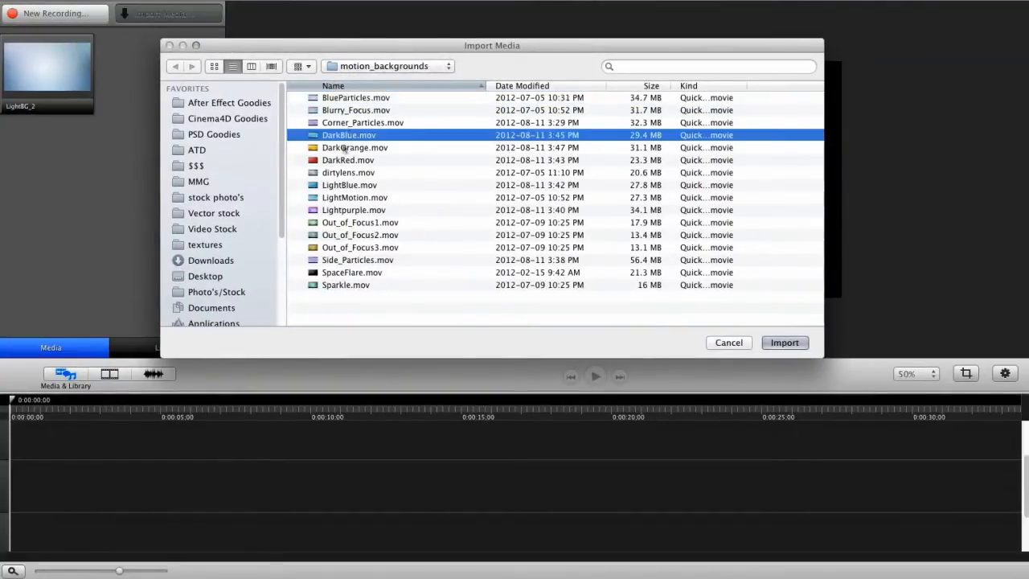
{"action": "left_click", "coordinate": [356, 110]}
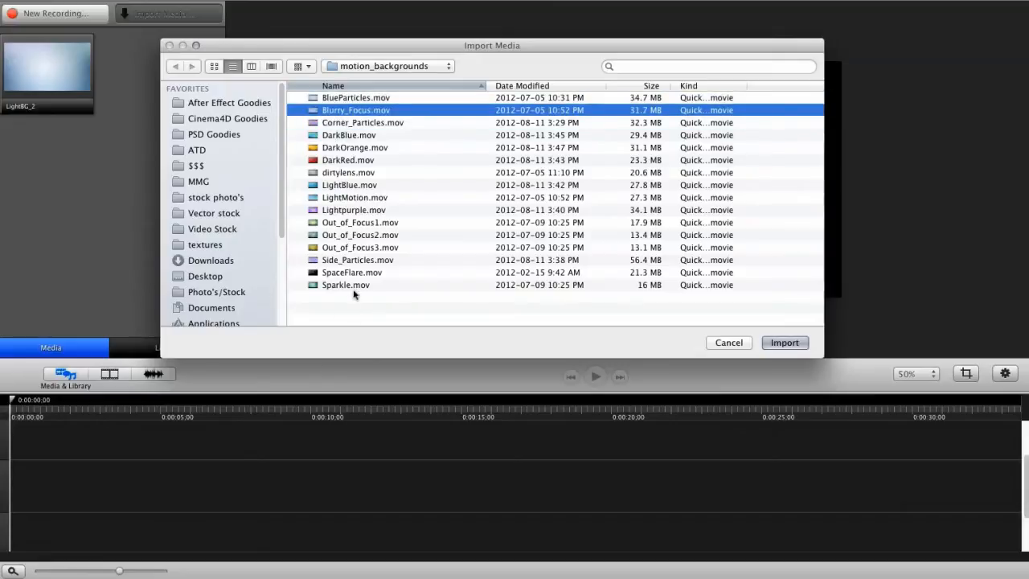
{"action": "mouse_move", "coordinate": [359, 128]}
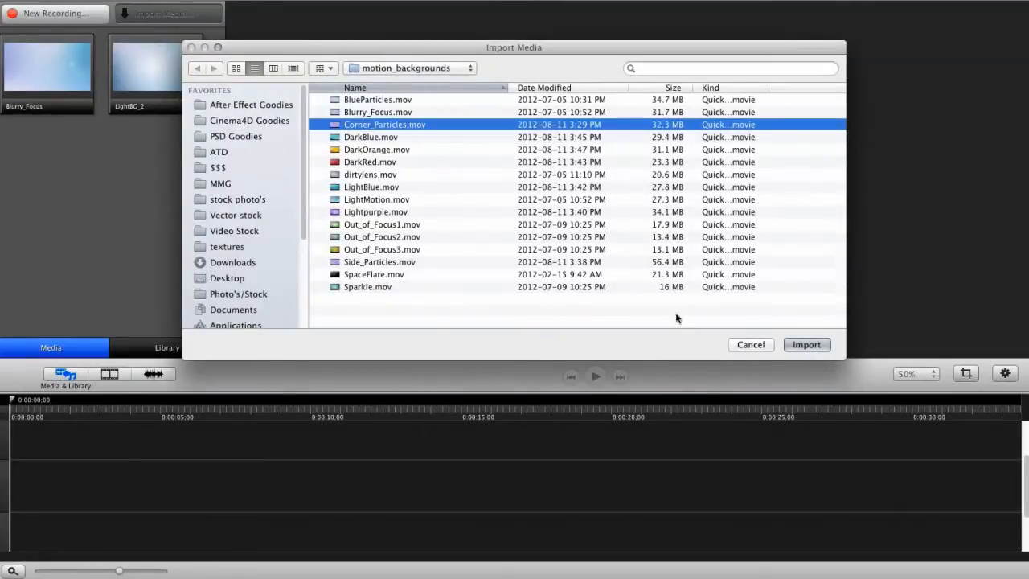
{"action": "left_click", "coordinate": [806, 344]}
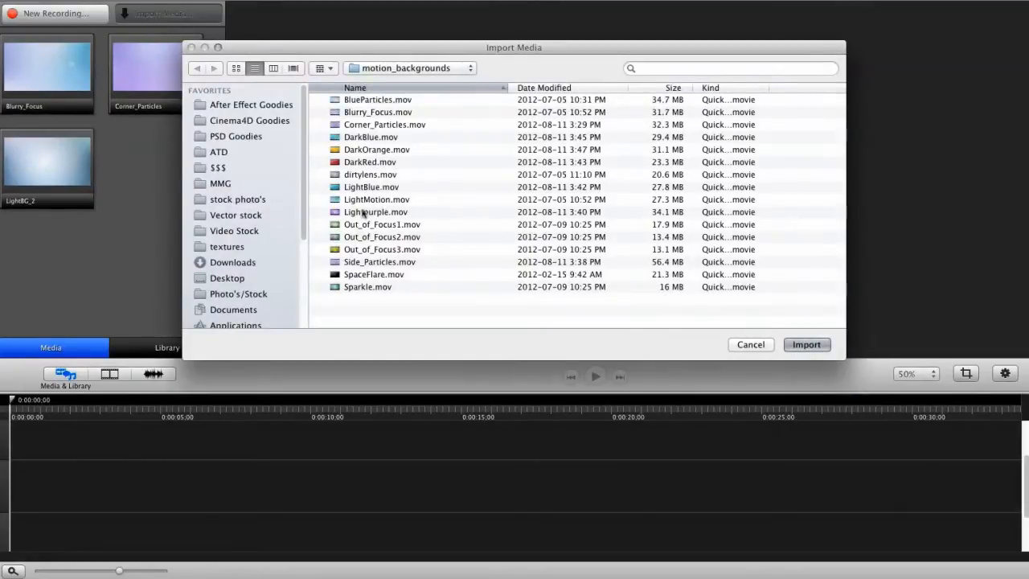
{"action": "left_click", "coordinate": [806, 344]}
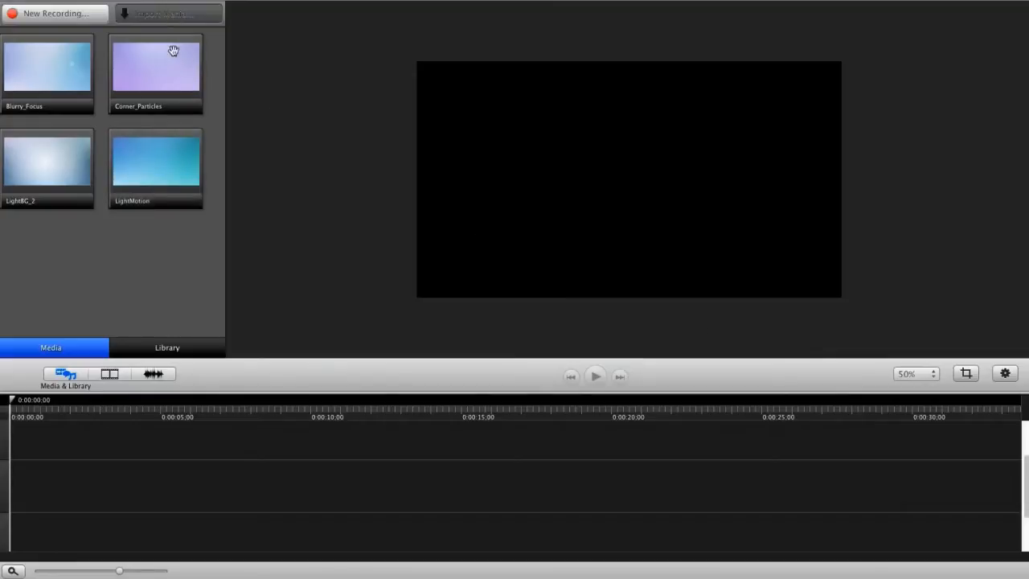
Import DarkRed and Out_of_Focus1 into the media bin as well
{"action": "left_click", "coordinate": [166, 13]}
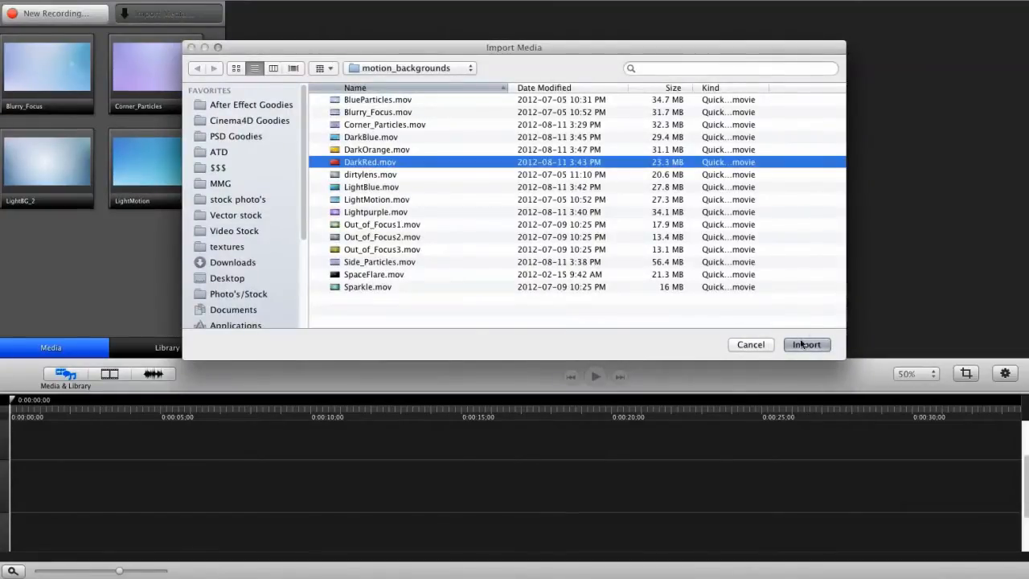
{"action": "left_click", "coordinate": [806, 344]}
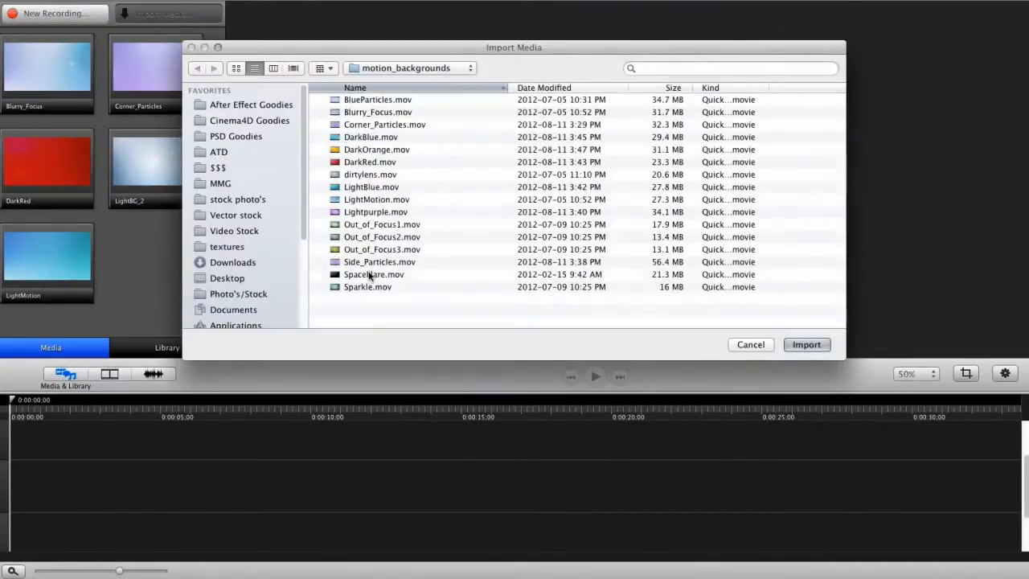
{"action": "left_click", "coordinate": [382, 224]}
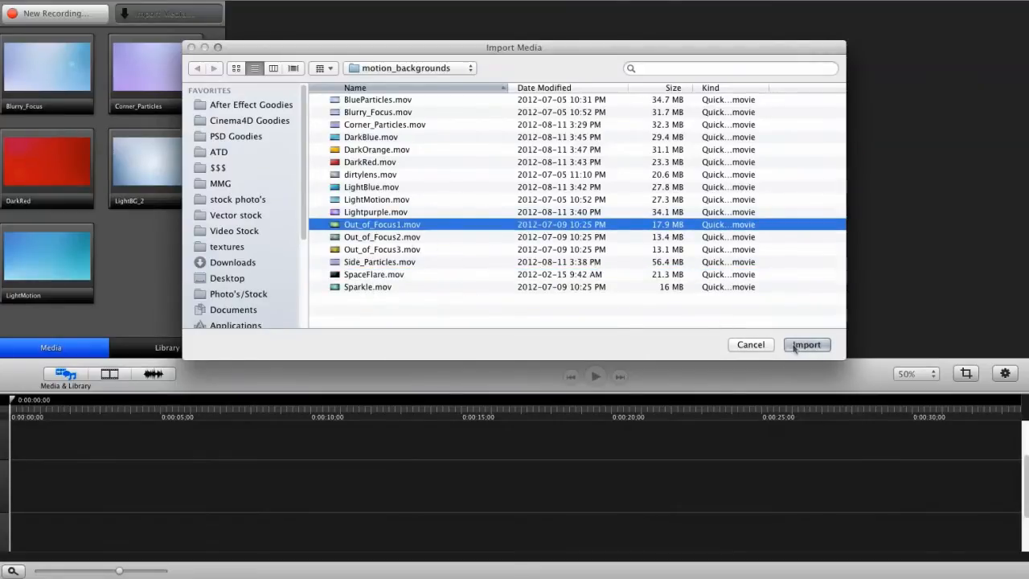
{"action": "left_click", "coordinate": [805, 344]}
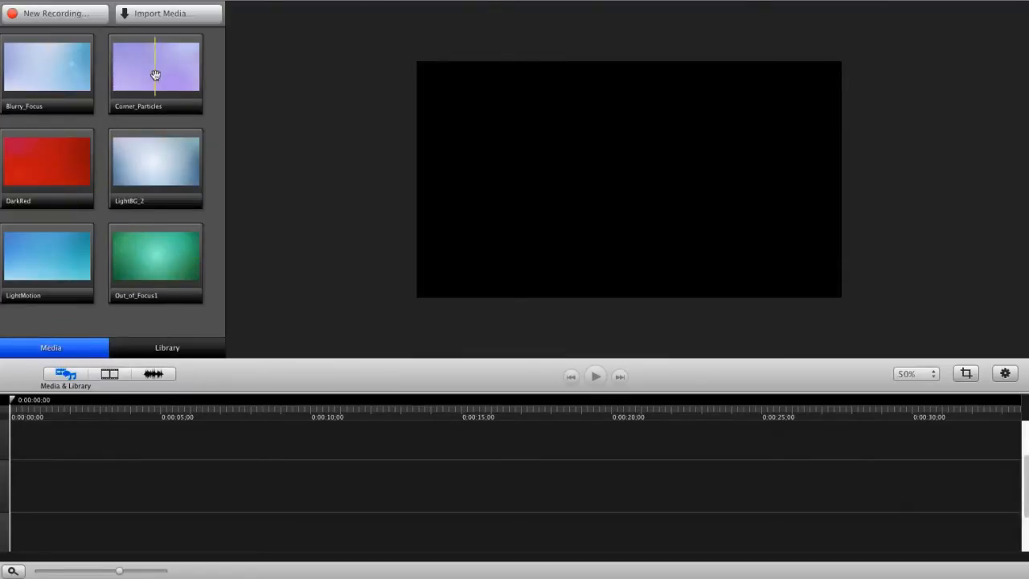
Place Corner_Particles at the timeline start and set the canvas to YouTube HD 1280×720 after trying 640×360
{"action": "left_click_drag", "start_coordinate": [156, 72], "coordinate": [615, 181]}
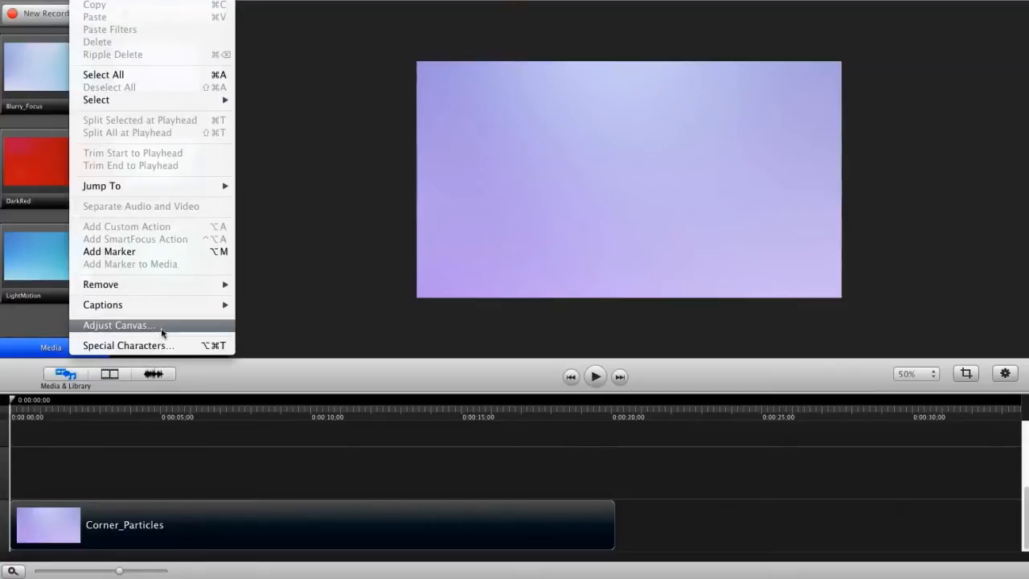
{"action": "left_click", "coordinate": [119, 325]}
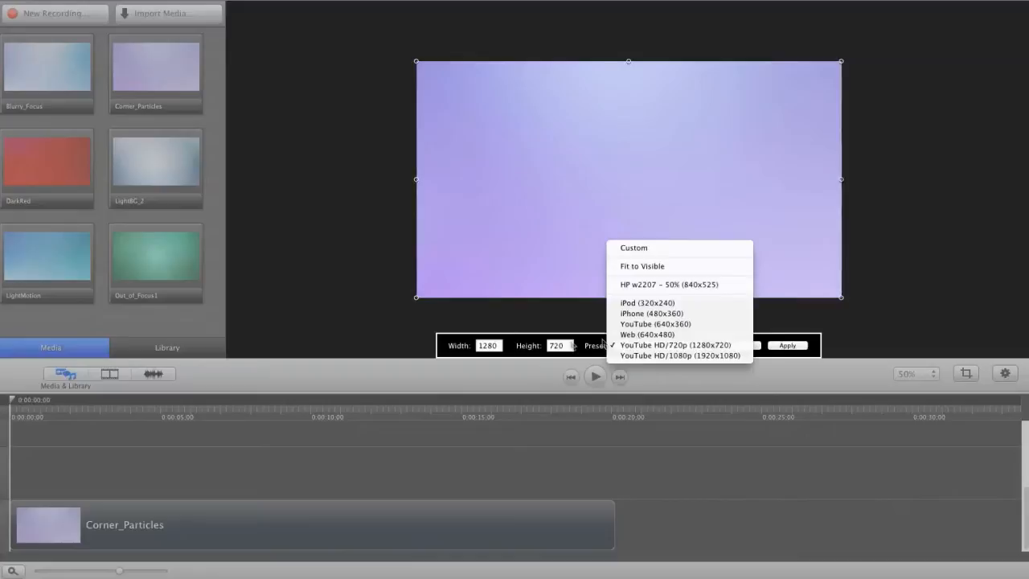
{"action": "left_click", "coordinate": [655, 323]}
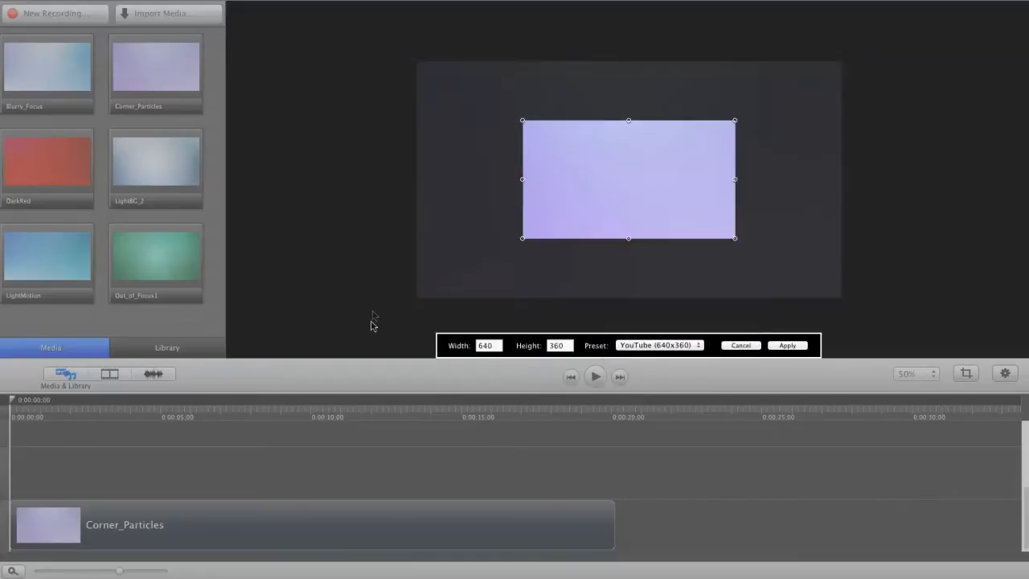
{"action": "mouse_move", "coordinate": [559, 201]}
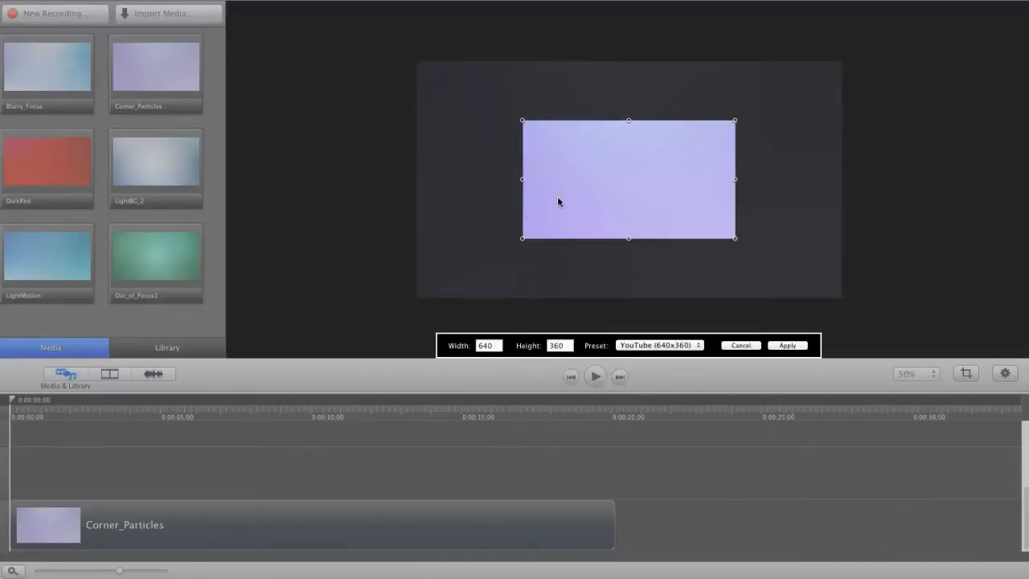
{"action": "left_click", "coordinate": [659, 345]}
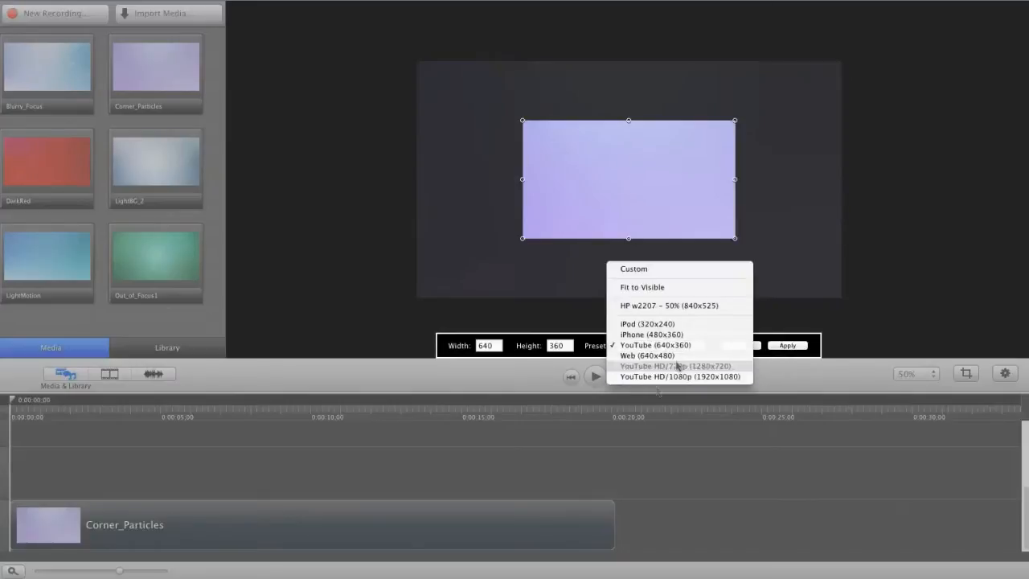
{"action": "left_click", "coordinate": [675, 366]}
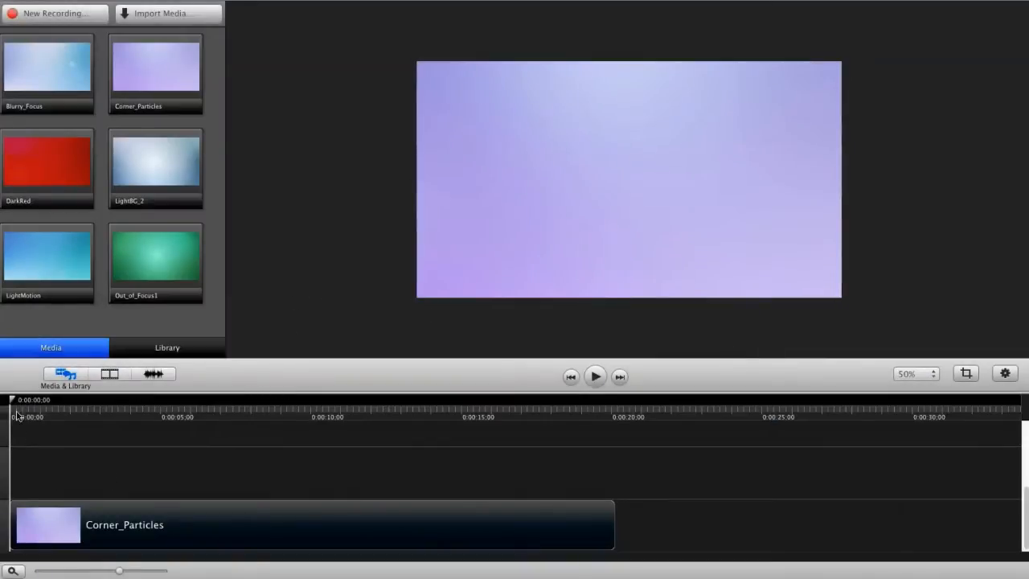
{"action": "left_click", "coordinate": [313, 524]}
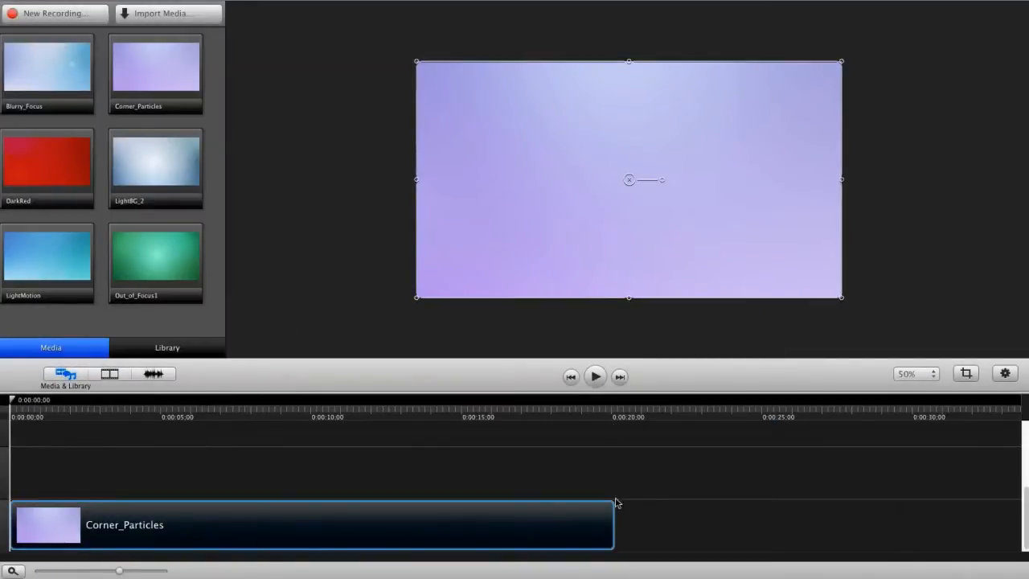
{"action": "mouse_move", "coordinate": [617, 543]}
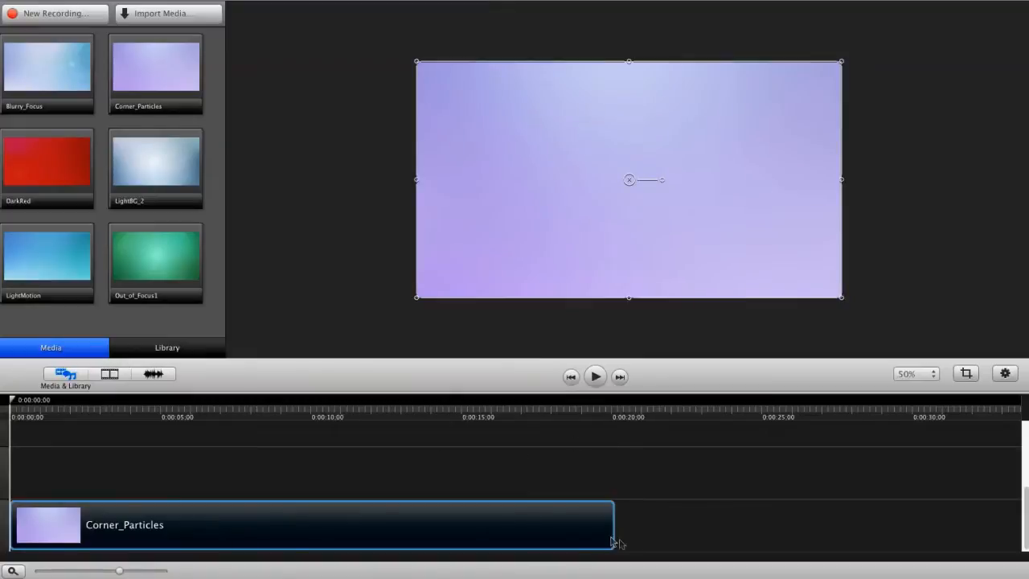
{"action": "mouse_move", "coordinate": [626, 487]}
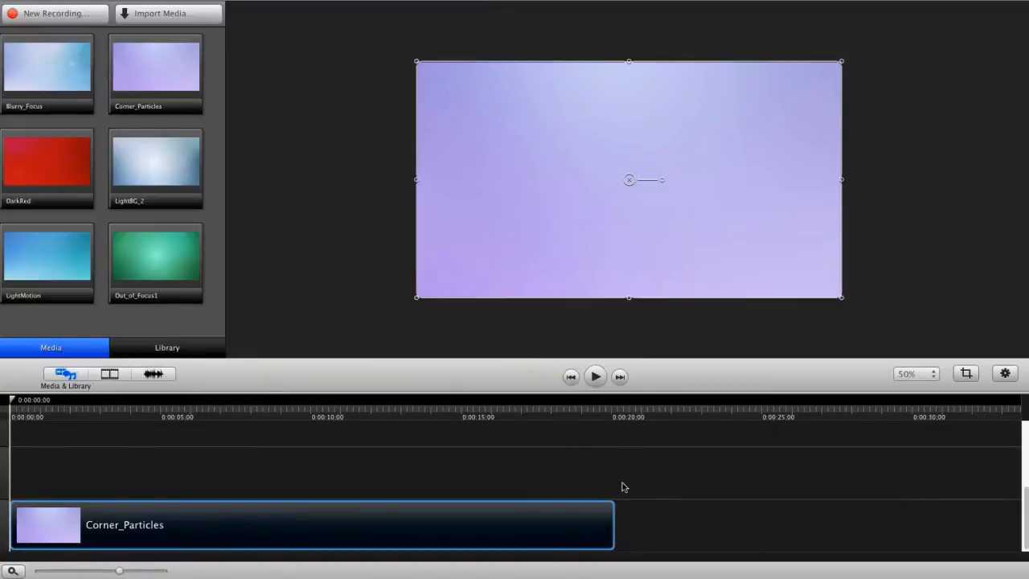
{"action": "mouse_move", "coordinate": [403, 561]}
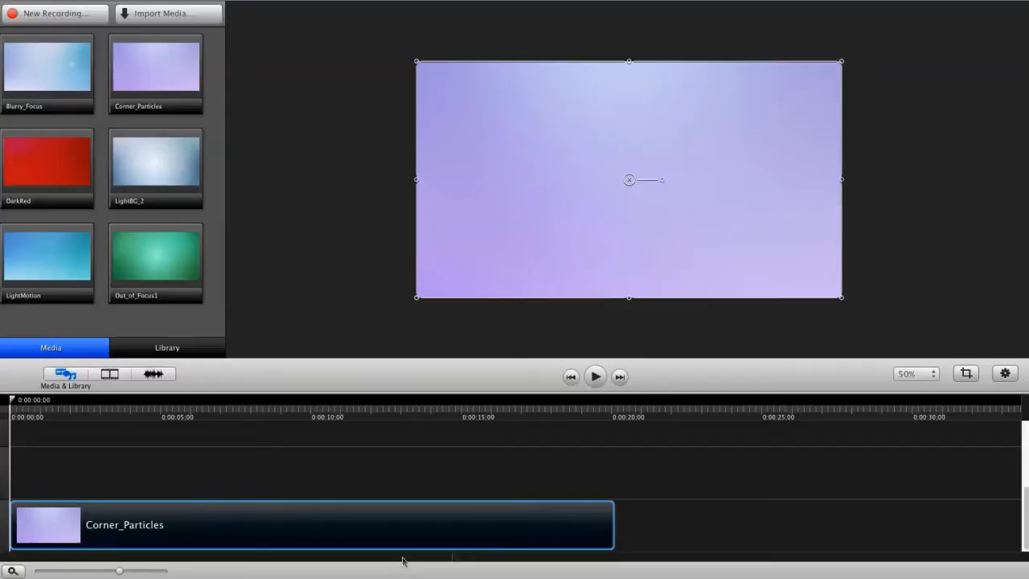
{"action": "left_click", "coordinate": [174, 400]}
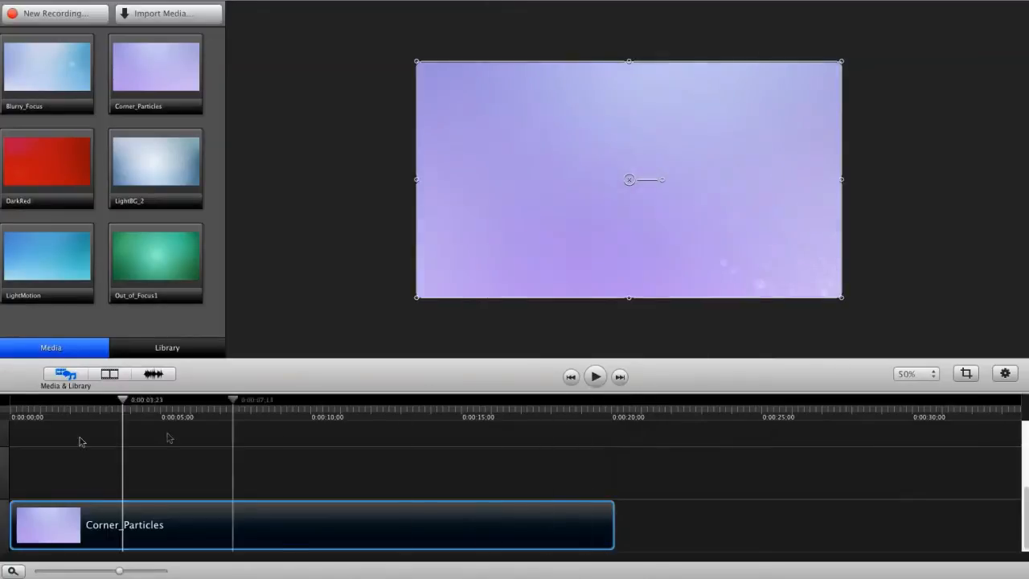
{"action": "left_click_drag", "start_coordinate": [122, 399], "coordinate": [92, 399]}
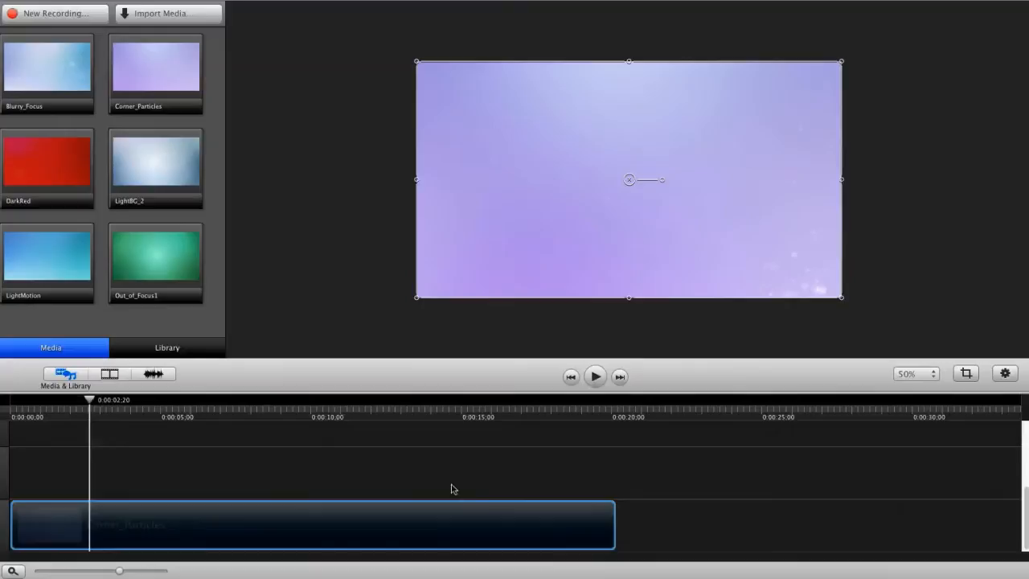
{"action": "mouse_move", "coordinate": [390, 520]}
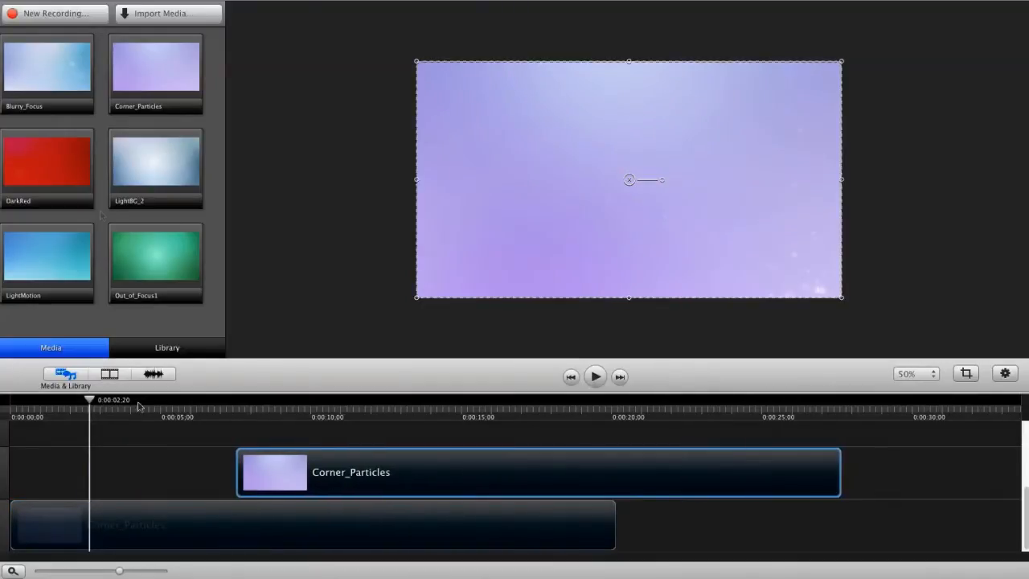
Slide the duplicate Corner_Particles clip on the upper track to start near 15 seconds
{"action": "left_click_drag", "start_coordinate": [539, 472], "coordinate": [759, 472]}
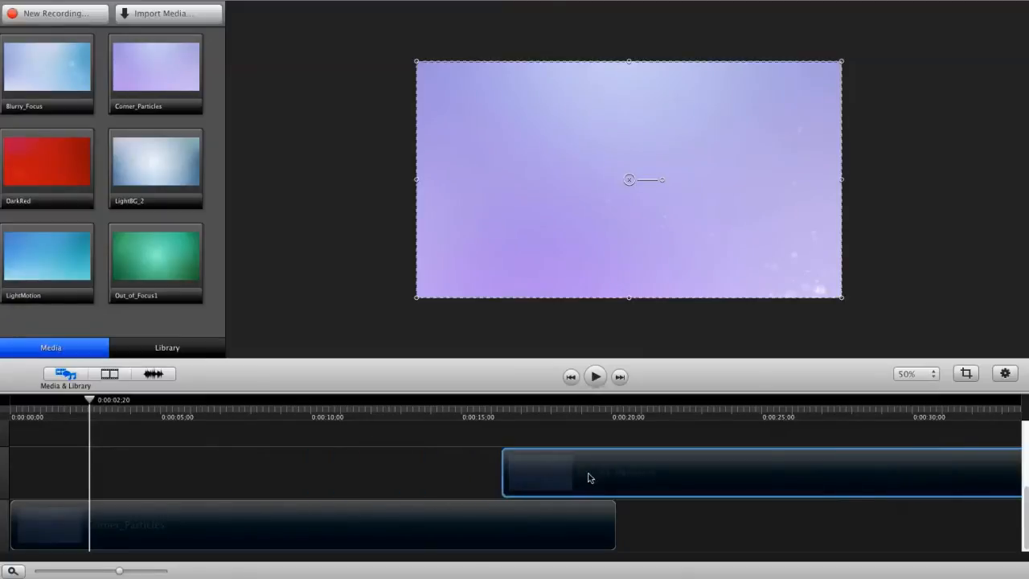
{"action": "left_click", "coordinate": [109, 374]}
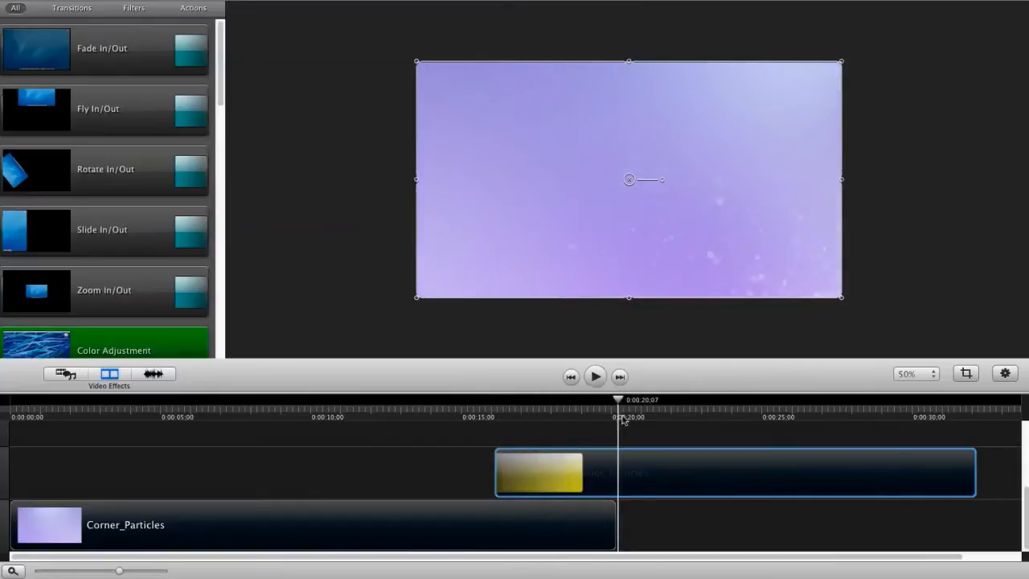
Select the upper Corner_Particles clip, park the playhead at the clip join and show the media library
{"action": "left_click", "coordinate": [595, 376]}
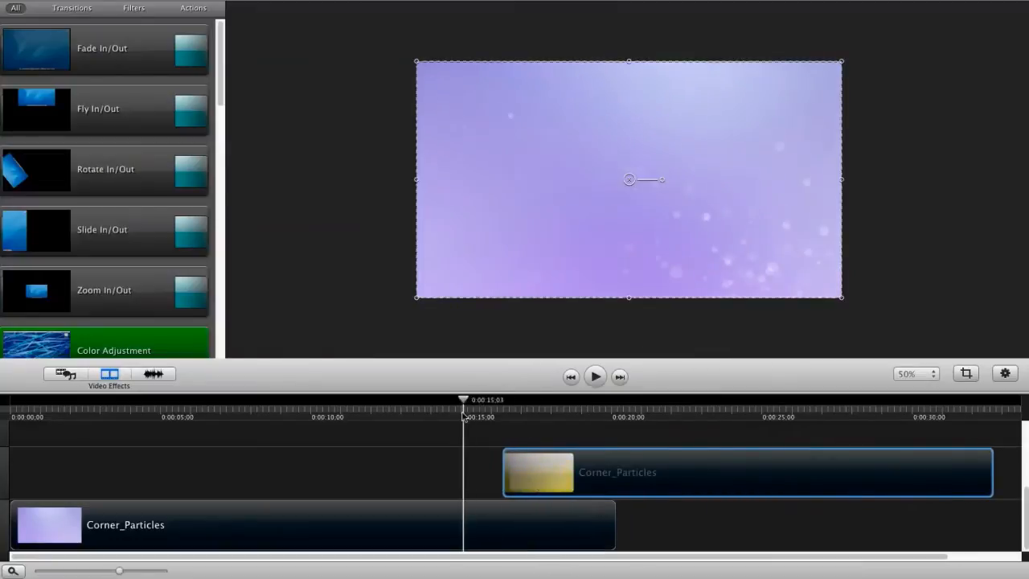
{"action": "left_click", "coordinate": [595, 376]}
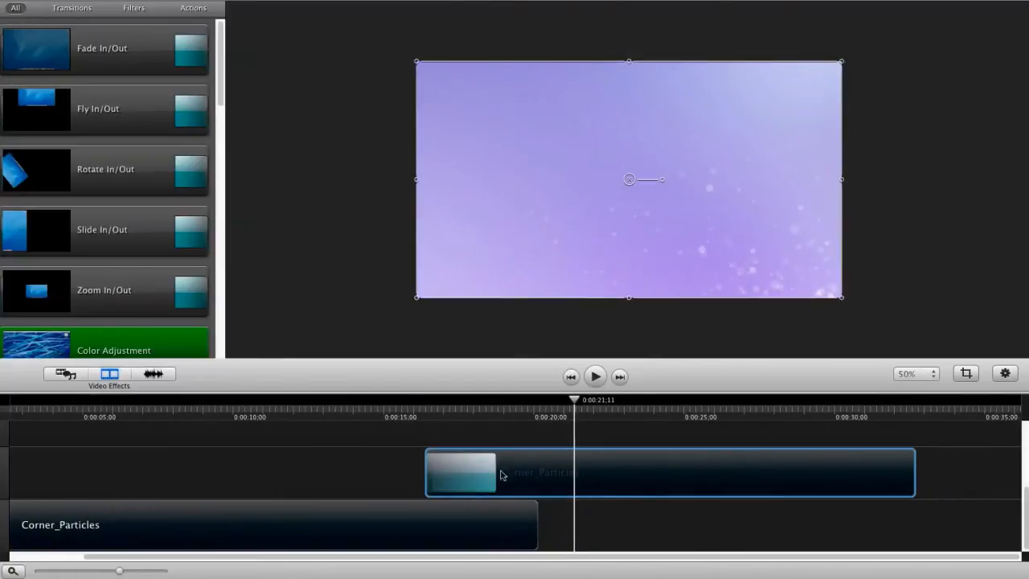
{"action": "mouse_move", "coordinate": [836, 439]}
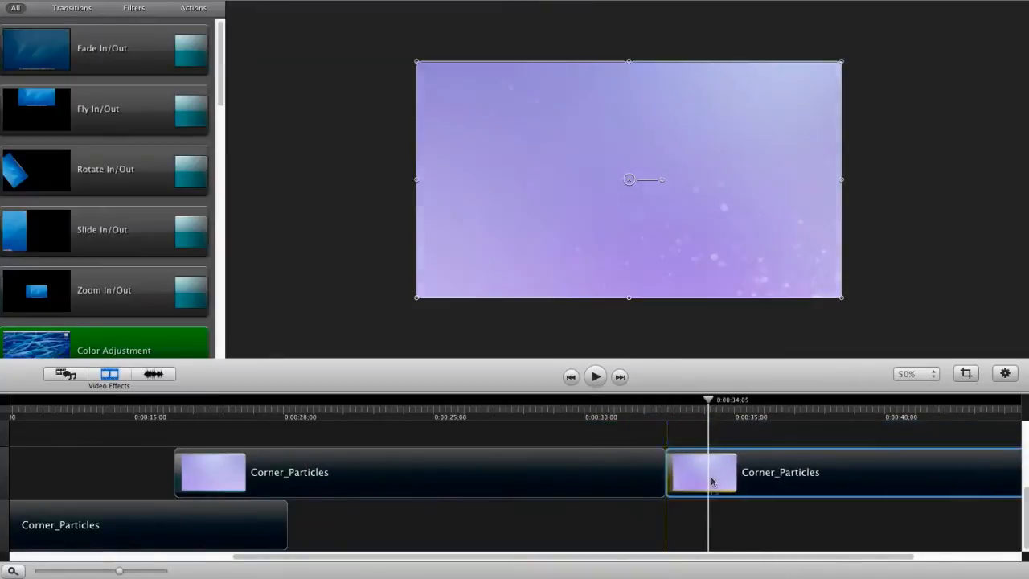
{"action": "left_click", "coordinate": [639, 414]}
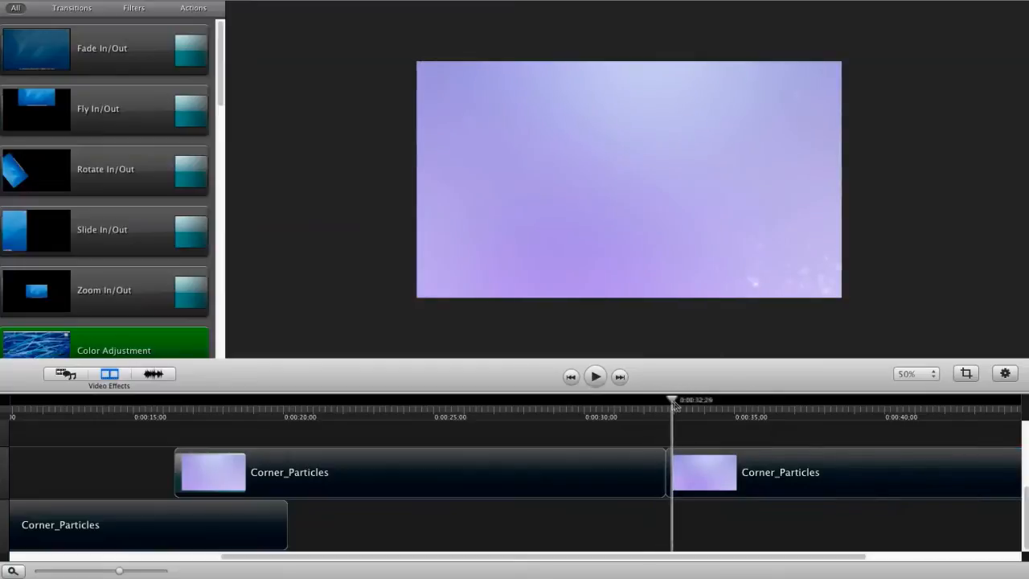
{"action": "left_click", "coordinate": [840, 472]}
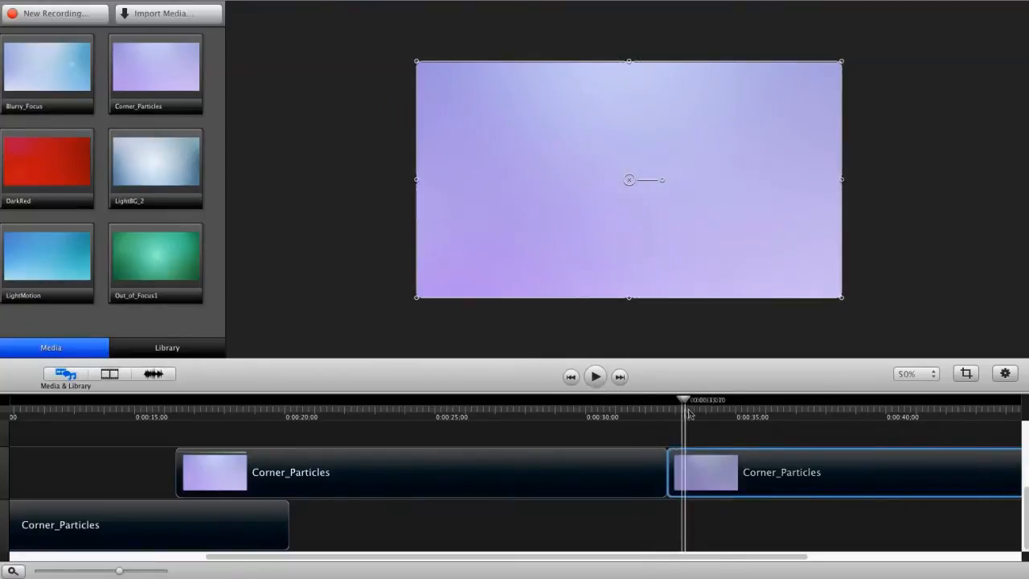
Move the later Corner_Particles clip up onto a new track starting near 29.5 seconds
{"action": "left_click_drag", "start_coordinate": [684, 400], "coordinate": [812, 399]}
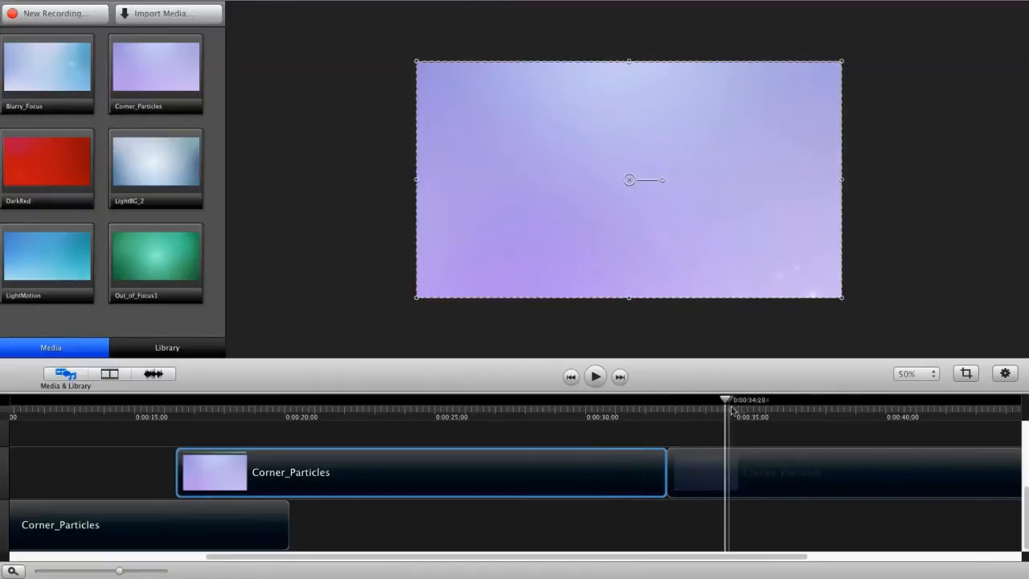
{"action": "left_click_drag", "start_coordinate": [731, 409], "coordinate": [762, 421]}
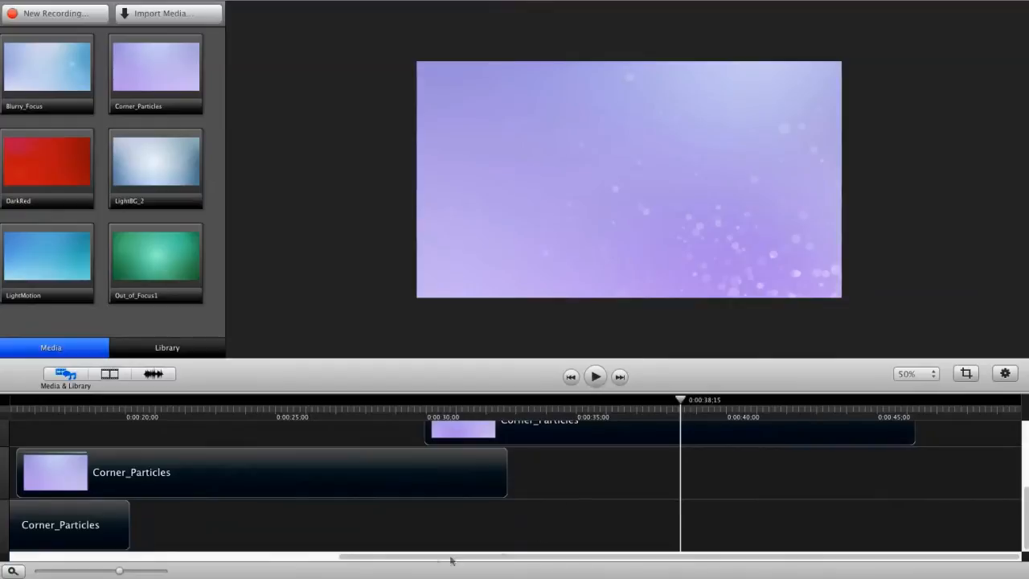
Zoom the timeline out and stagger the upper clips so each starts partway through the one below
{"action": "left_click", "coordinate": [841, 400]}
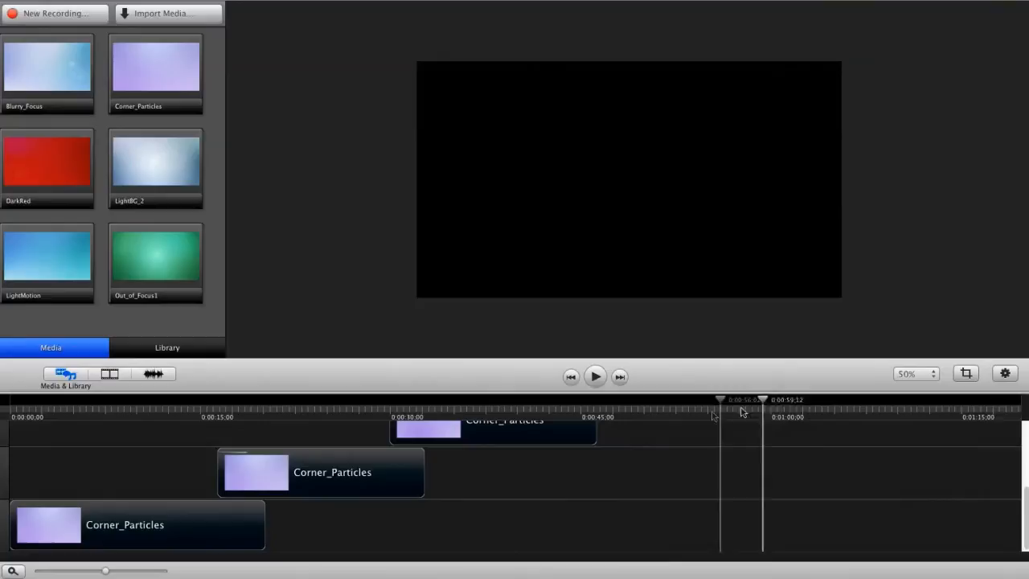
{"action": "left_click", "coordinate": [780, 524]}
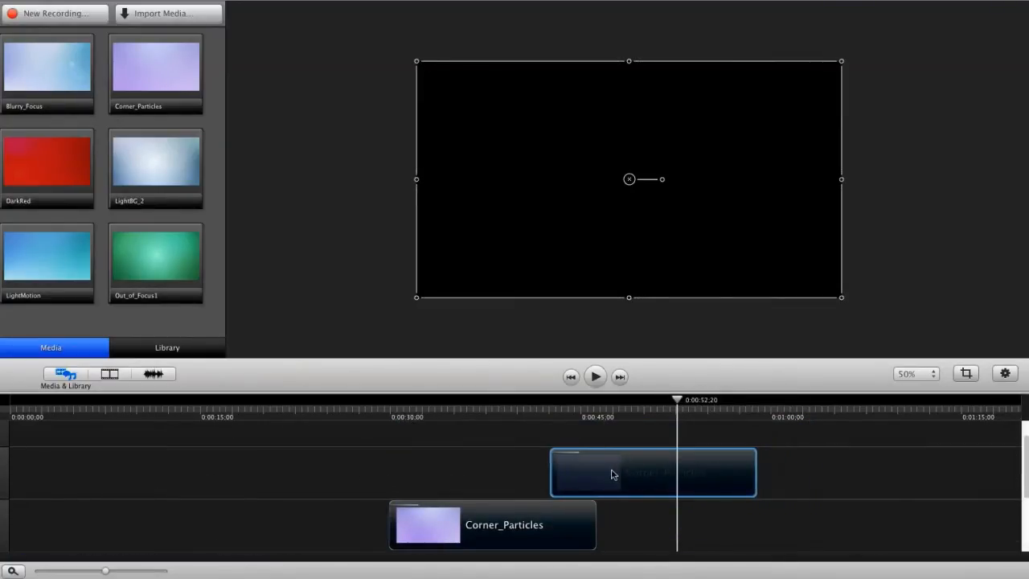
{"action": "left_click", "coordinate": [591, 400]}
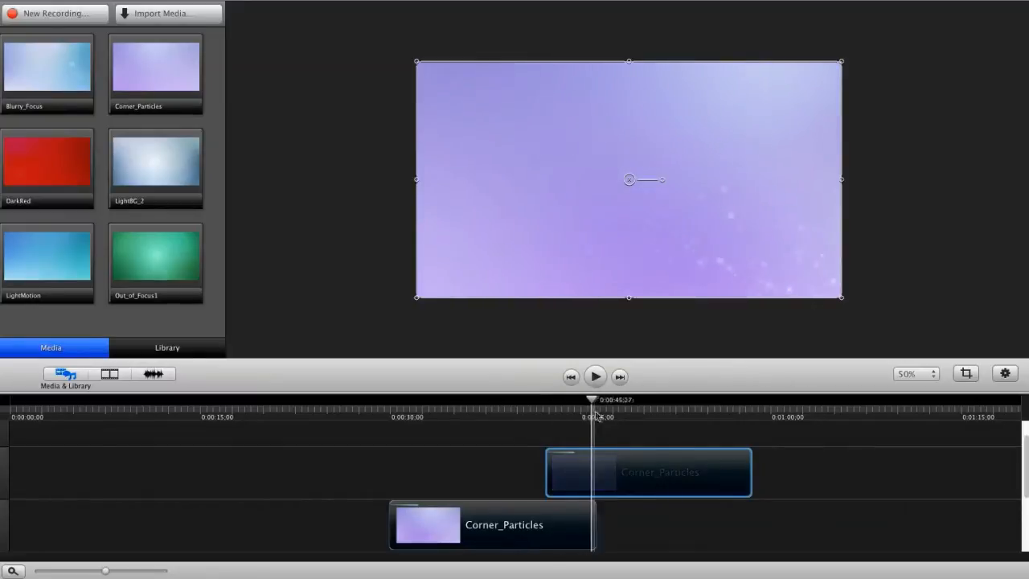
{"action": "left_click", "coordinate": [746, 400]}
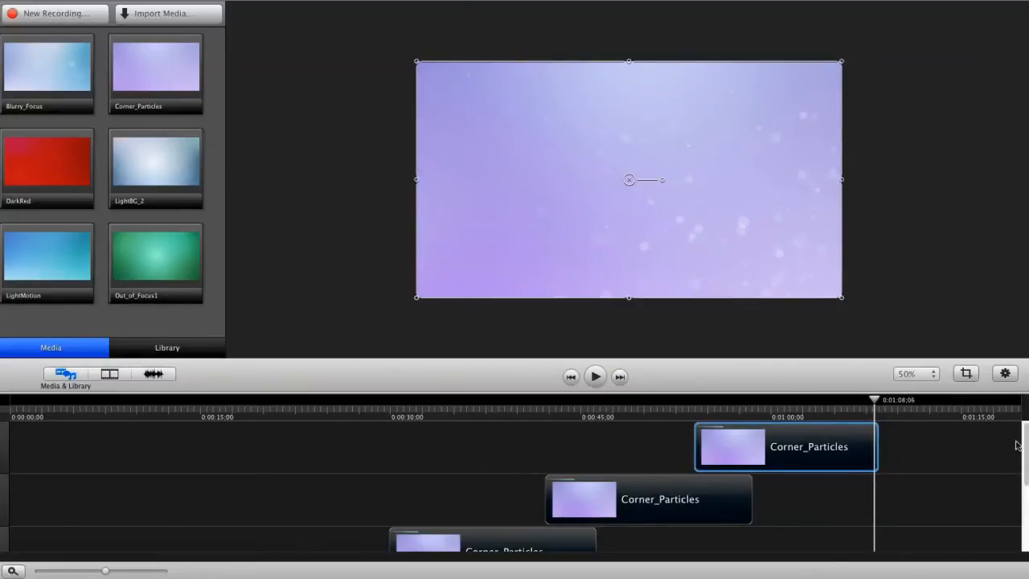
{"action": "mouse_move", "coordinate": [811, 505]}
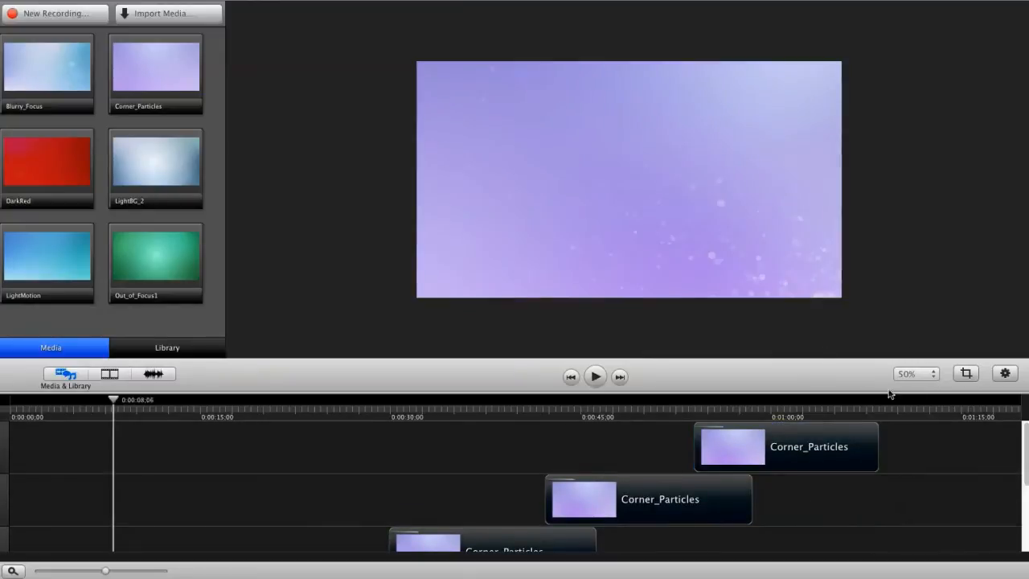
Move the short clip from around 1:08 to the very start of the second track
{"action": "left_click", "coordinate": [851, 399]}
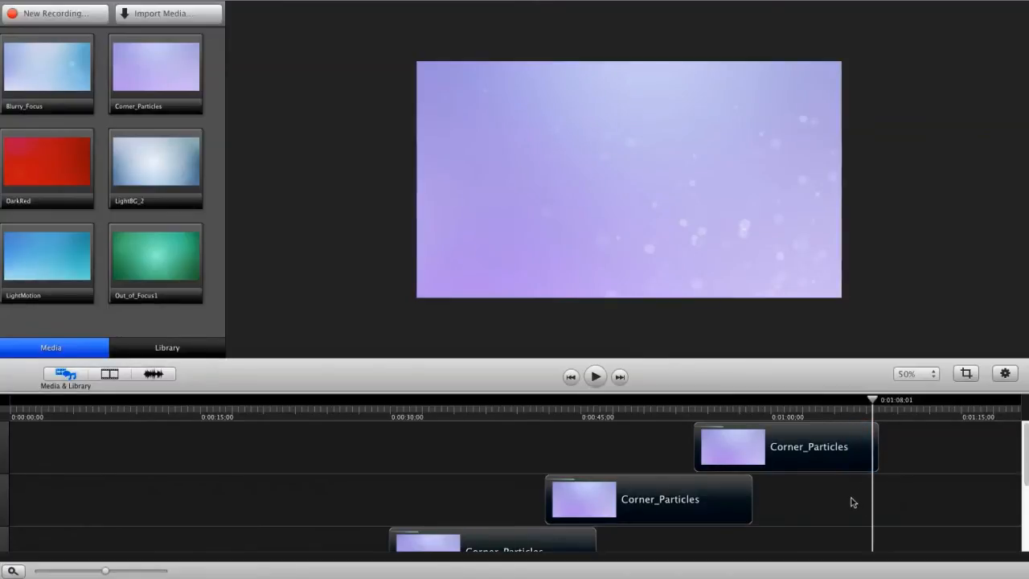
{"action": "left_click", "coordinate": [784, 447]}
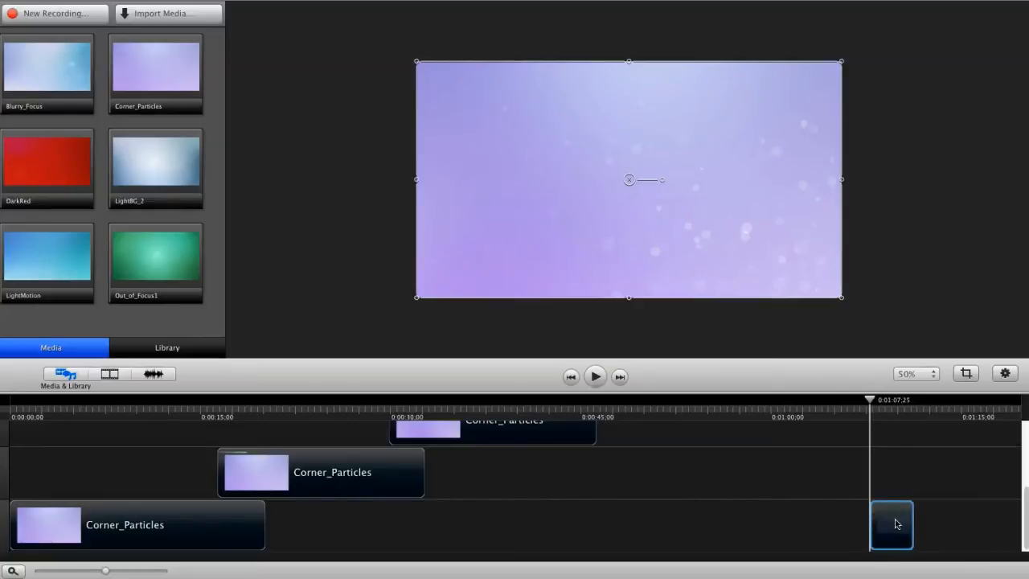
{"action": "left_click_drag", "start_coordinate": [891, 525], "coordinate": [49, 472]}
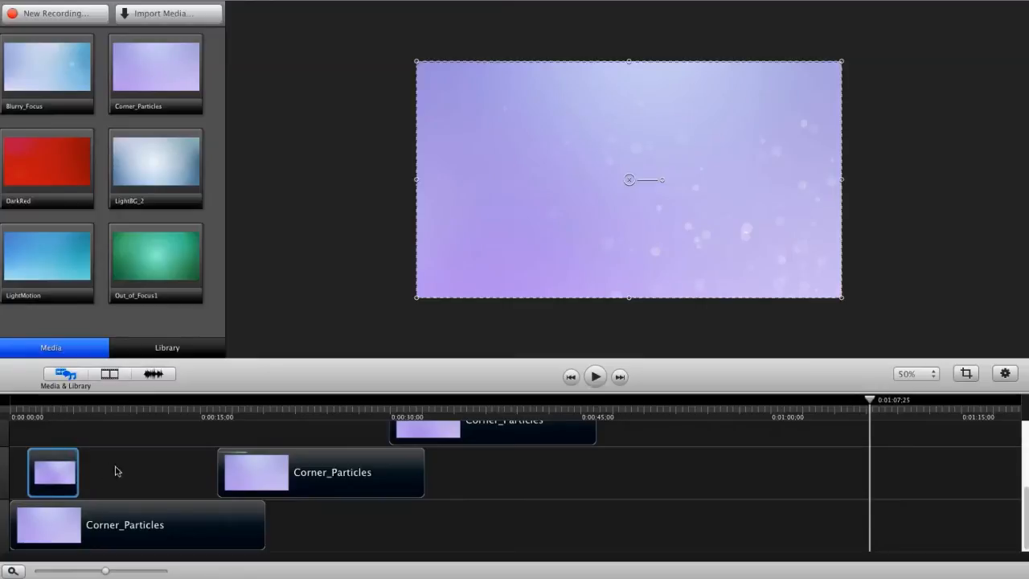
Shift the bottom Corner_Particles clip to start slightly later and set the playhead about four seconds in
{"action": "left_click", "coordinate": [52, 472]}
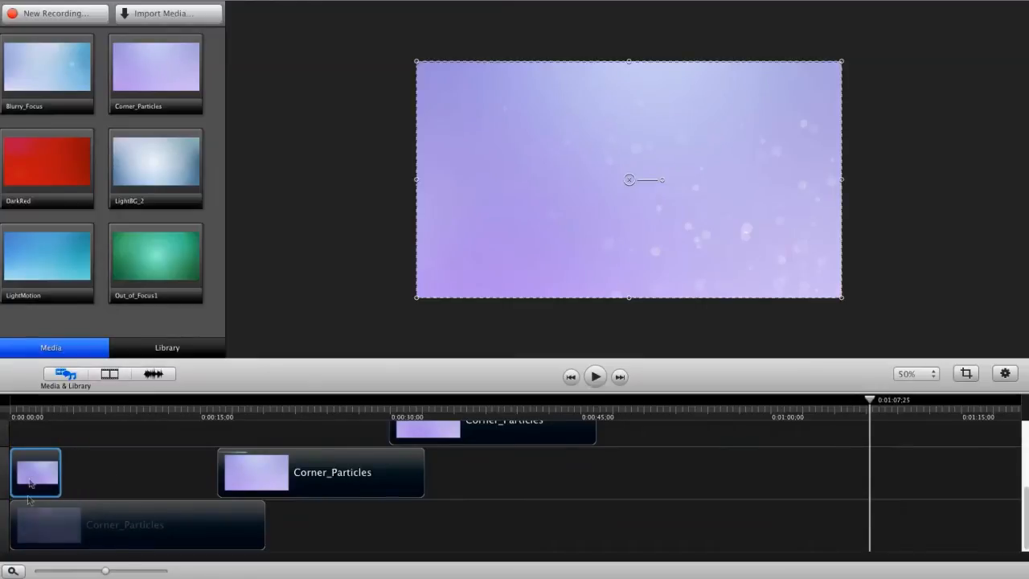
{"action": "left_click", "coordinate": [148, 523]}
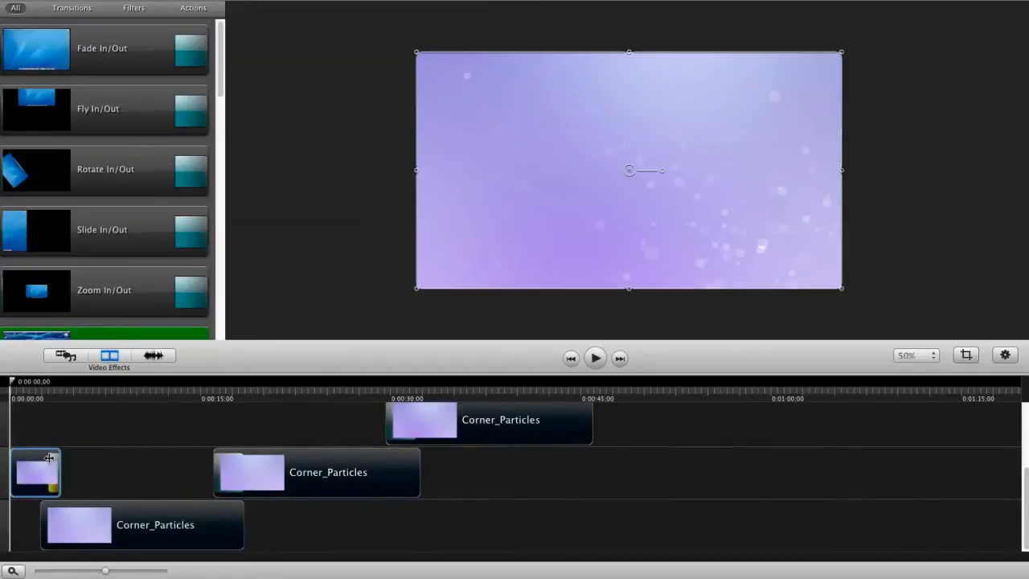
{"action": "left_click", "coordinate": [595, 358]}
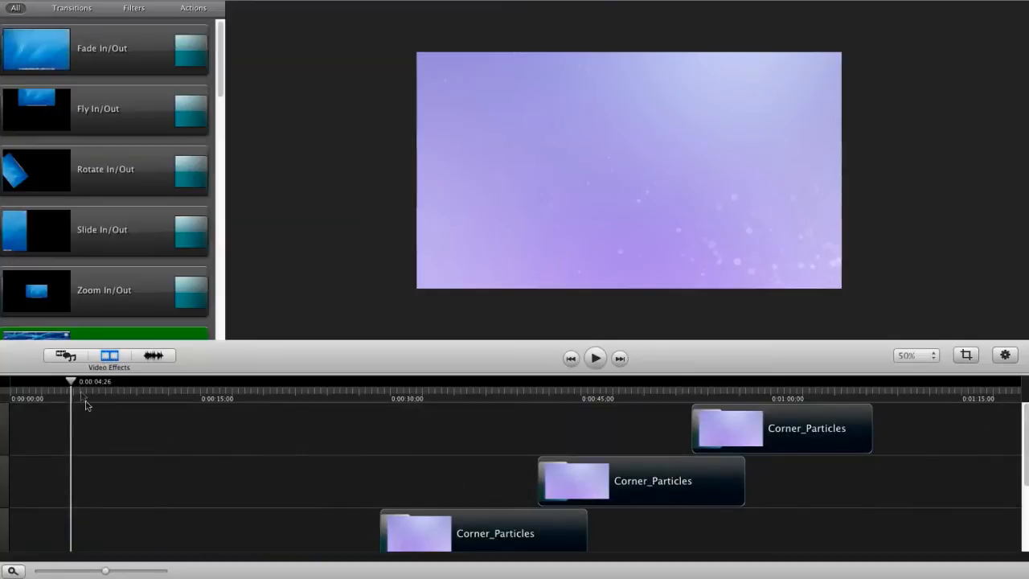
Apply a Fade In/Out transition to the staggered clips and return the playhead to the start
{"action": "left_click", "coordinate": [538, 380]}
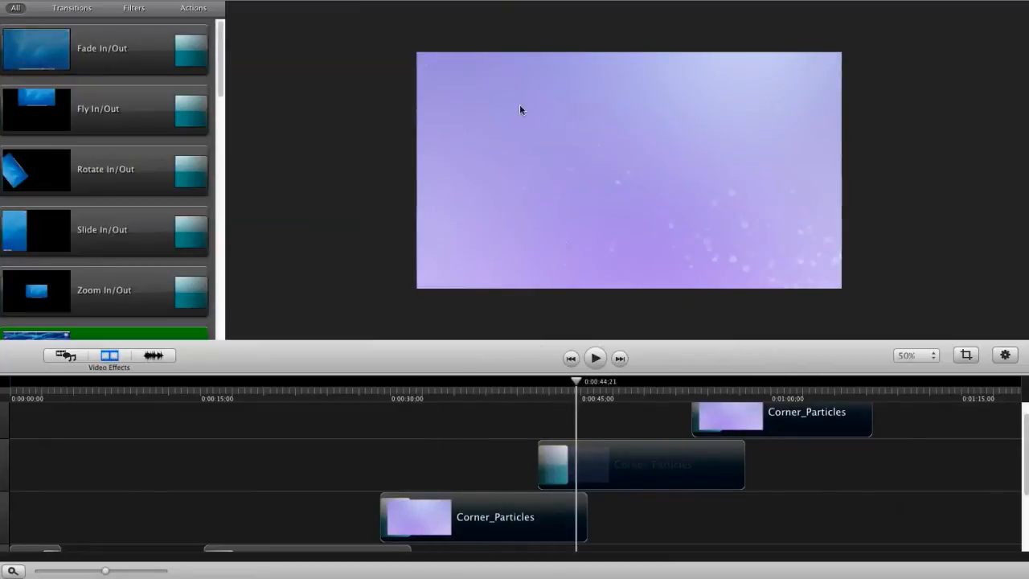
{"action": "mouse_move", "coordinate": [483, 263]}
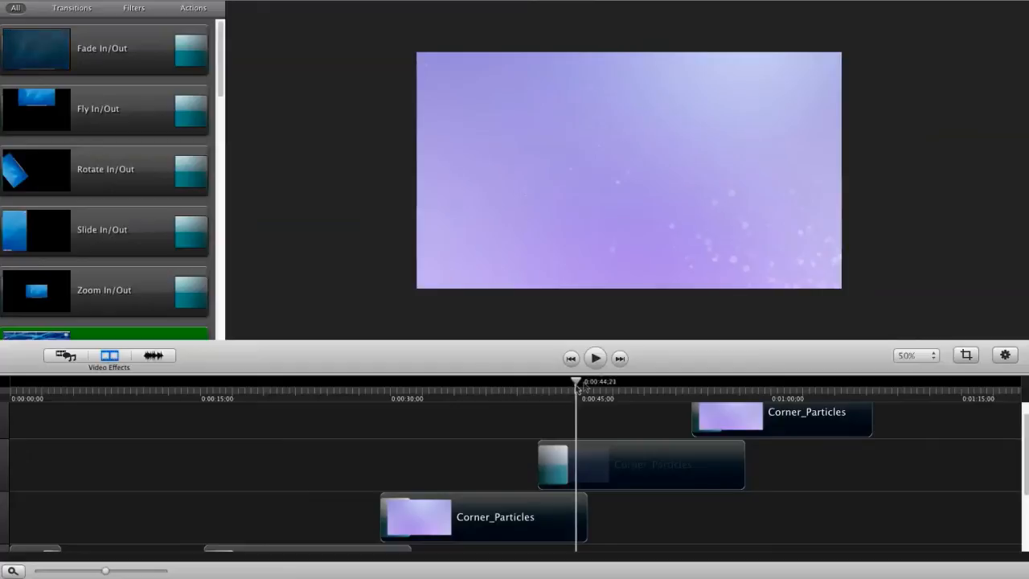
{"action": "left_click_drag", "start_coordinate": [576, 381], "coordinate": [717, 381]}
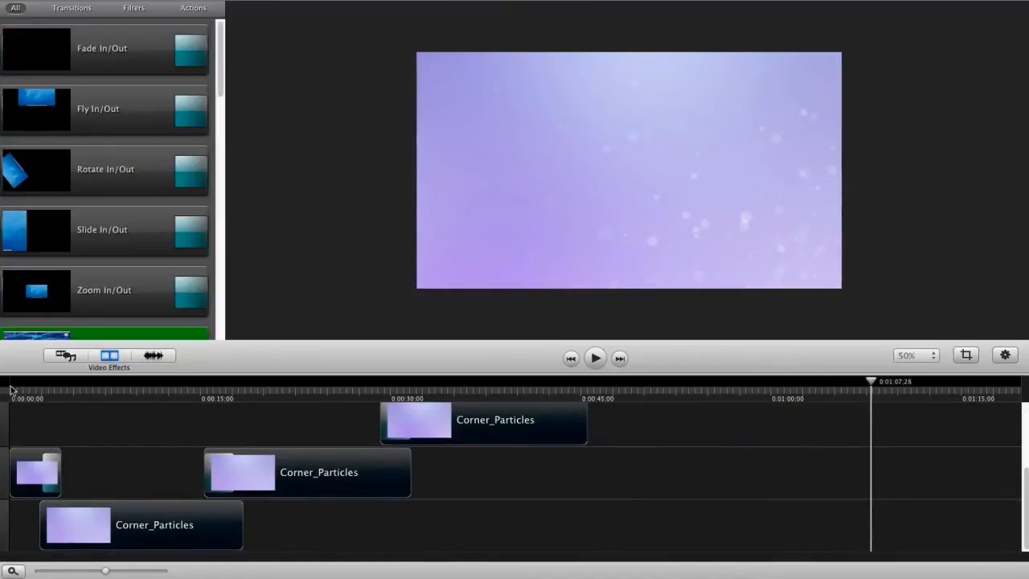
{"action": "left_click", "coordinate": [7, 381]}
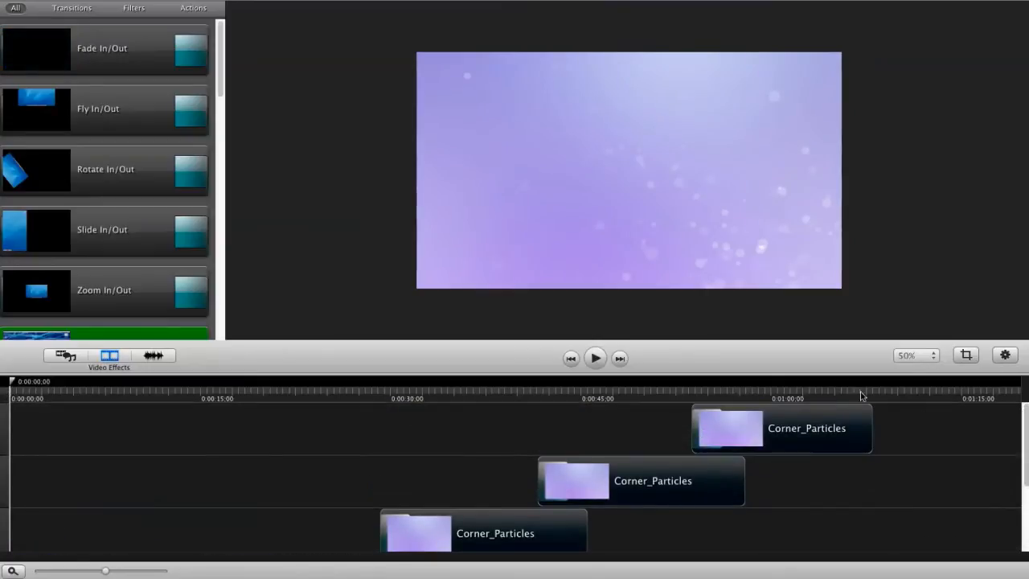
{"action": "left_click", "coordinate": [873, 382]}
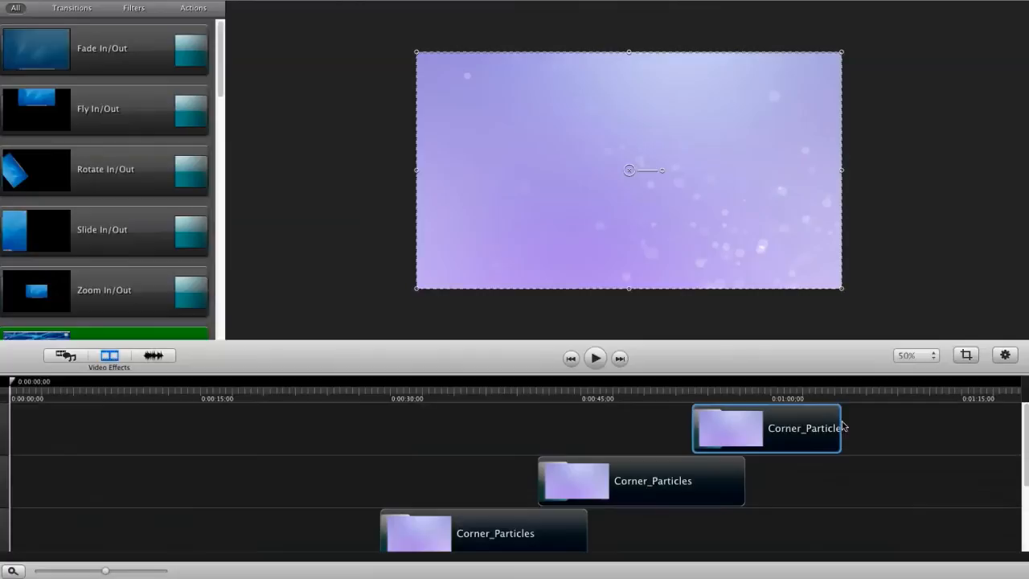
Extend the topmost Corner_Particles clip to end around 1:08, scrubbing to check its final frames
{"action": "left_click", "coordinate": [840, 381]}
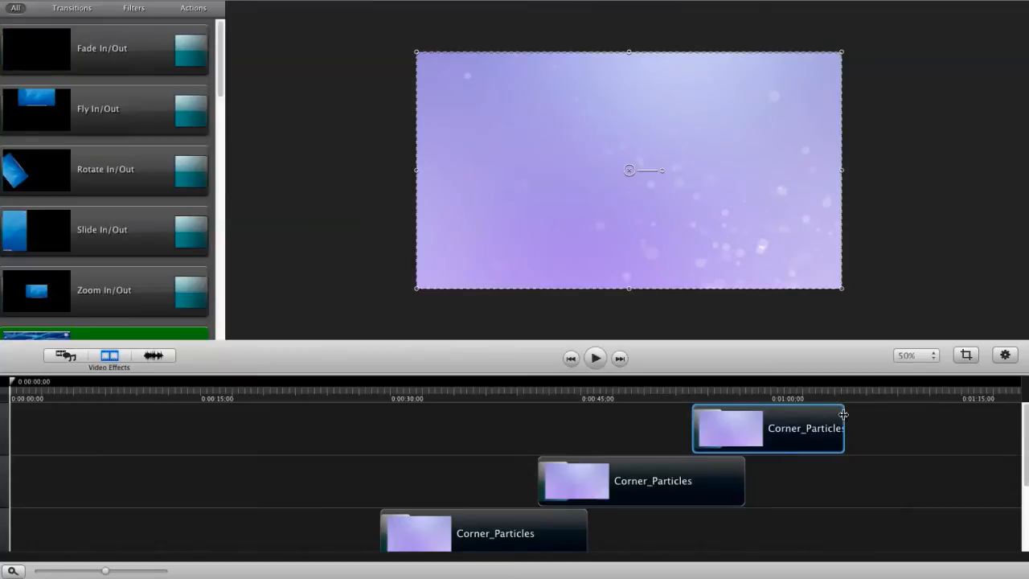
{"action": "left_click", "coordinate": [851, 398]}
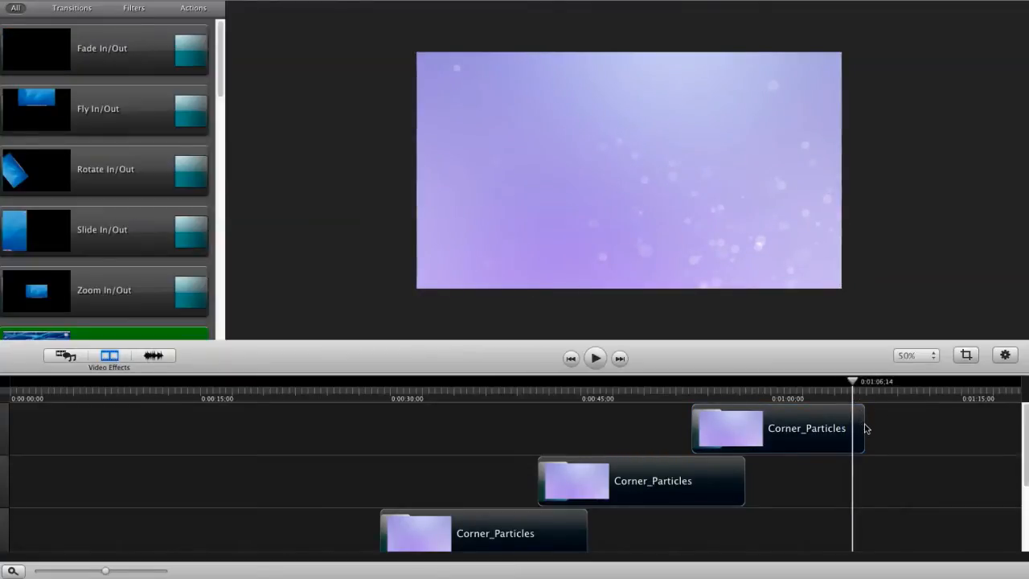
{"action": "left_click", "coordinate": [775, 428]}
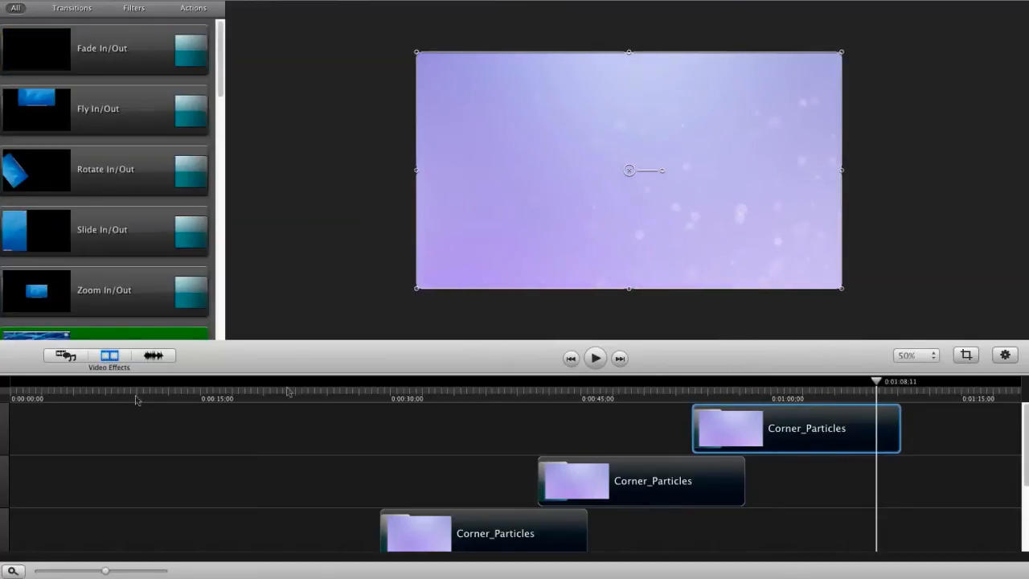
{"action": "left_click", "coordinate": [8, 398]}
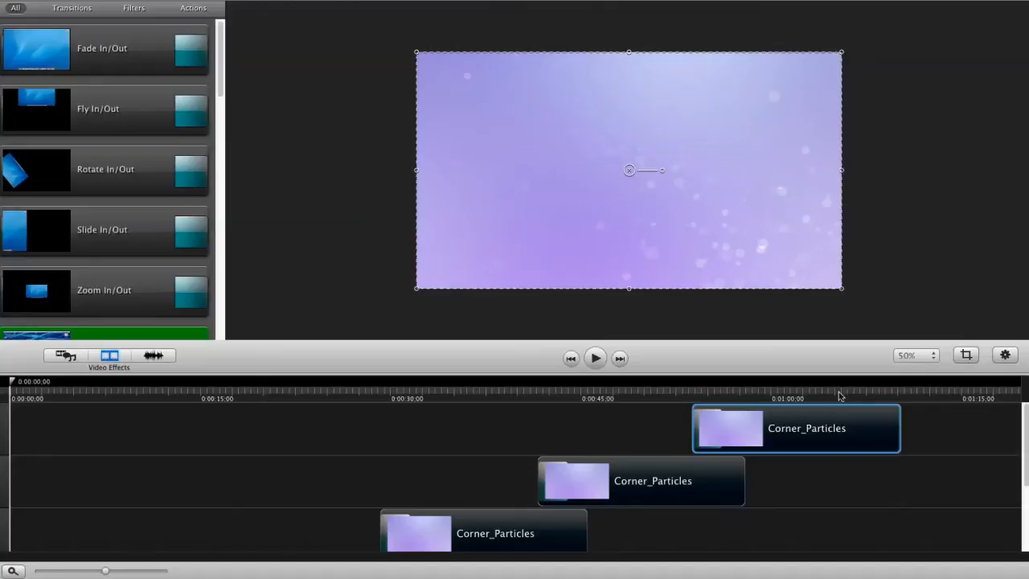
{"action": "left_click", "coordinate": [867, 383]}
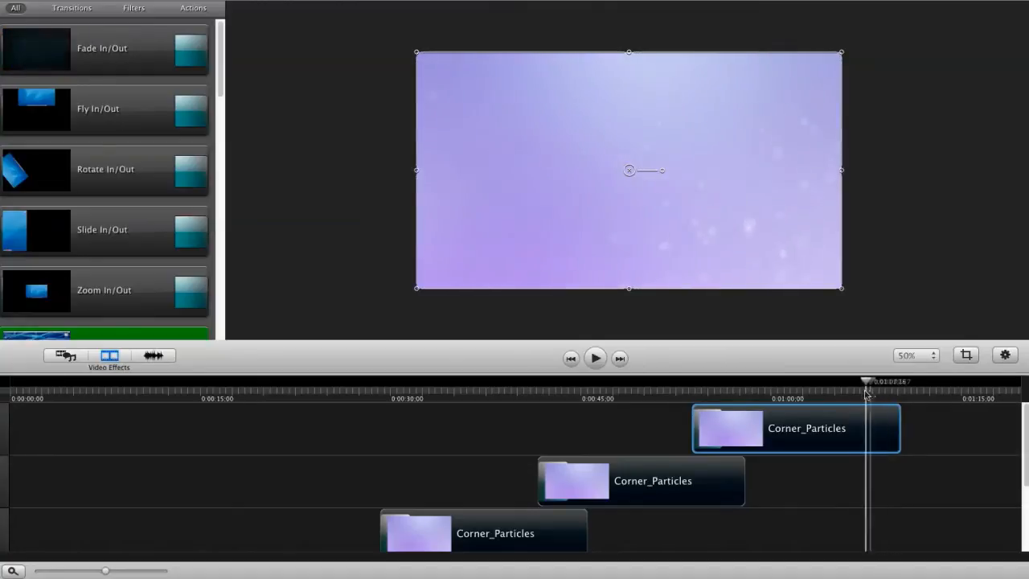
{"action": "left_click", "coordinate": [12, 392]}
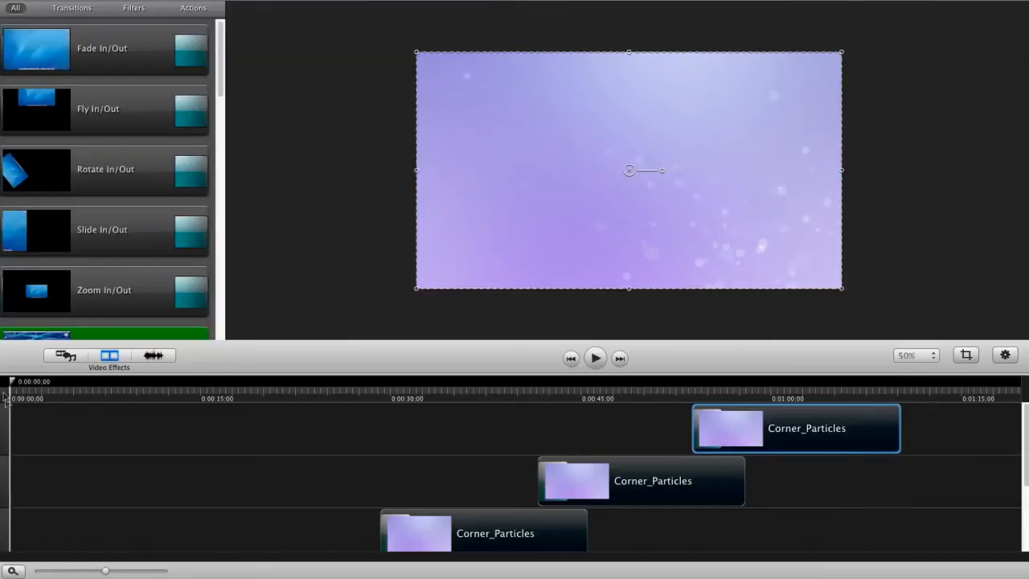
{"action": "left_click", "coordinate": [856, 381]}
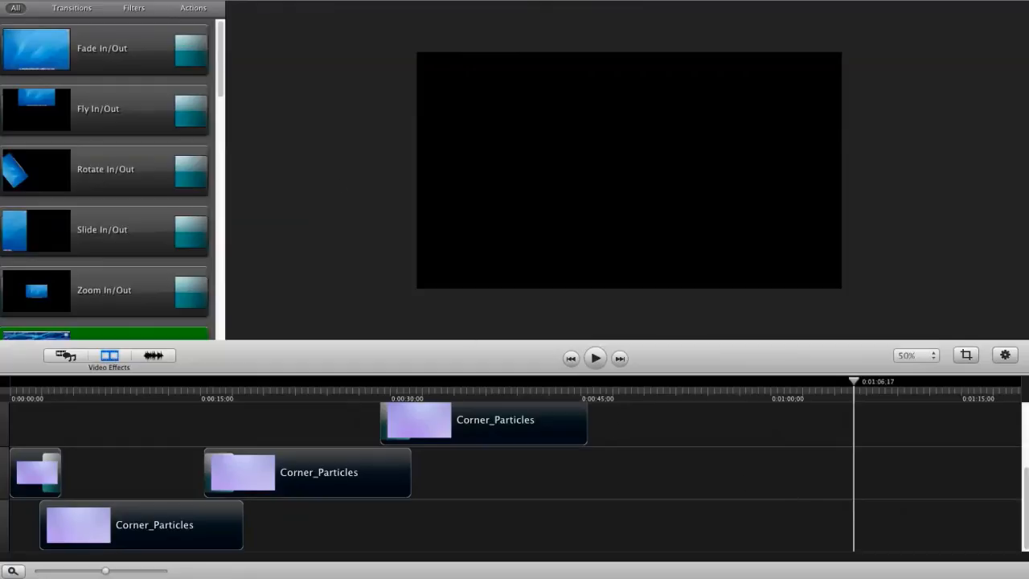
Start a Share export and review the movie compression and size settings, leaving them unchanged
{"action": "left_click", "coordinate": [193, 8]}
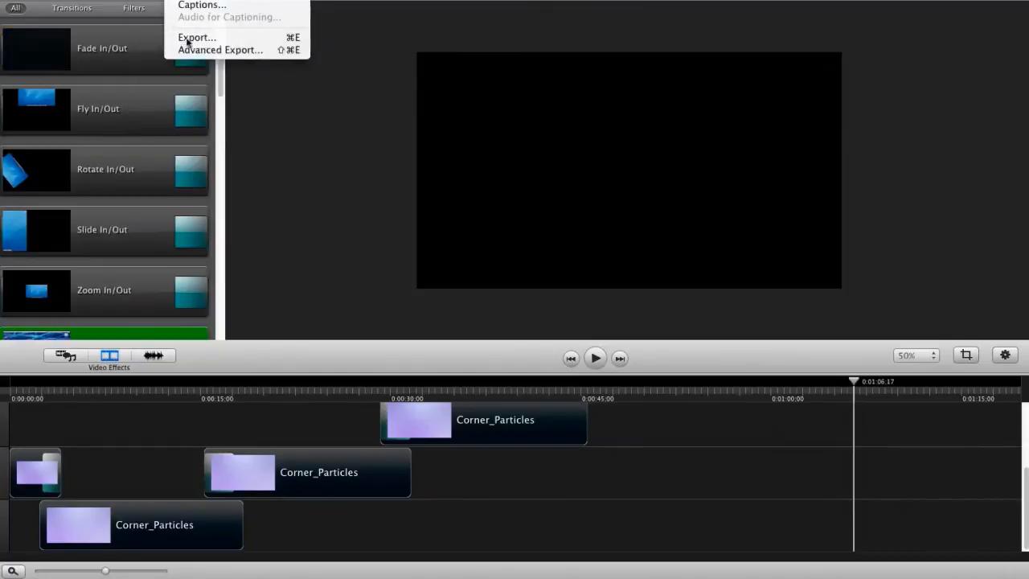
{"action": "left_click", "coordinate": [196, 37]}
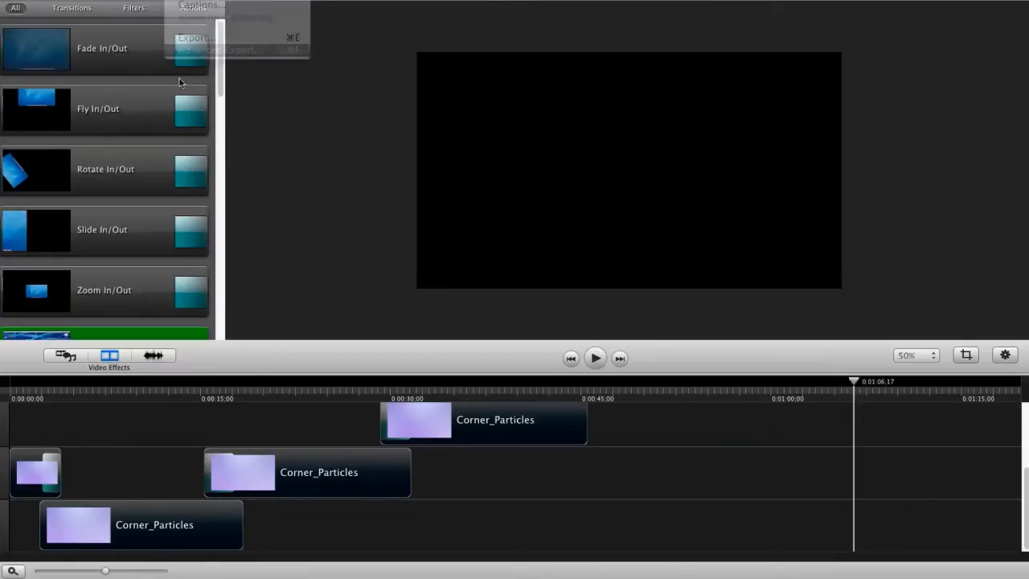
{"action": "left_click", "coordinate": [193, 38]}
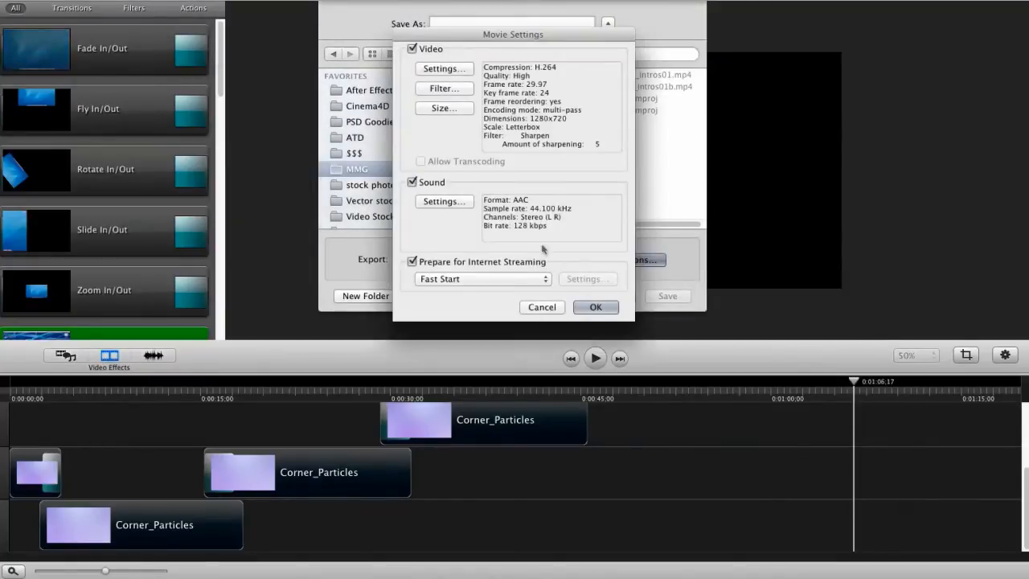
{"action": "left_click", "coordinate": [595, 306]}
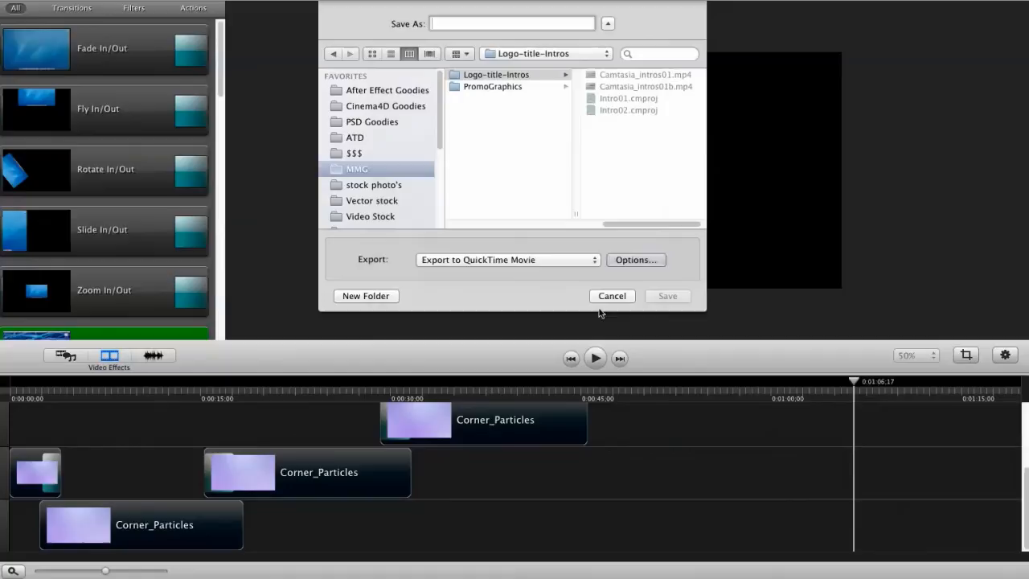
{"action": "left_click", "coordinate": [635, 260]}
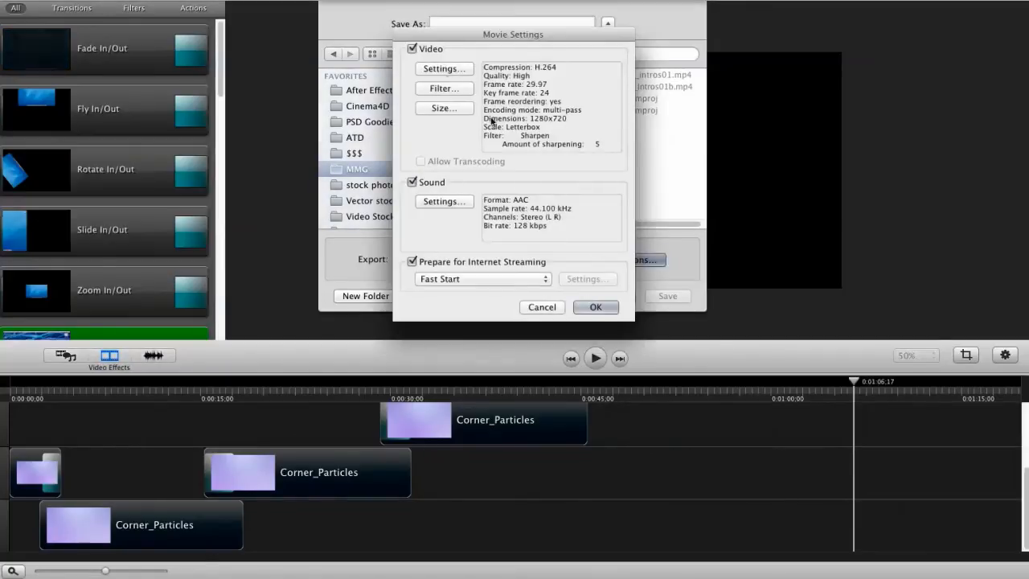
{"action": "left_click", "coordinate": [444, 68]}
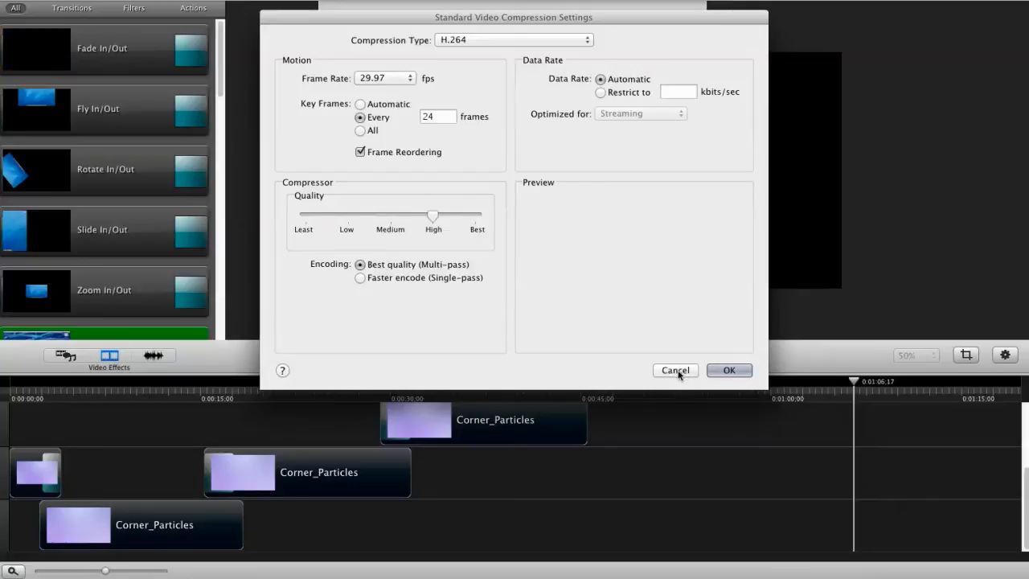
{"action": "left_click", "coordinate": [728, 369]}
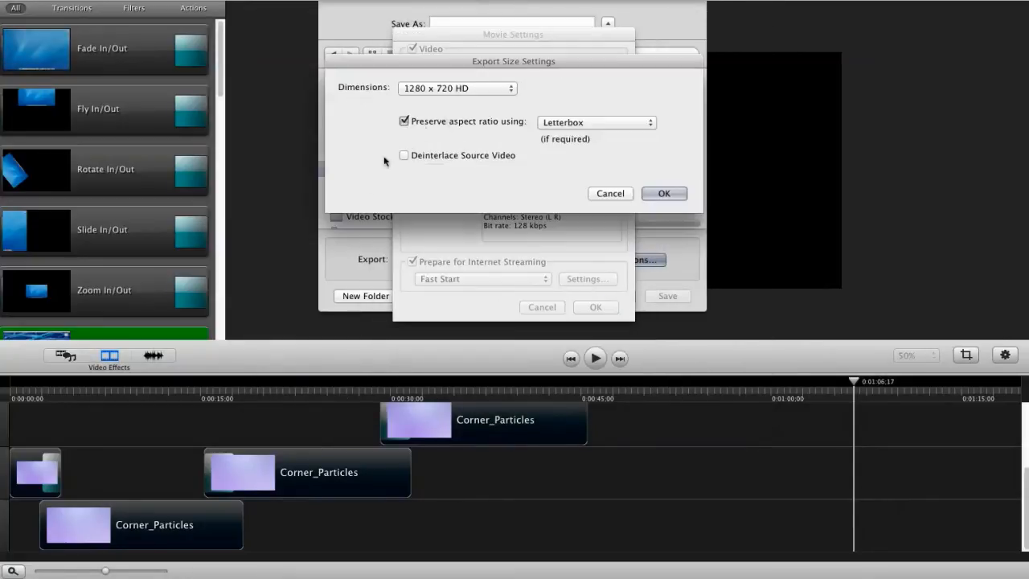
{"action": "left_click", "coordinate": [664, 193]}
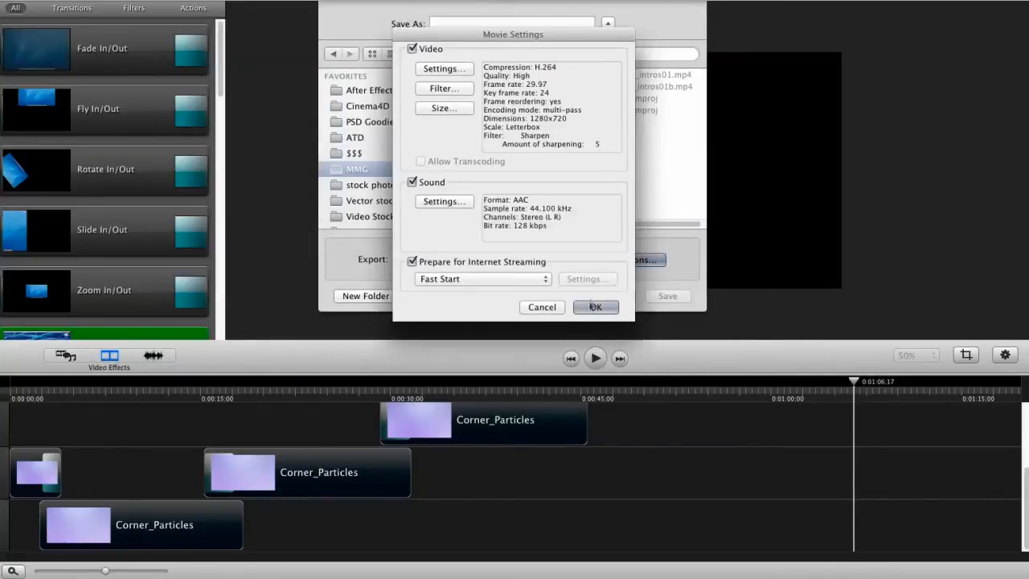
{"action": "left_click", "coordinate": [596, 307]}
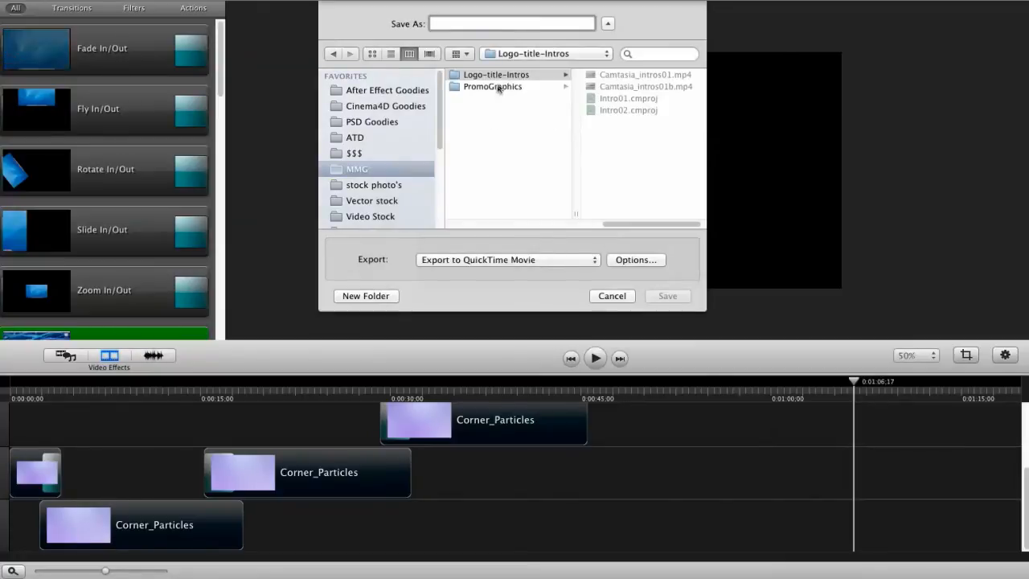
Save the export as loop01 into the Logo-title-Intros folder and dismiss the finished notice
{"action": "left_click", "coordinate": [496, 74]}
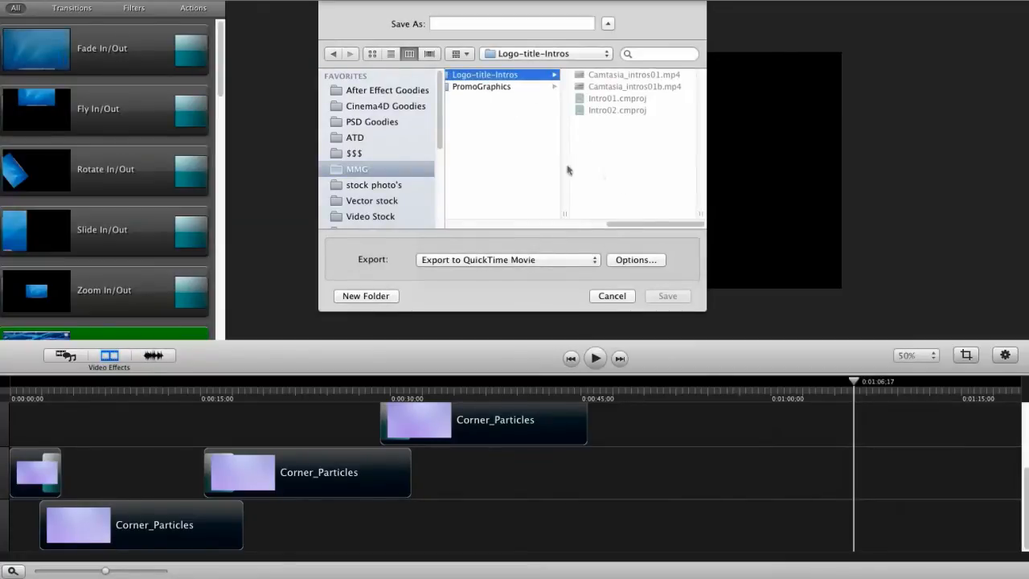
{"action": "left_click", "coordinate": [511, 23]}
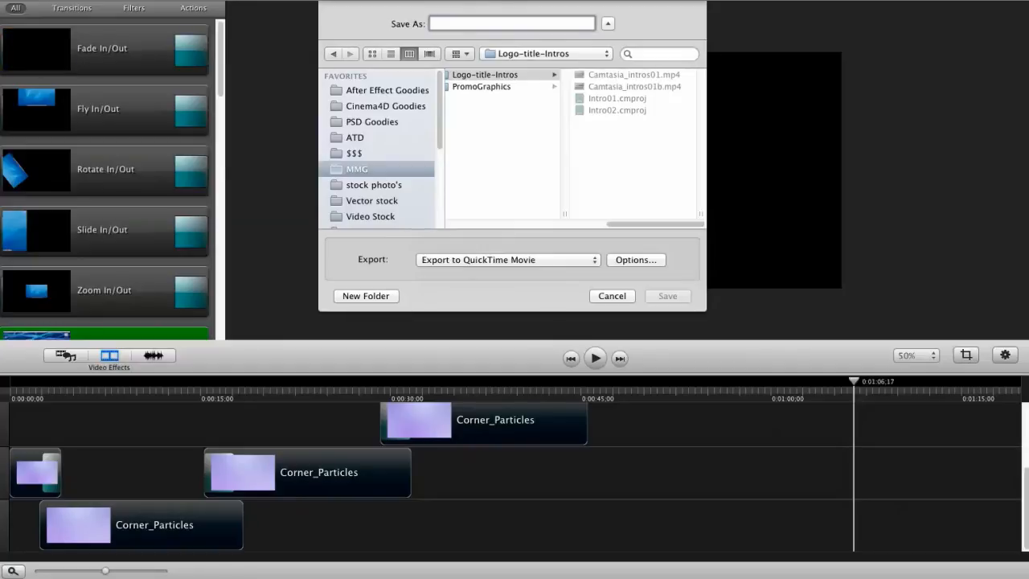
{"action": "type", "text": "loop01"}
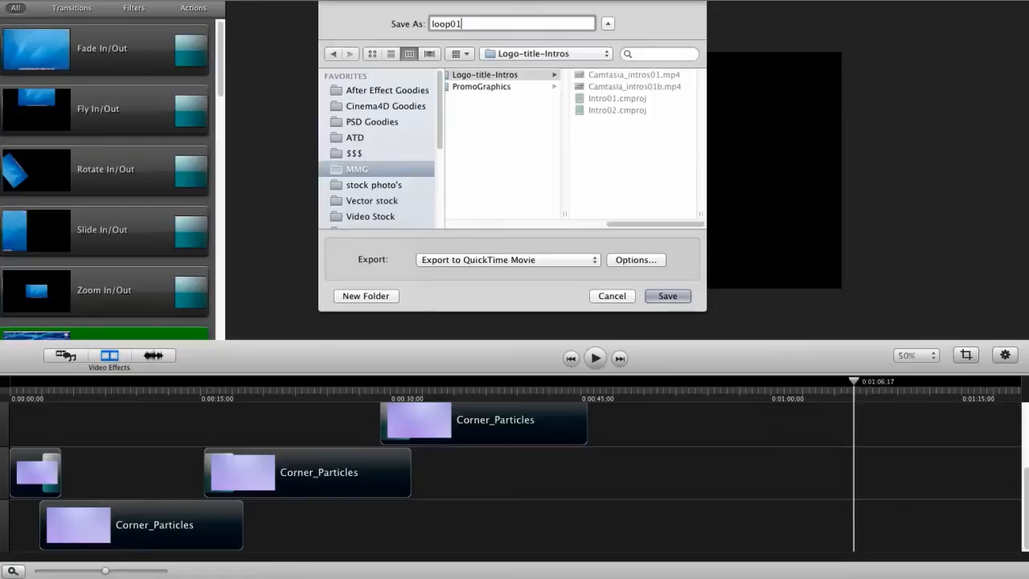
{"action": "left_click", "coordinate": [667, 296]}
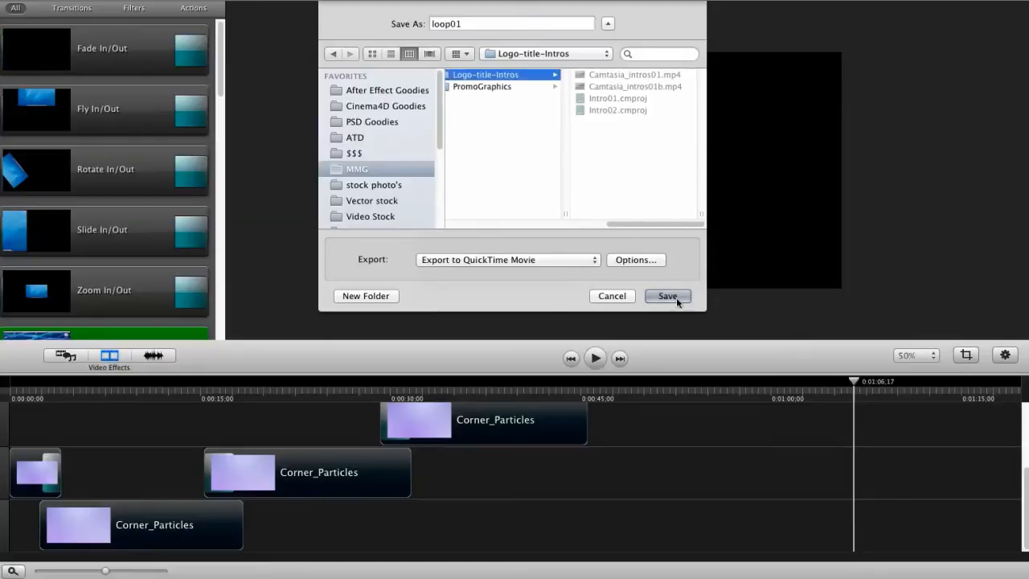
{"action": "left_click", "coordinate": [667, 295]}
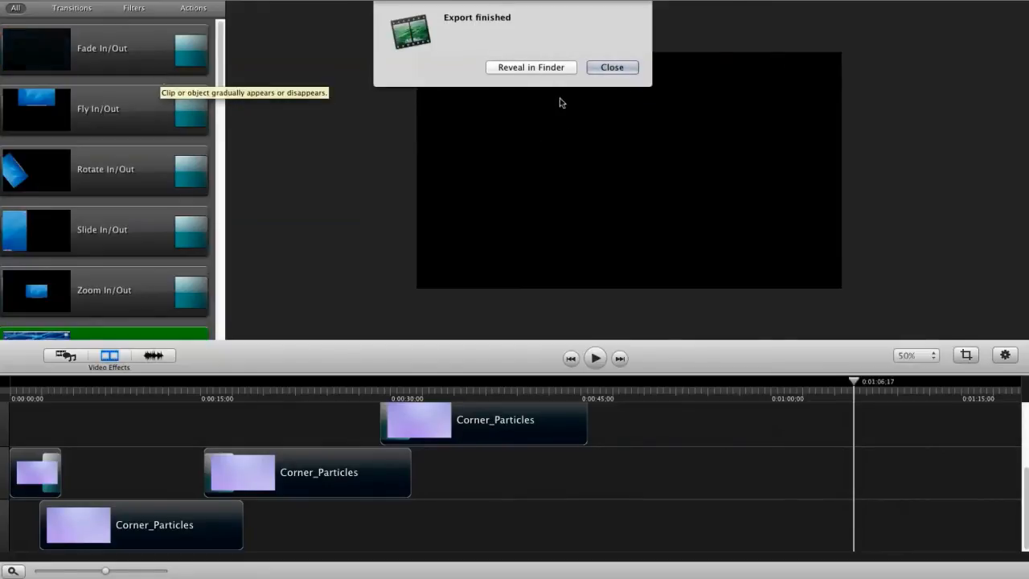
{"action": "left_click", "coordinate": [611, 67]}
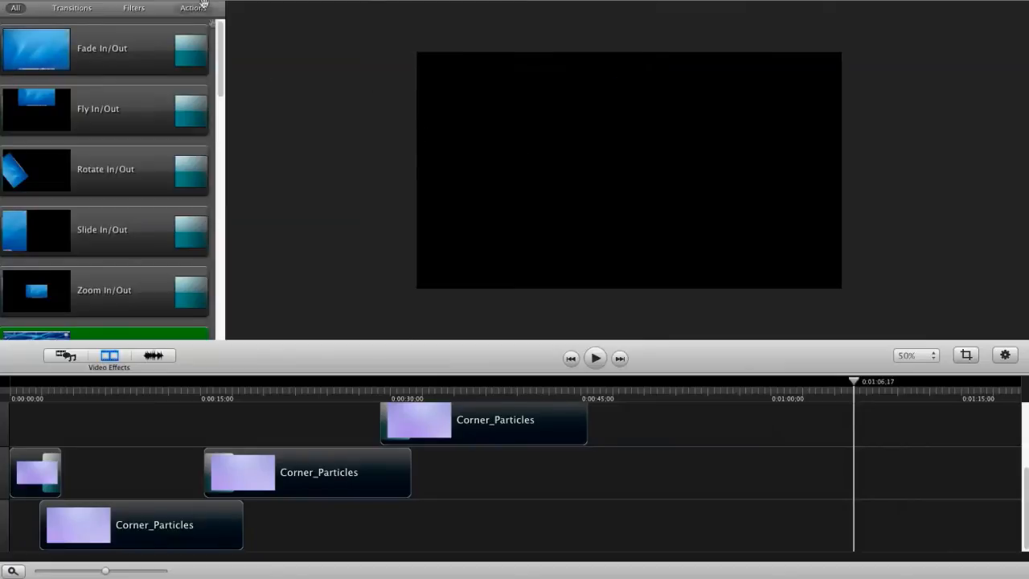
Remove the Corner_Particles clips from the timeline
{"action": "left_click", "coordinate": [64, 356]}
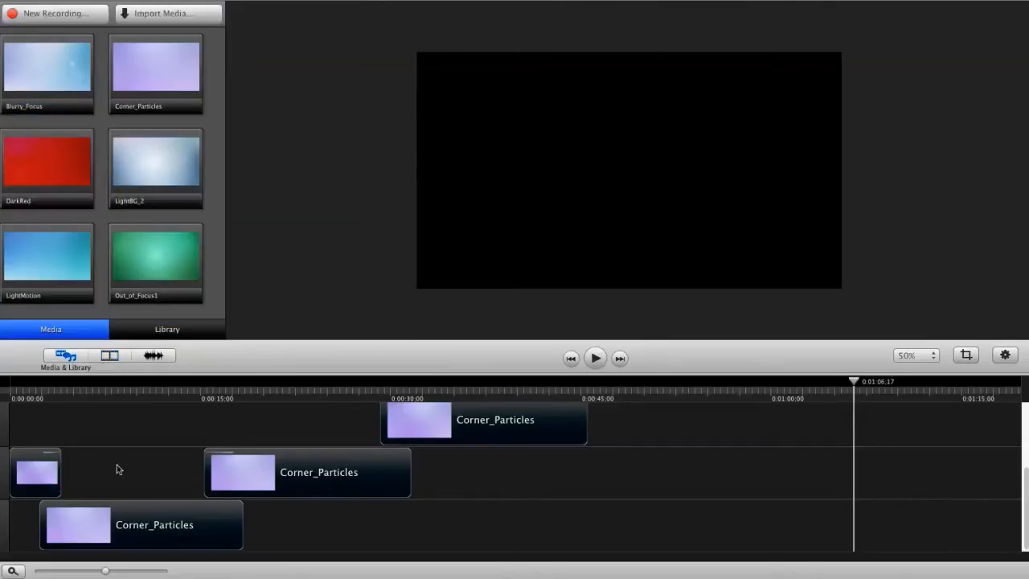
{"action": "left_click", "coordinate": [308, 471]}
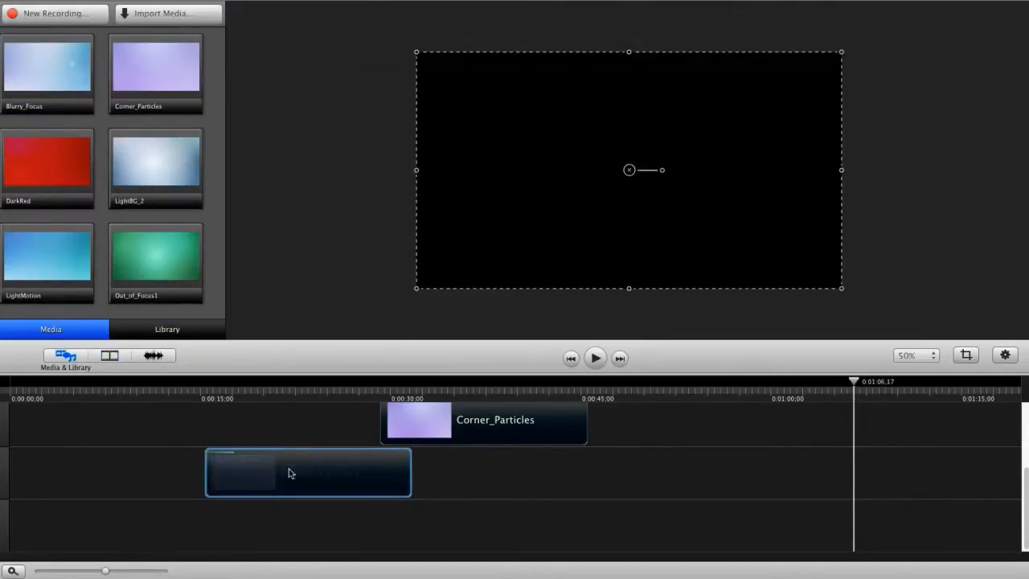
{"action": "left_click_drag", "start_coordinate": [308, 473], "coordinate": [641, 480]}
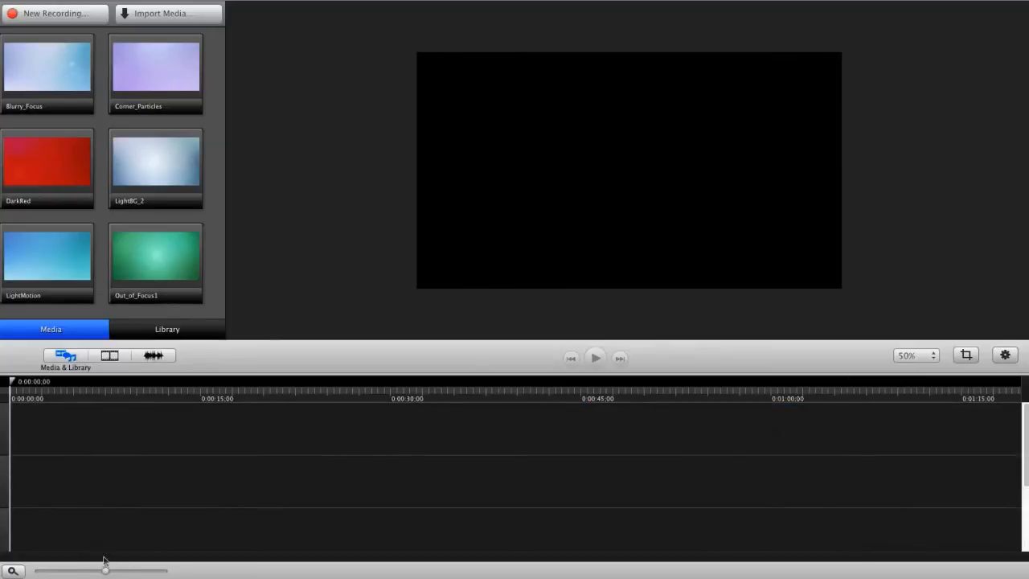
Import the exported loop01.mov into the media bin
{"action": "left_click", "coordinate": [160, 13]}
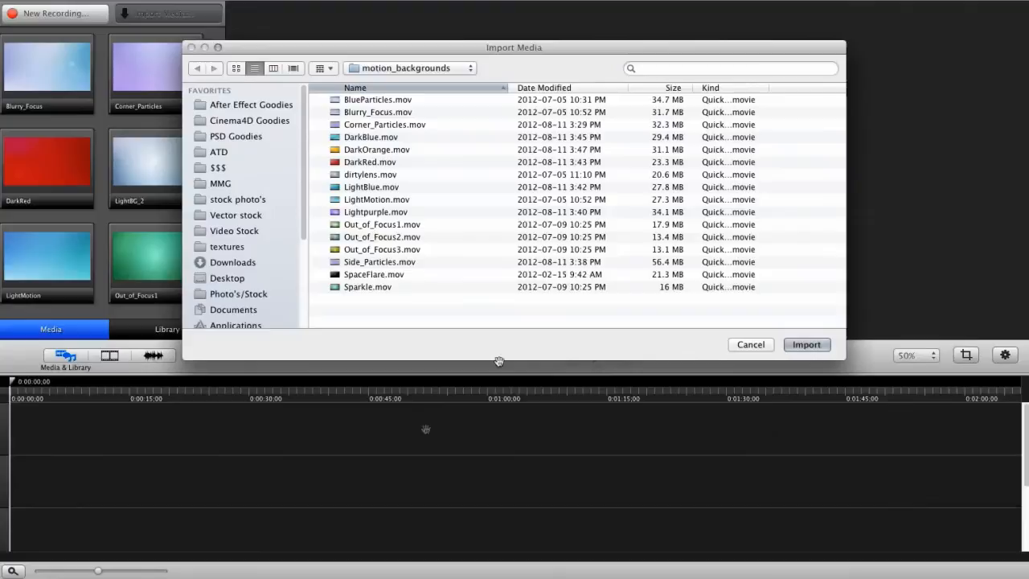
{"action": "mouse_move", "coordinate": [271, 224]}
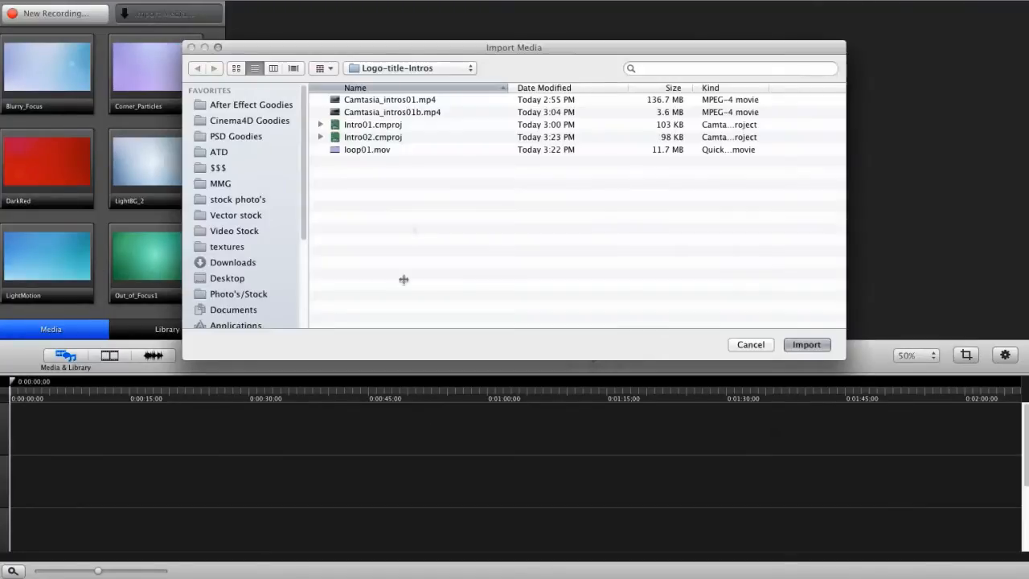
{"action": "left_click", "coordinate": [366, 149]}
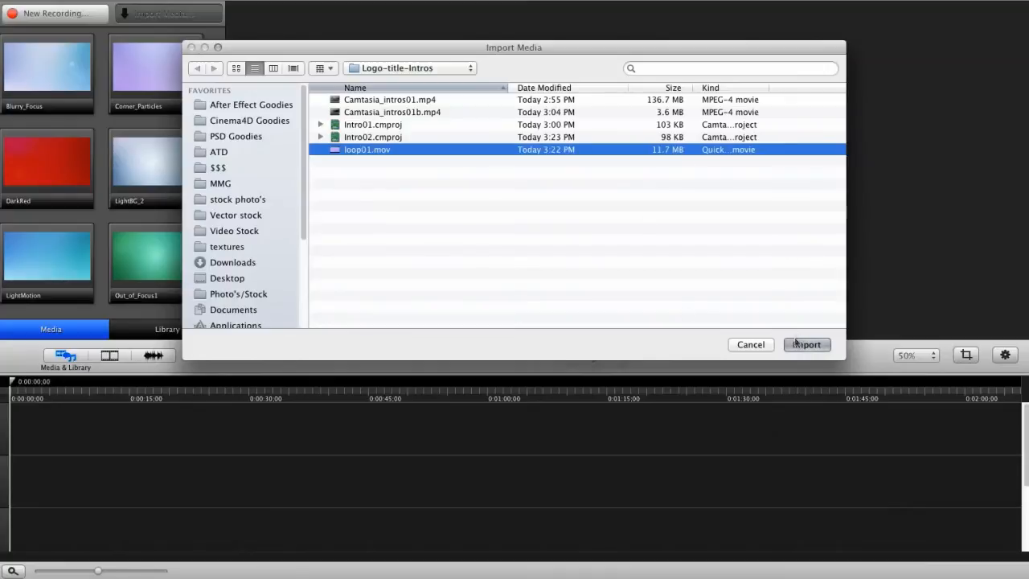
{"action": "left_click", "coordinate": [806, 344]}
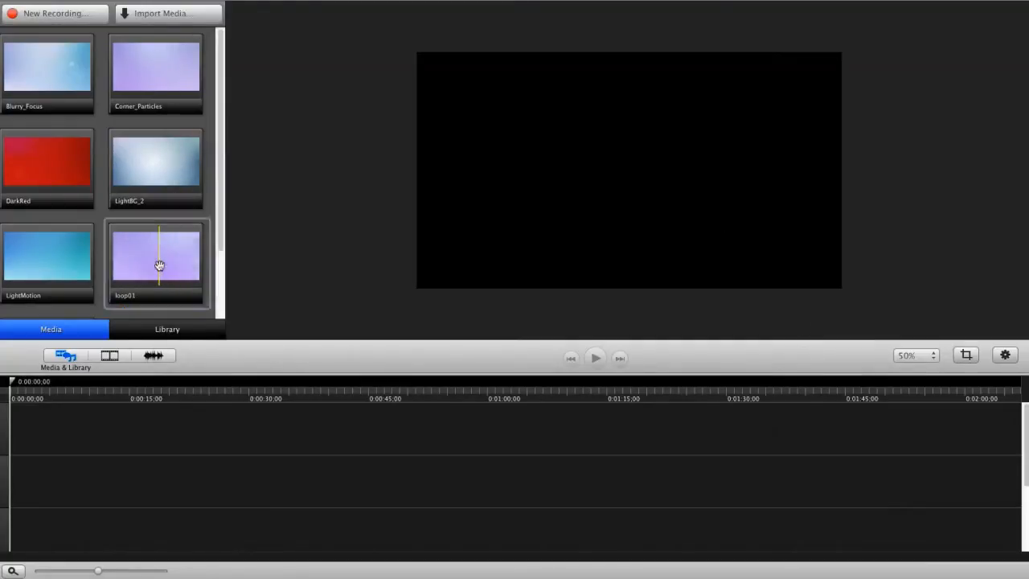
Place loop01 at the timeline start, remove the empty track, and add a second loop01 above
{"action": "left_click_drag", "start_coordinate": [156, 256], "coordinate": [380, 481]}
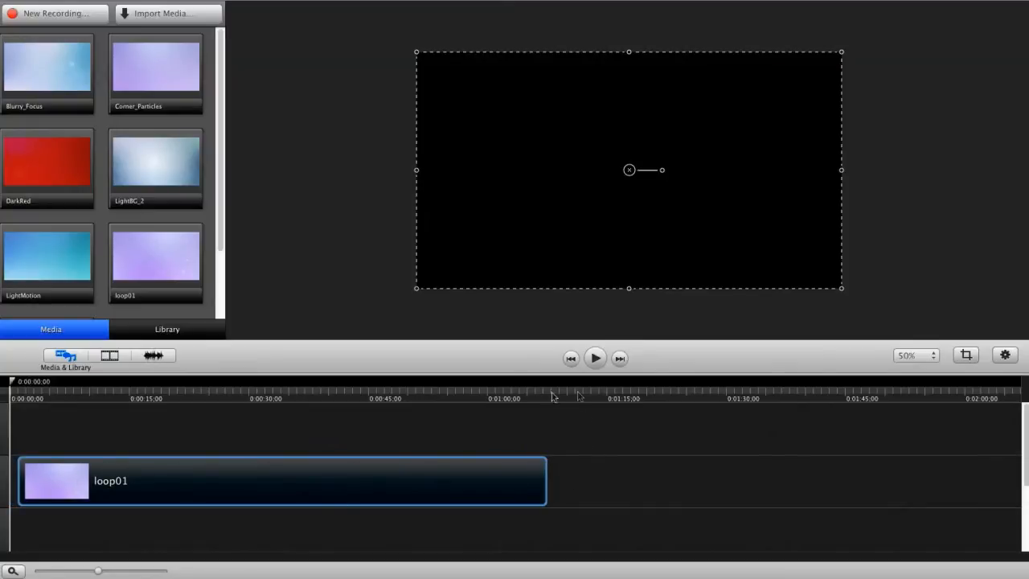
{"action": "mouse_move", "coordinate": [91, 439]}
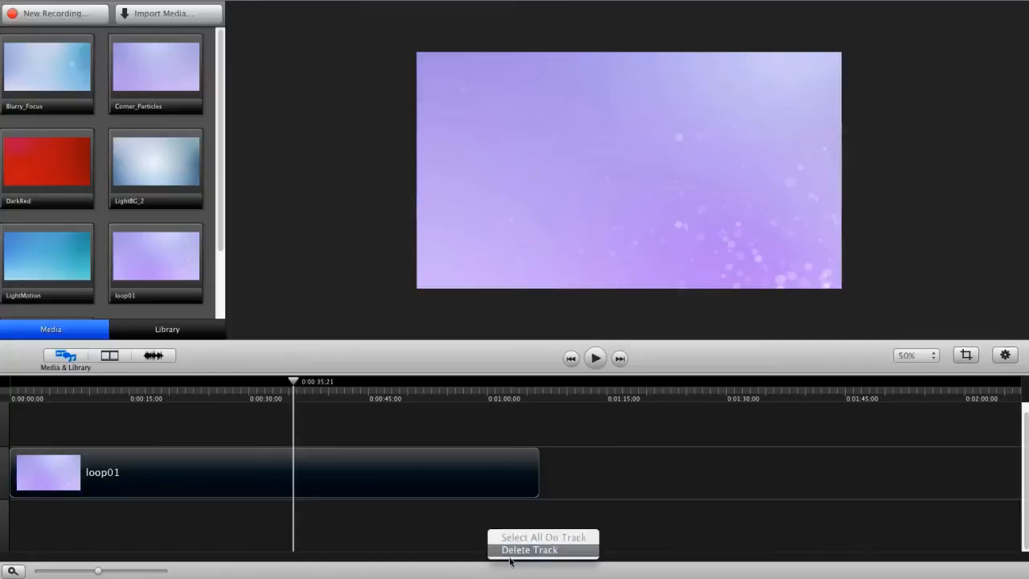
{"action": "left_click", "coordinate": [529, 550]}
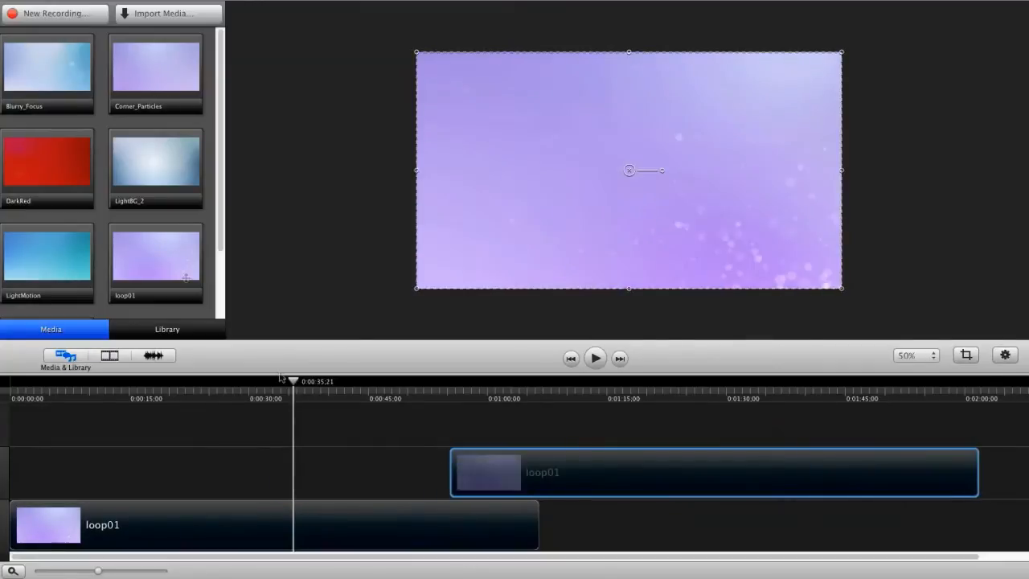
{"action": "left_click", "coordinate": [110, 355]}
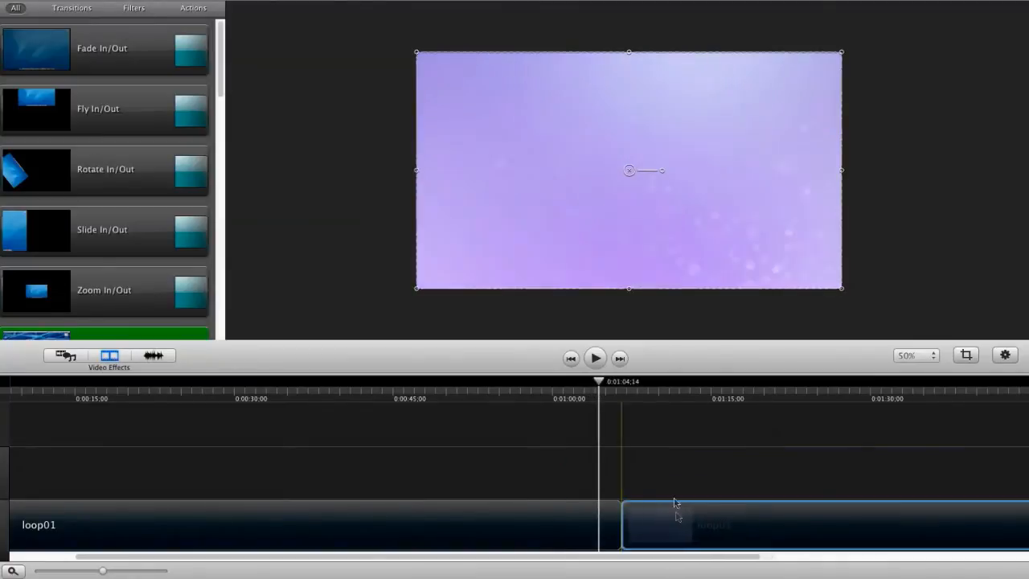
Butt the second loop01 against the first and play back the join between them
{"action": "left_click_drag", "start_coordinate": [599, 381], "coordinate": [648, 381]}
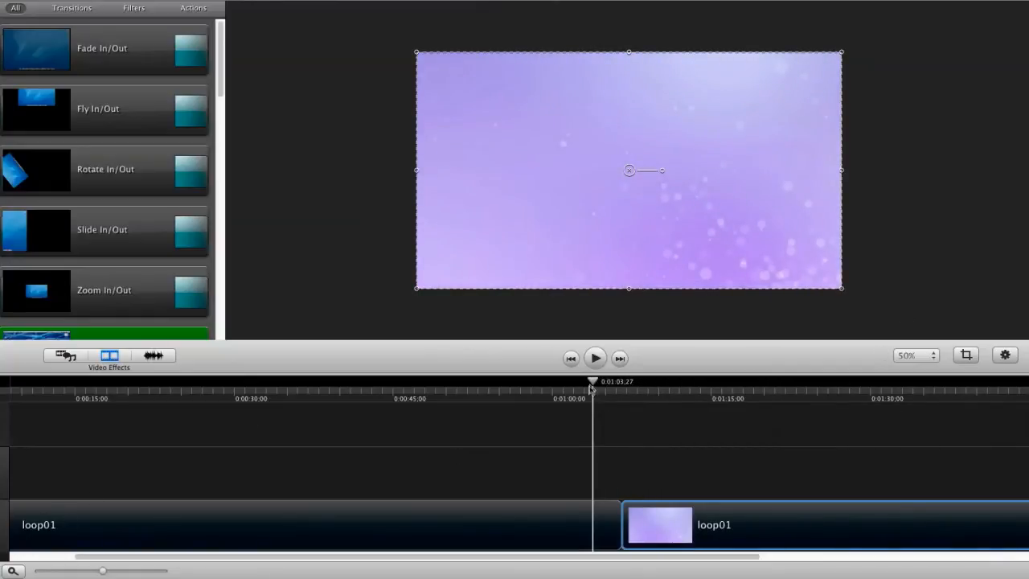
{"action": "left_click", "coordinate": [594, 358]}
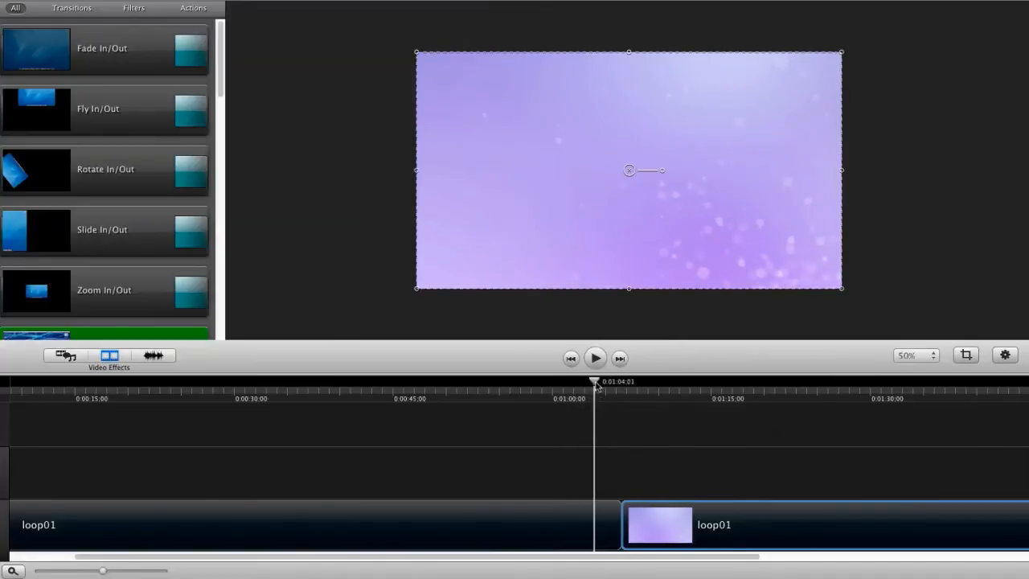
{"action": "left_click", "coordinate": [595, 358]}
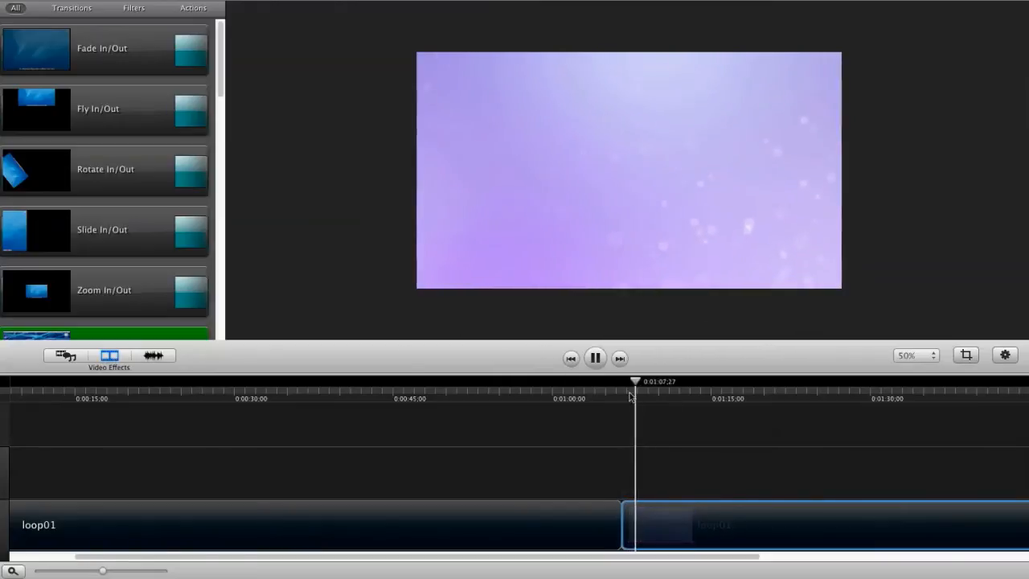
{"action": "left_click", "coordinate": [594, 358]}
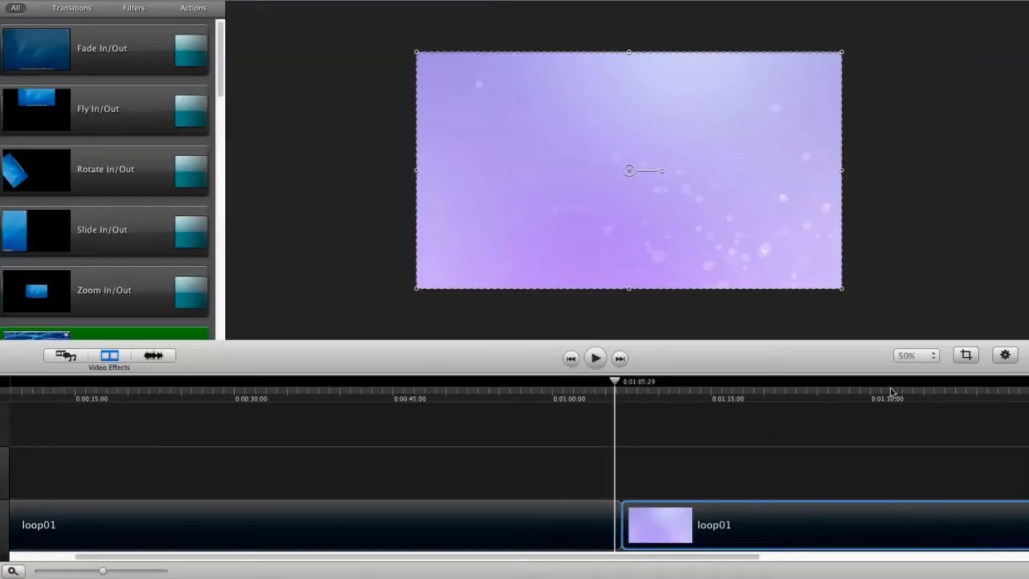
{"action": "mouse_move", "coordinate": [18, 449]}
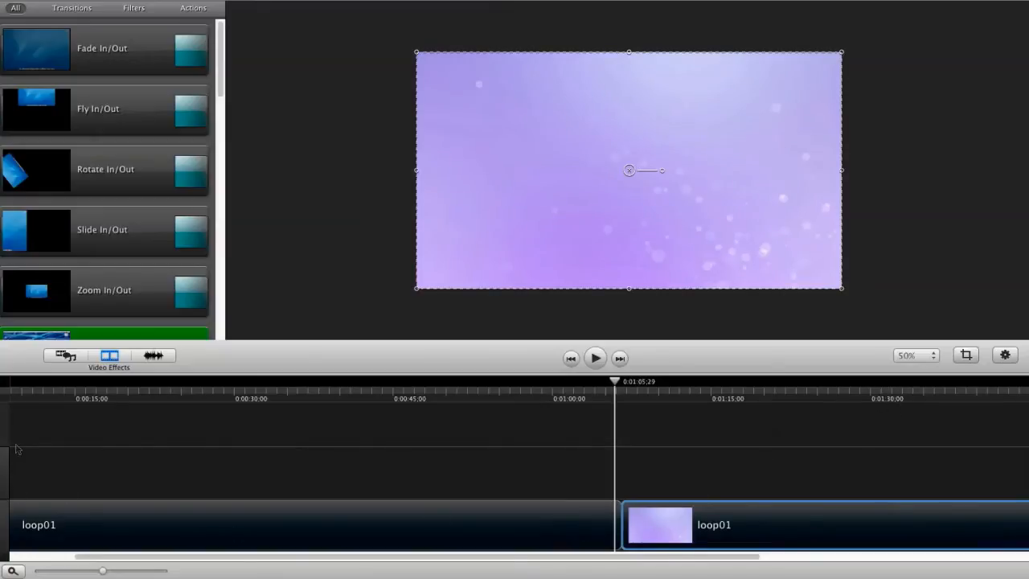
{"action": "left_click_drag", "start_coordinate": [613, 381], "coordinate": [599, 381]}
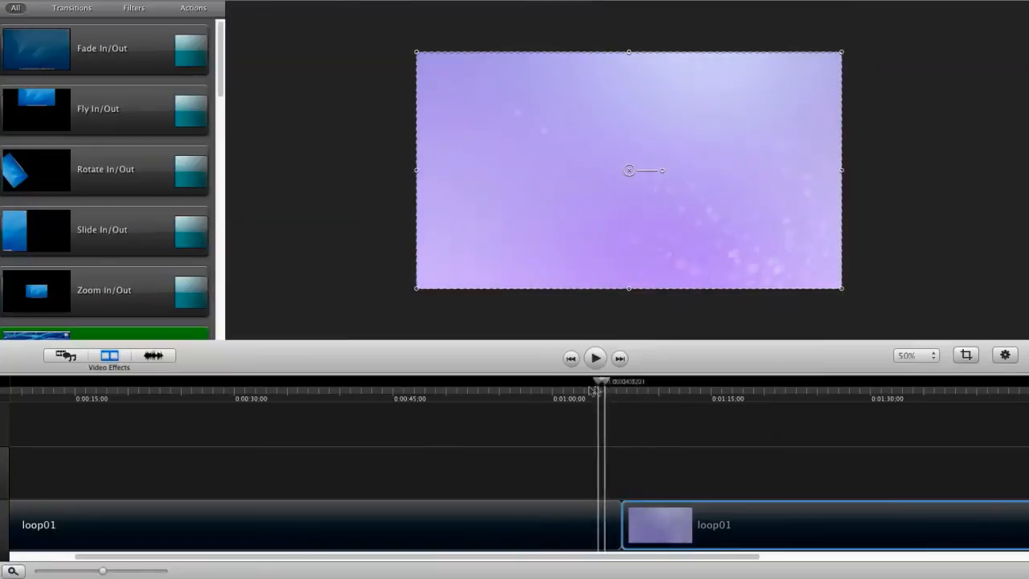
{"action": "left_click", "coordinate": [595, 358]}
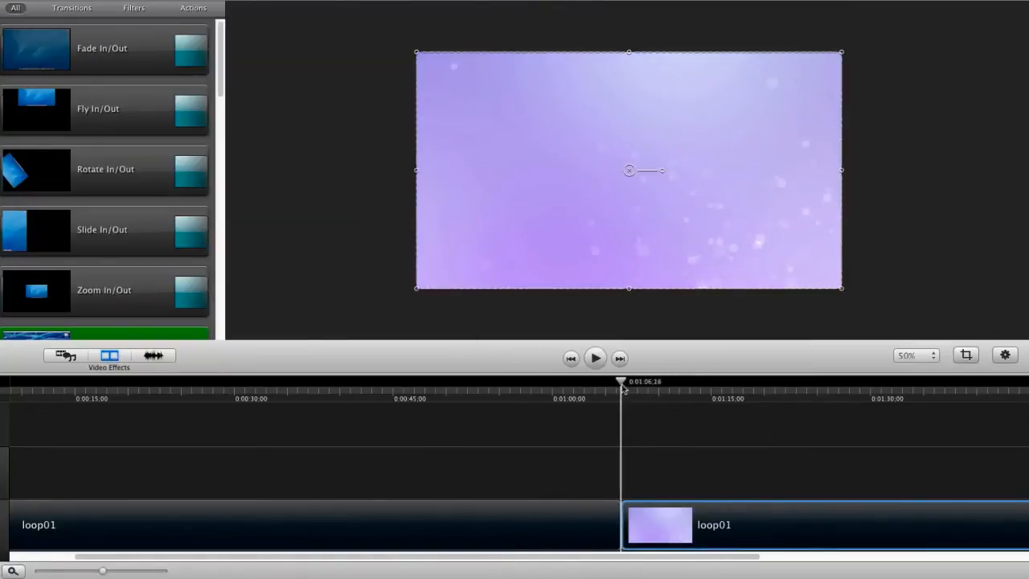
{"action": "left_click", "coordinate": [595, 357]}
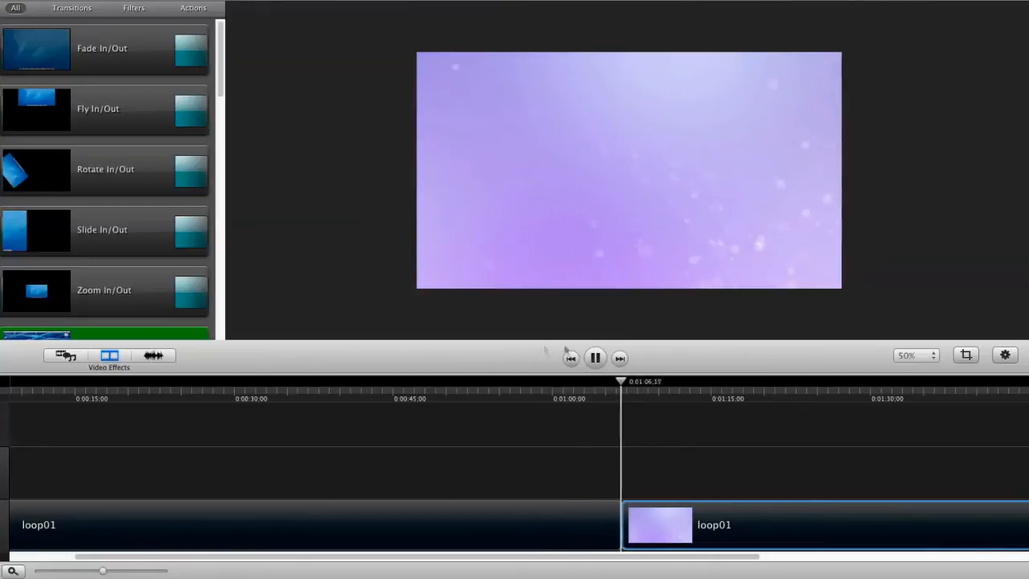
{"action": "left_click", "coordinate": [595, 358]}
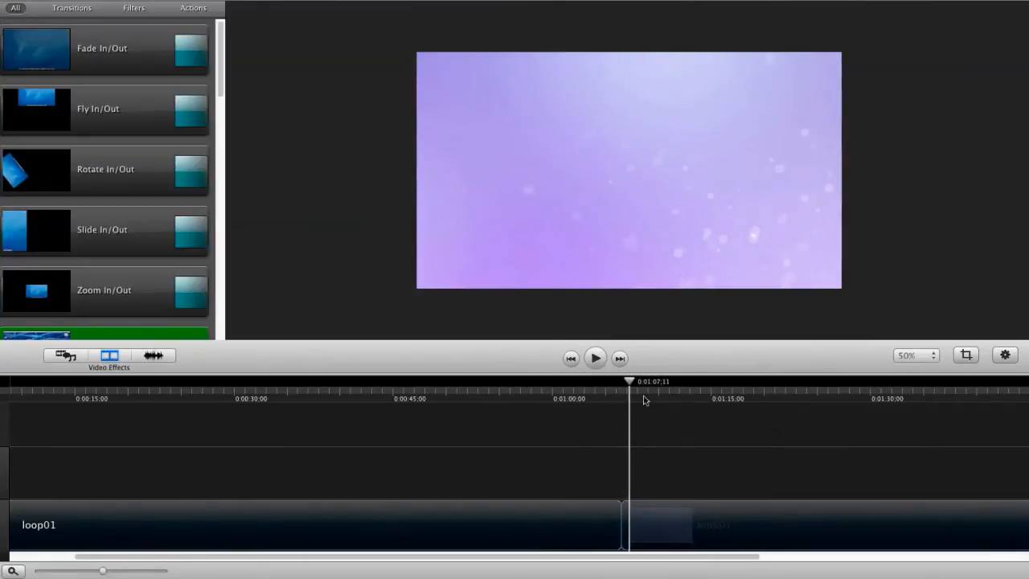
Move the second loop01 back to the lower track, then delete both clips
{"action": "left_click", "coordinate": [595, 358]}
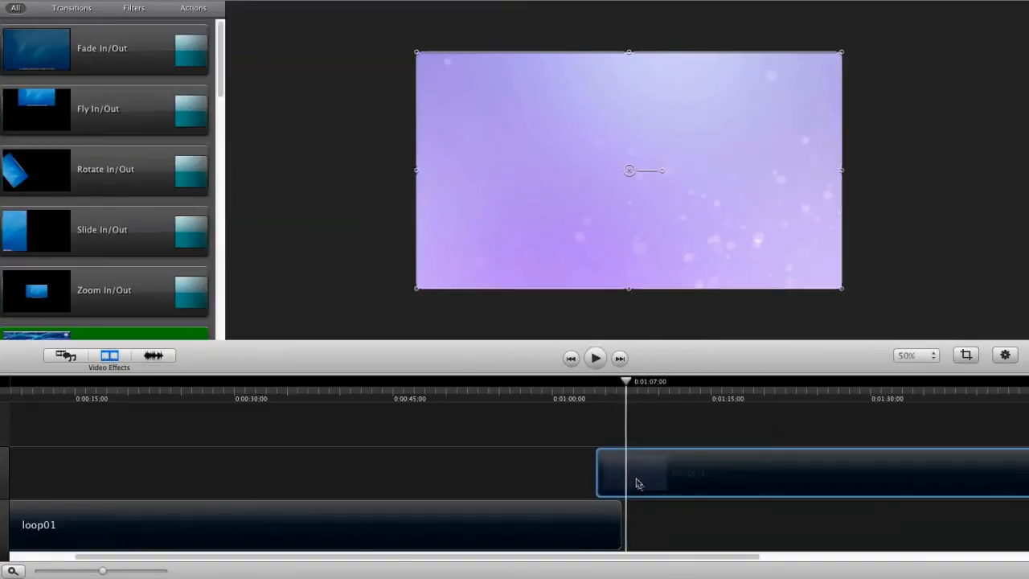
{"action": "left_click_drag", "start_coordinate": [625, 381], "coordinate": [613, 381]}
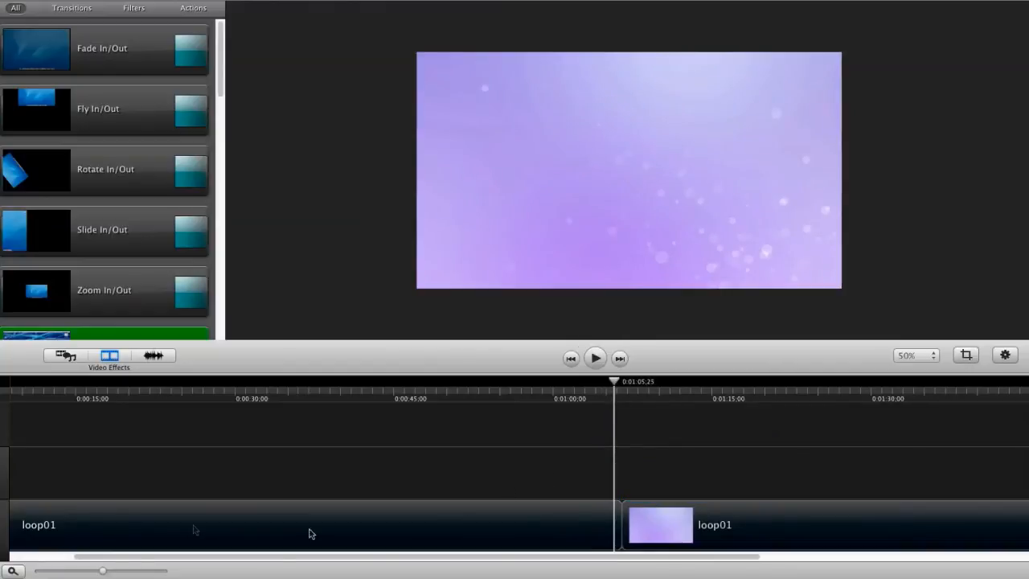
{"action": "left_click", "coordinate": [660, 524]}
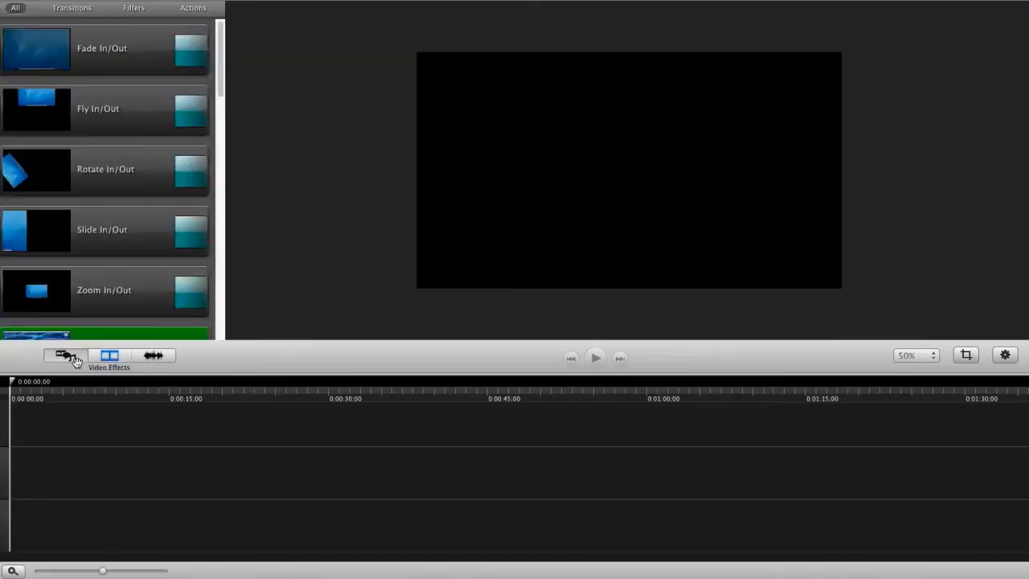
Add DarkRed to the timeline with a second copy placed right after it
{"action": "left_click", "coordinate": [64, 356]}
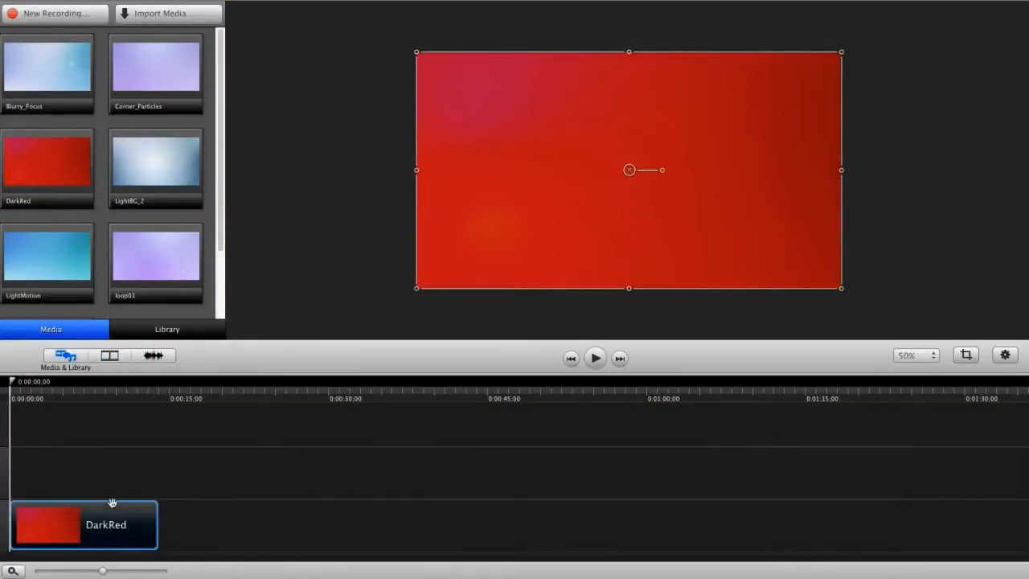
{"action": "left_click_drag", "start_coordinate": [47, 167], "coordinate": [84, 471]}
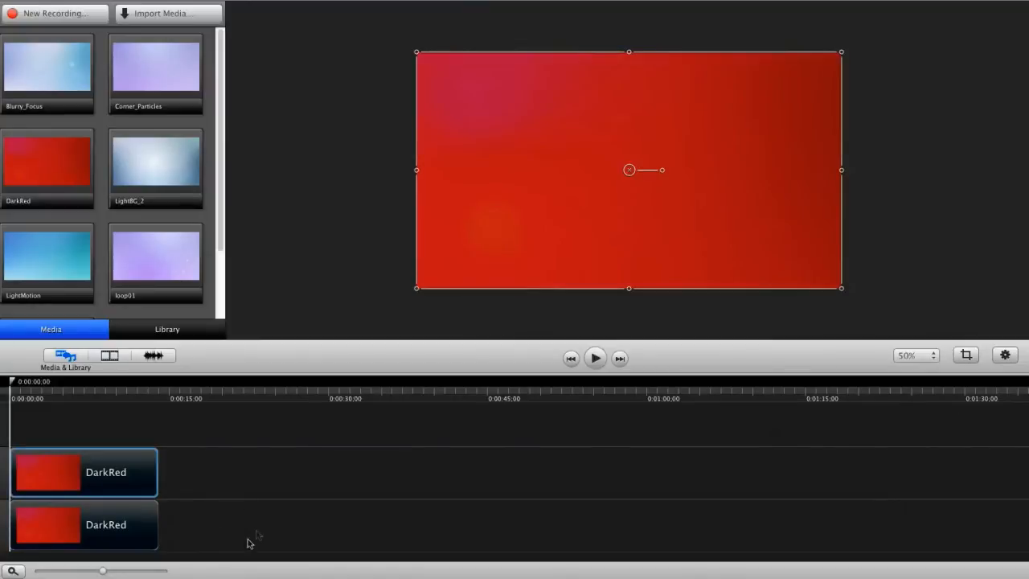
{"action": "left_click_drag", "start_coordinate": [84, 524], "coordinate": [233, 524]}
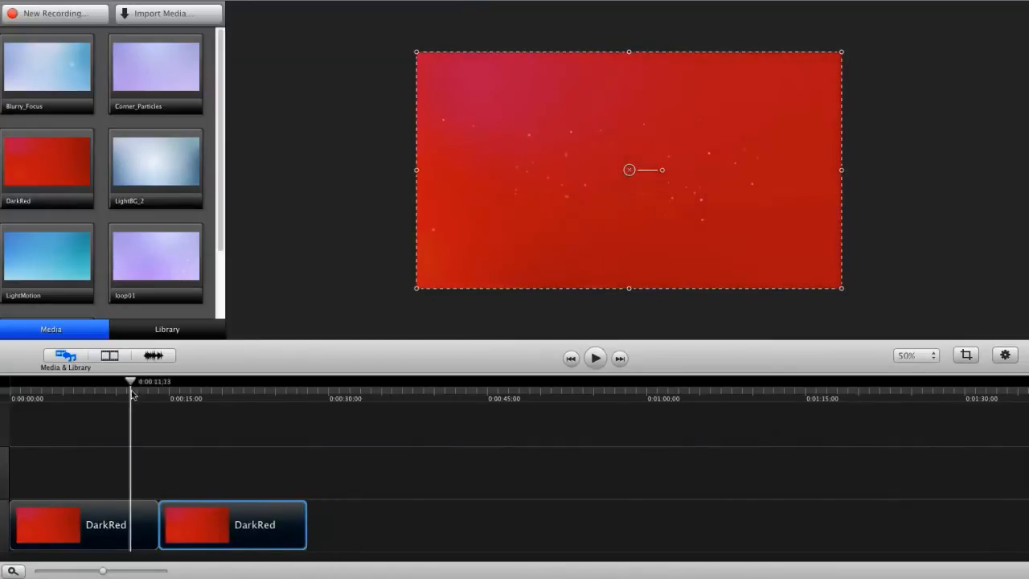
{"action": "left_click", "coordinate": [595, 358]}
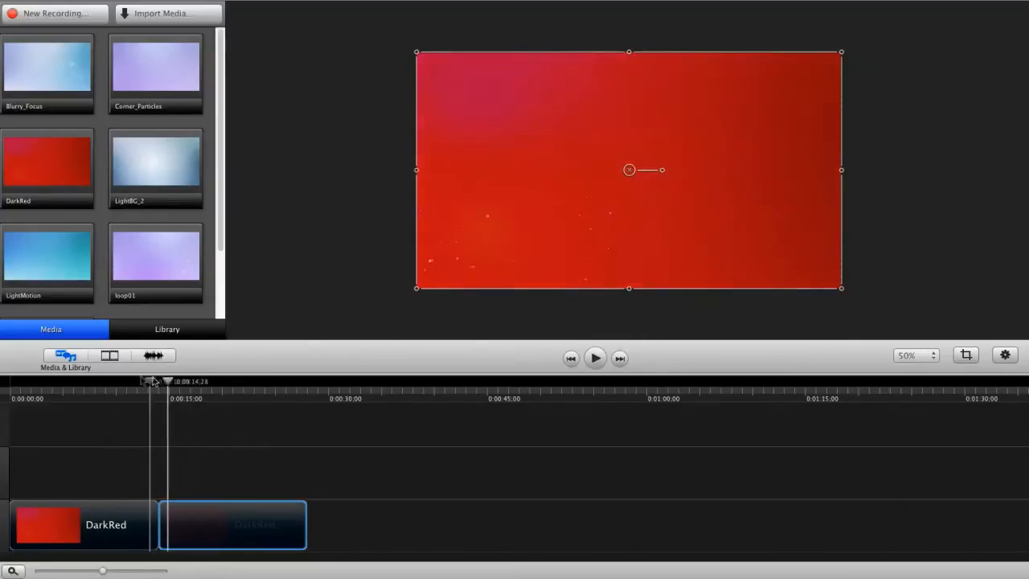
Scrub across the join of the DarkRed copies and remove the second one
{"action": "left_click_drag", "start_coordinate": [233, 524], "coordinate": [210, 472]}
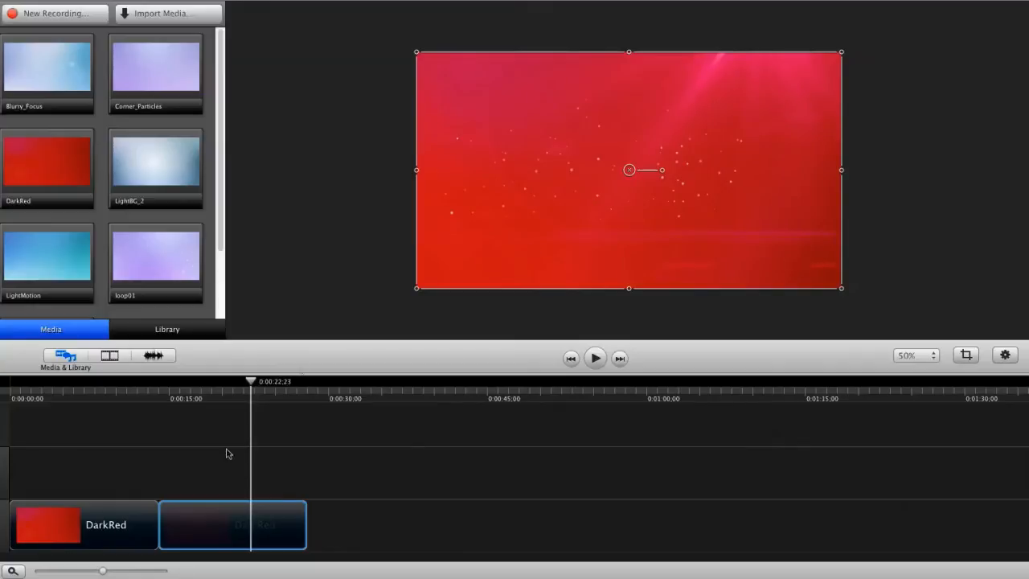
{"action": "left_click_drag", "start_coordinate": [251, 380], "coordinate": [205, 380]}
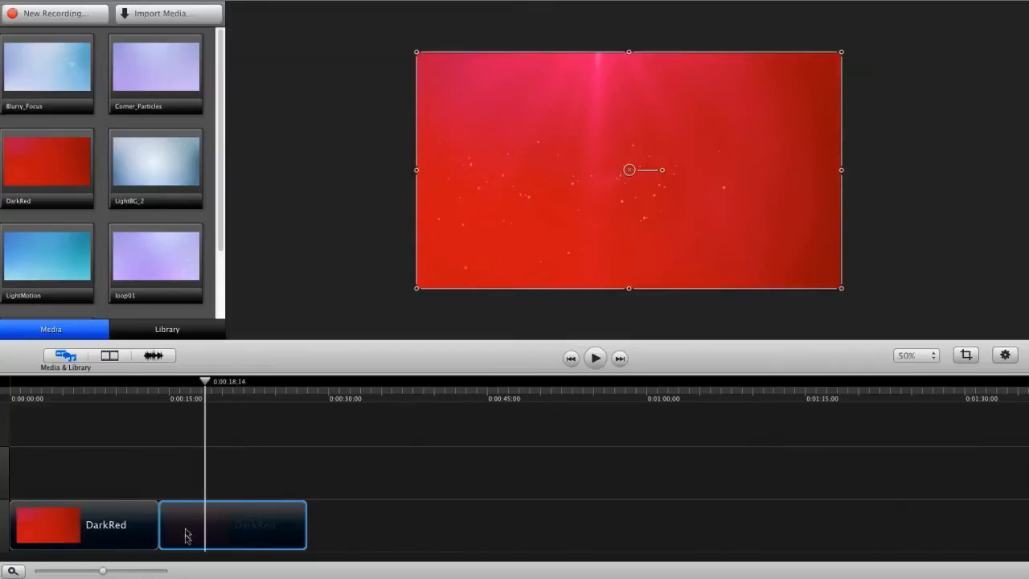
{"action": "left_click", "coordinate": [109, 355]}
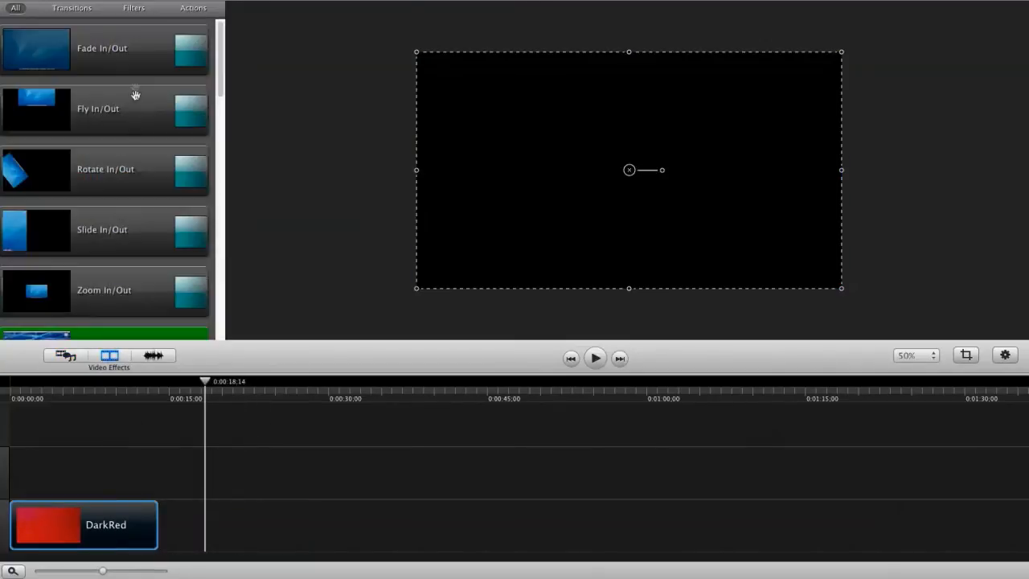
Apply the Colorize filter to DarkRed, remove it, and put it back on
{"action": "left_click", "coordinate": [133, 8]}
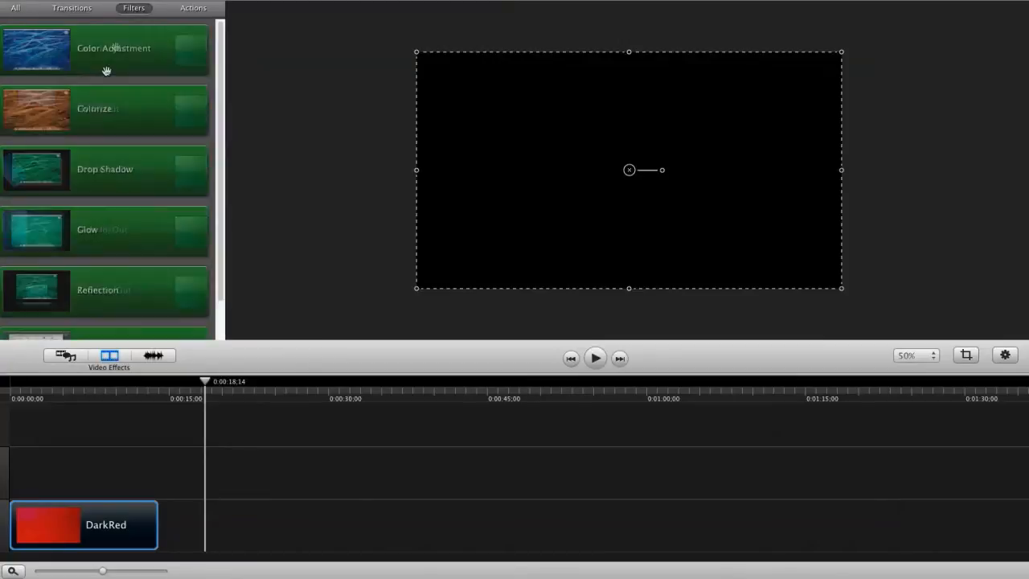
{"action": "mouse_move", "coordinate": [205, 210]}
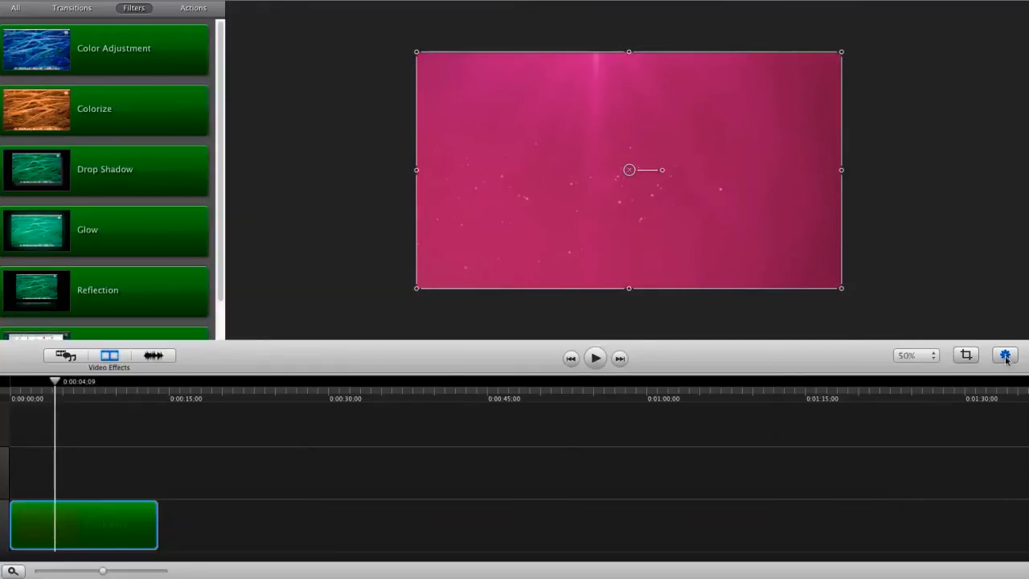
{"action": "left_click", "coordinate": [1005, 355]}
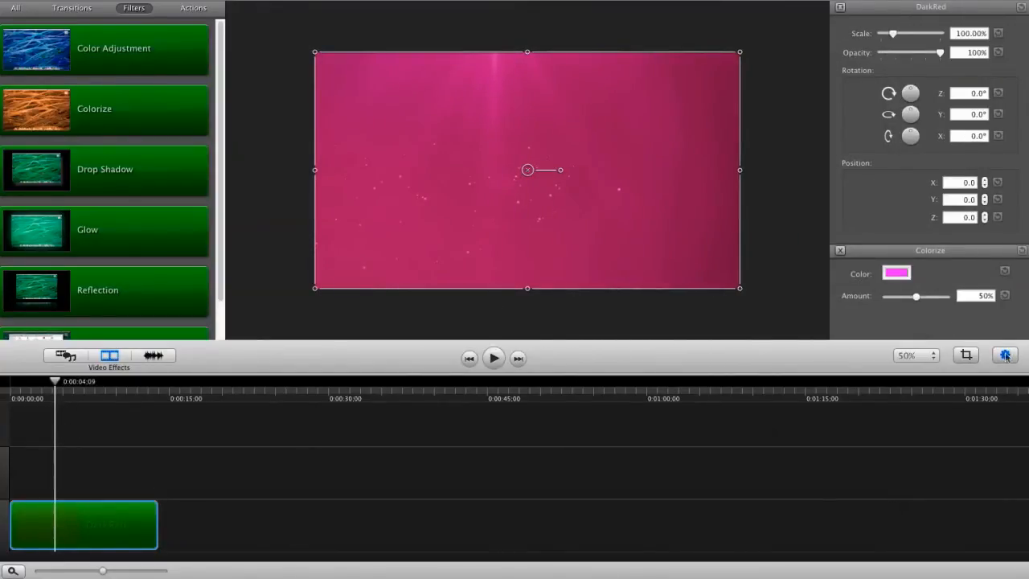
{"action": "left_click", "coordinate": [896, 273]}
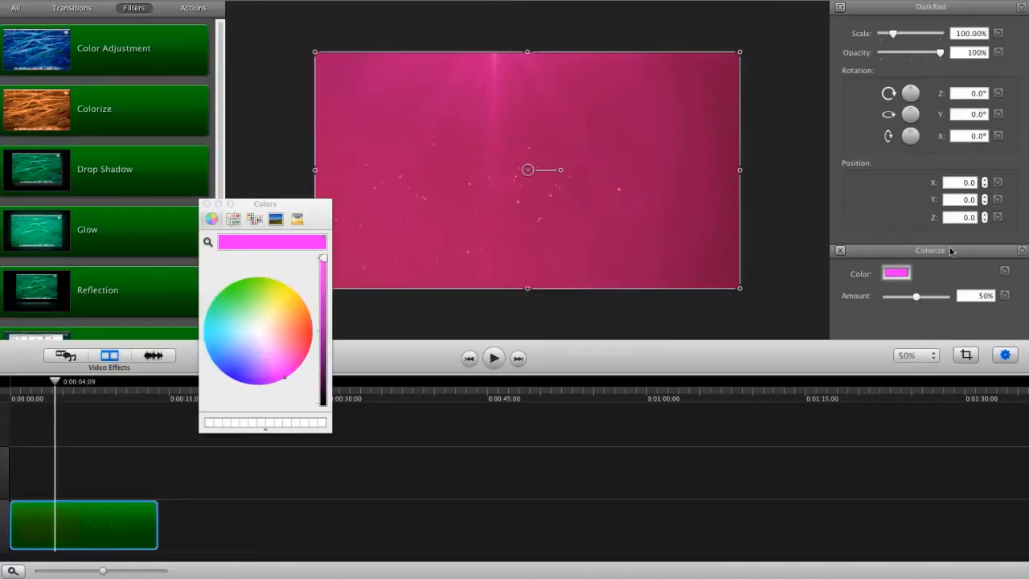
{"action": "left_click", "coordinate": [841, 250]}
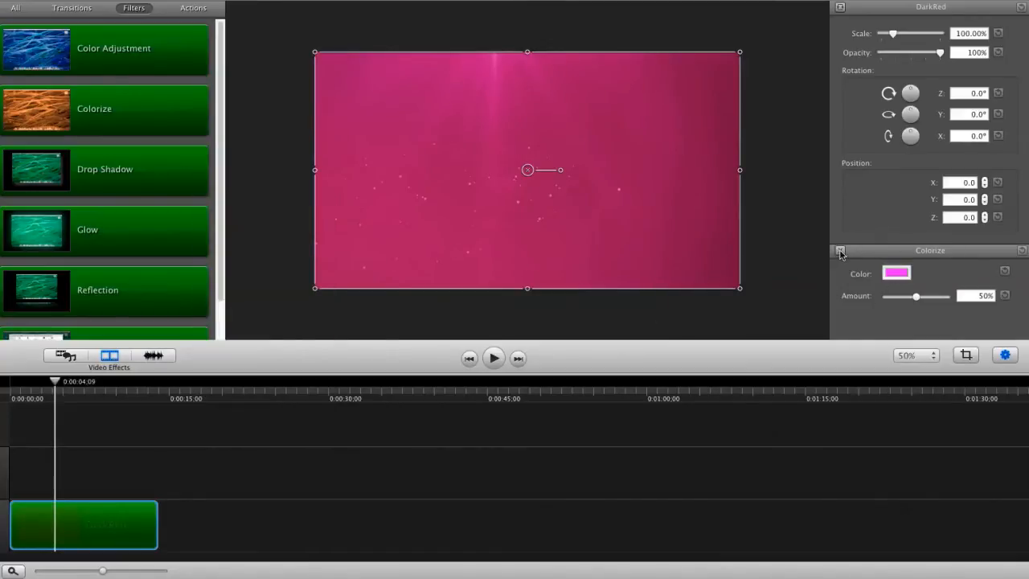
{"action": "left_click", "coordinate": [840, 251]}
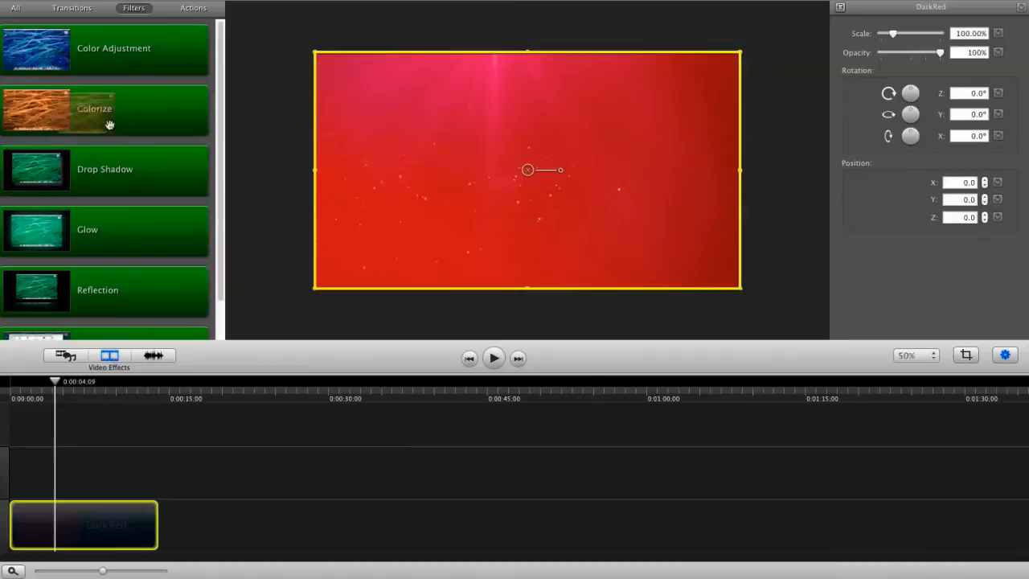
{"action": "double_click", "coordinate": [104, 109]}
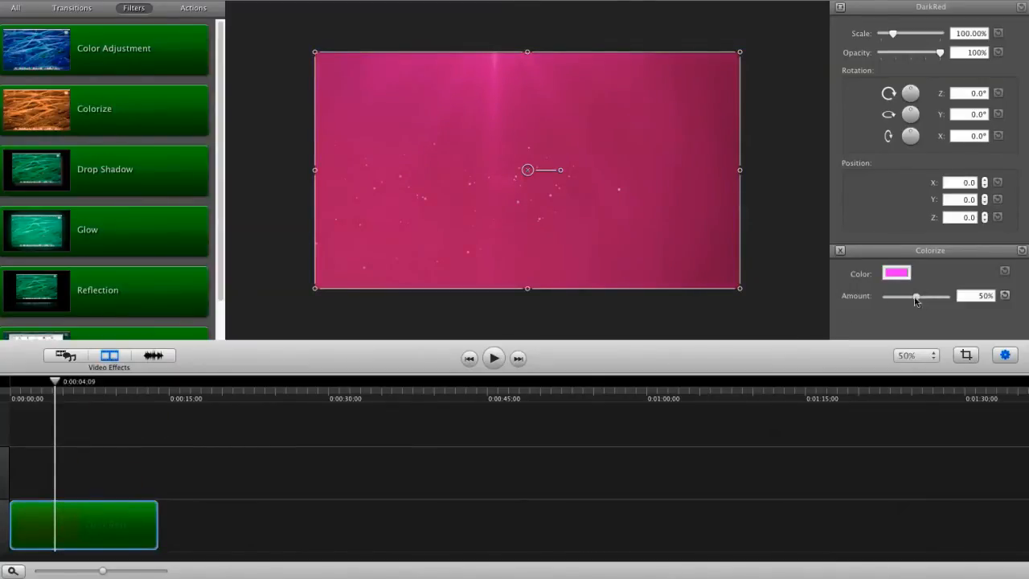
Set Colorize to a green tint at 32% amount and check the orange result
{"action": "left_click", "coordinate": [895, 274]}
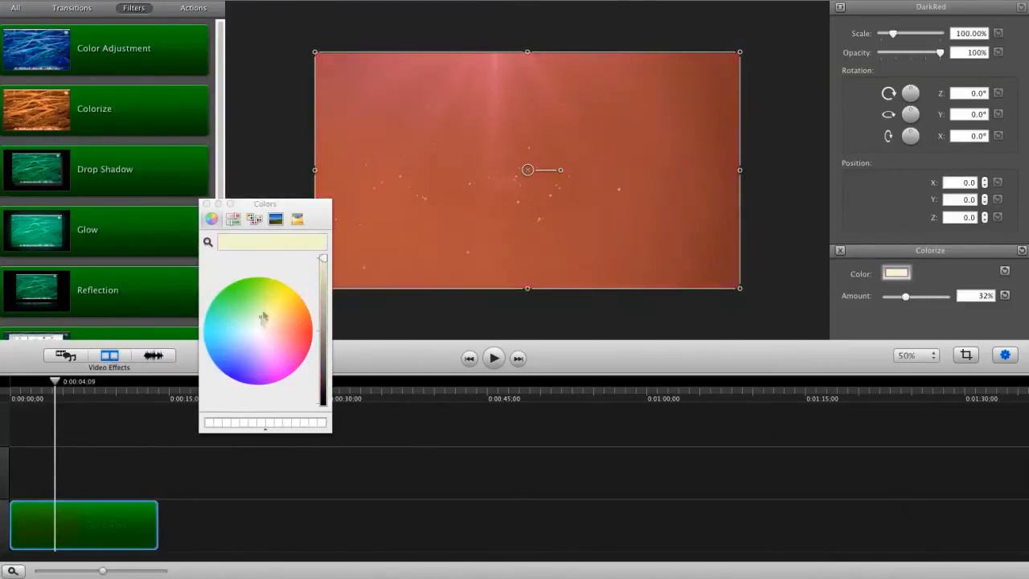
{"action": "left_click", "coordinate": [233, 292]}
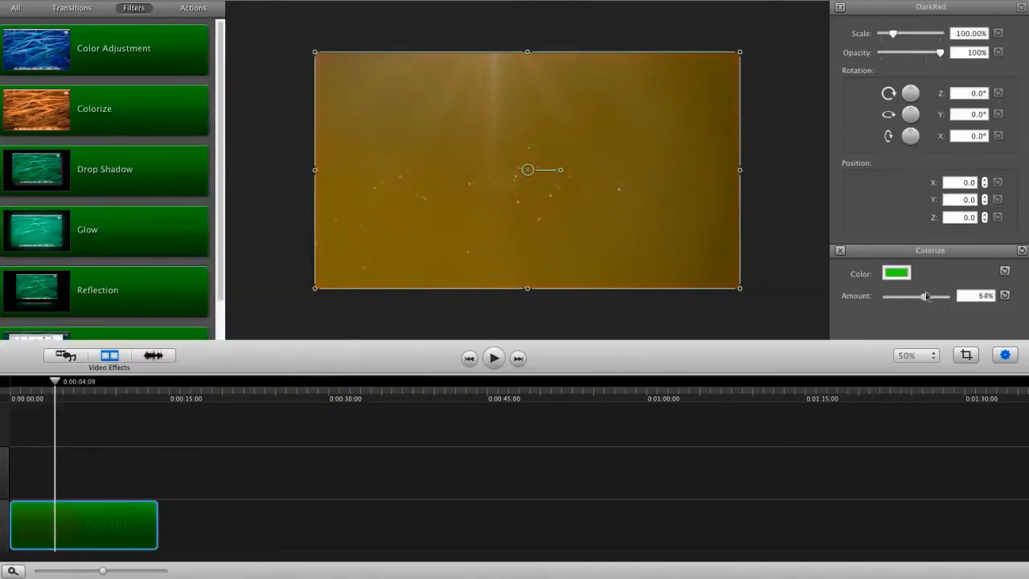
{"action": "left_click_drag", "start_coordinate": [925, 296], "coordinate": [886, 296]}
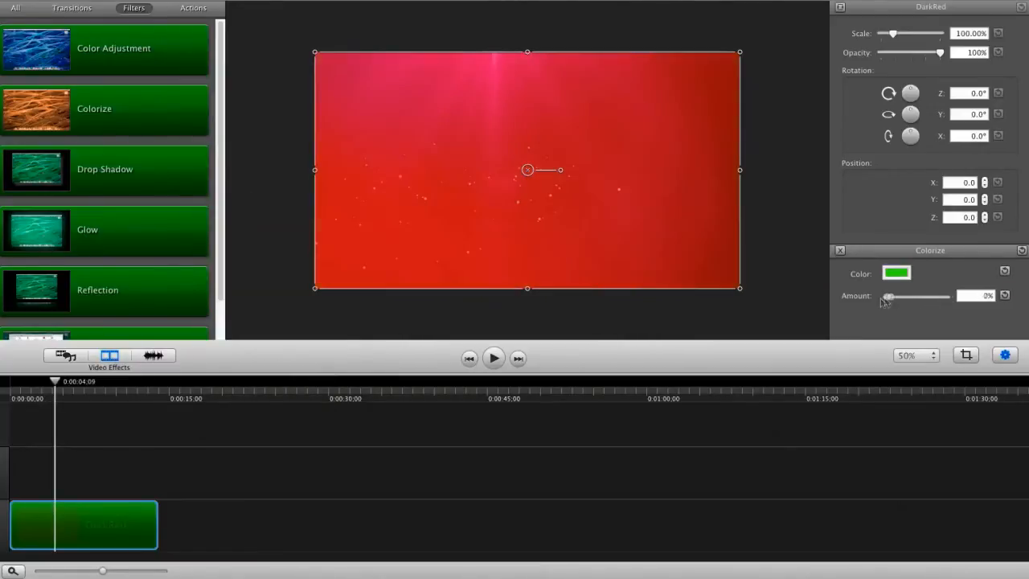
{"action": "left_click_drag", "start_coordinate": [887, 297], "coordinate": [907, 297]}
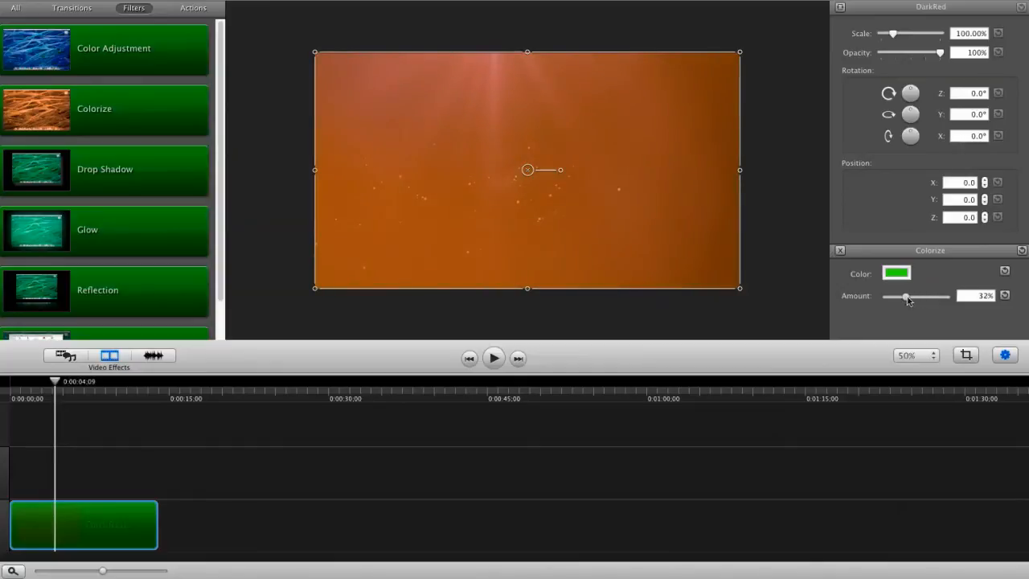
{"action": "left_click", "coordinate": [279, 336]}
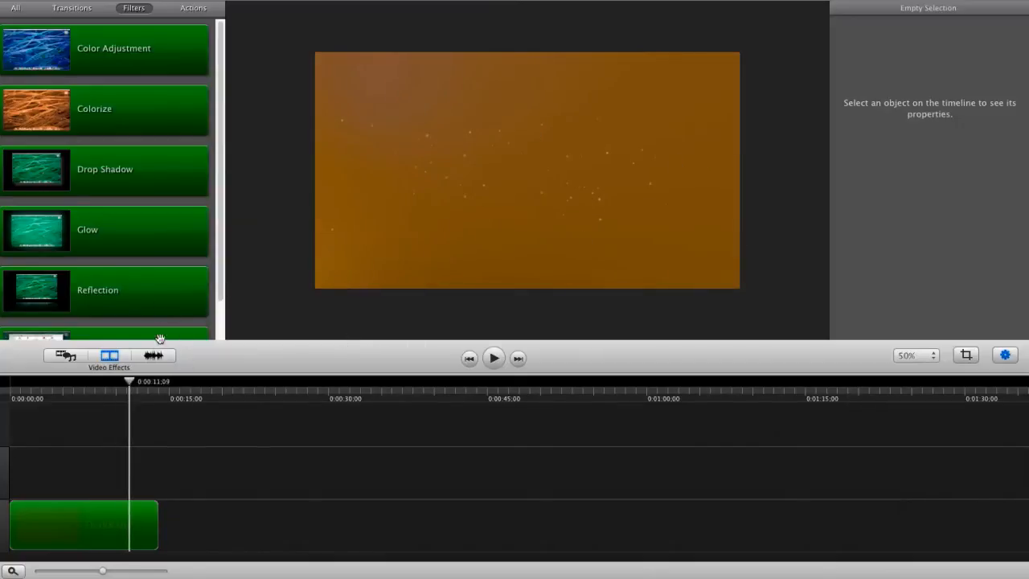
{"action": "left_click", "coordinate": [84, 524]}
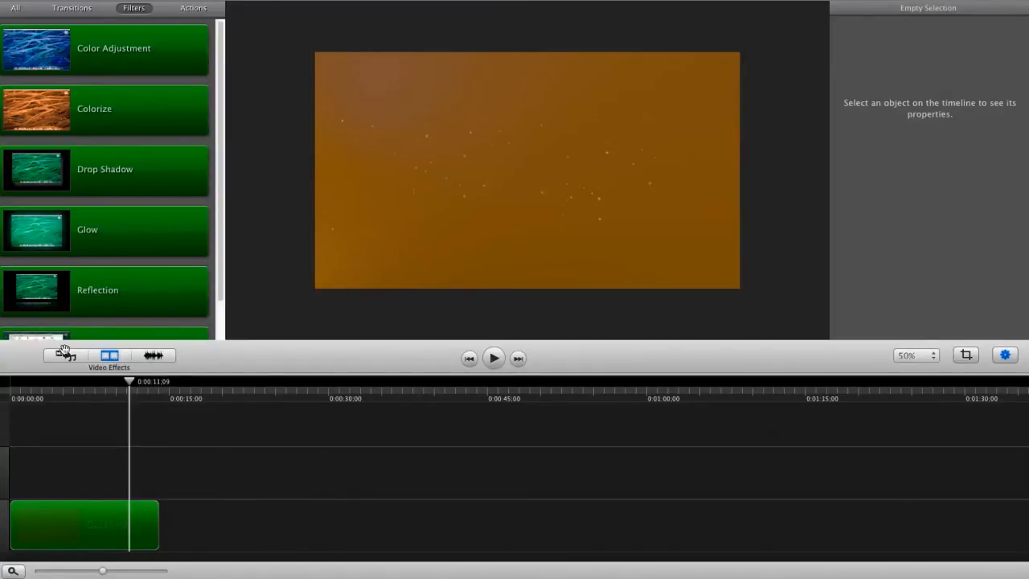
Show the media bin and delete the colorized DarkRed clip from the timeline
{"action": "left_click", "coordinate": [64, 355]}
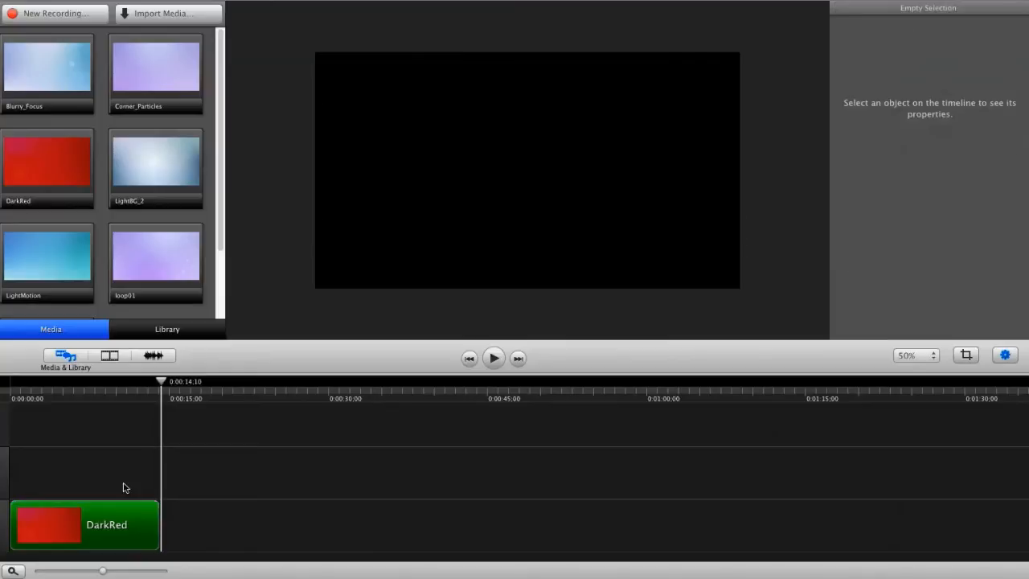
{"action": "left_click", "coordinate": [84, 524]}
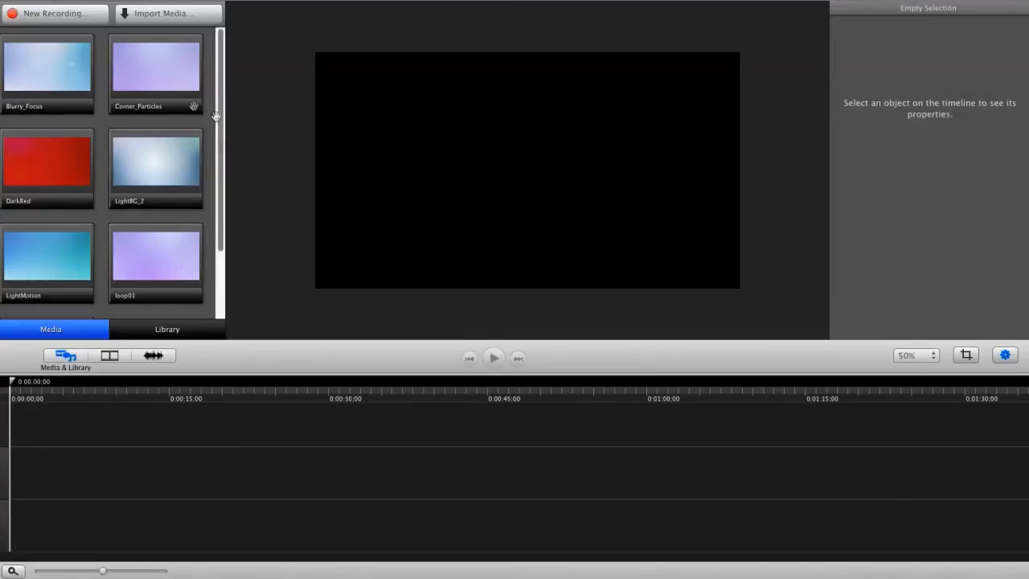
Place Out_of_Focus1 on a new track above Blurry_Focus, starting around 9 seconds
{"action": "left_click", "coordinate": [47, 73]}
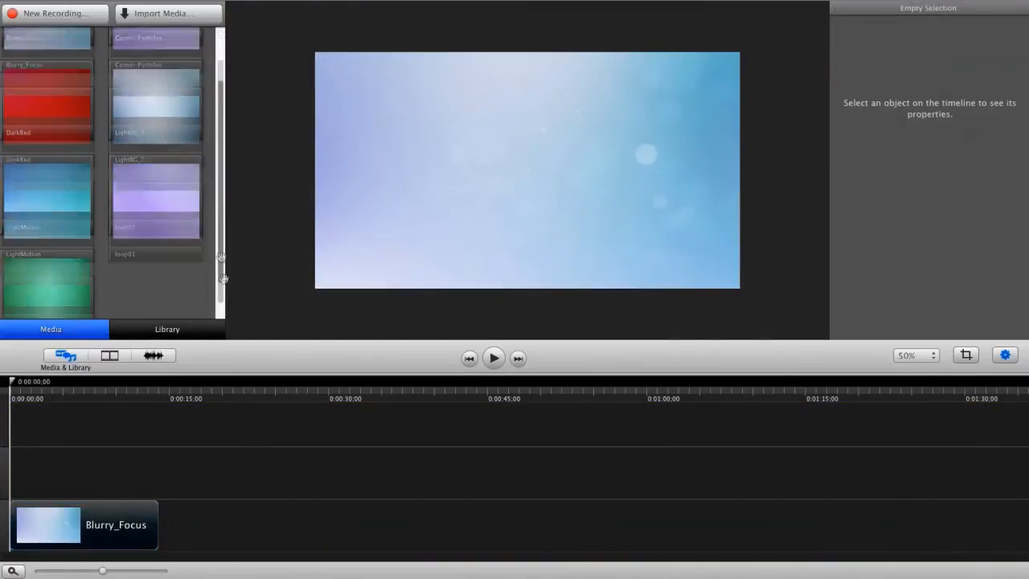
{"action": "scroll", "scroll_direction": "down", "scroll_amount": 3}
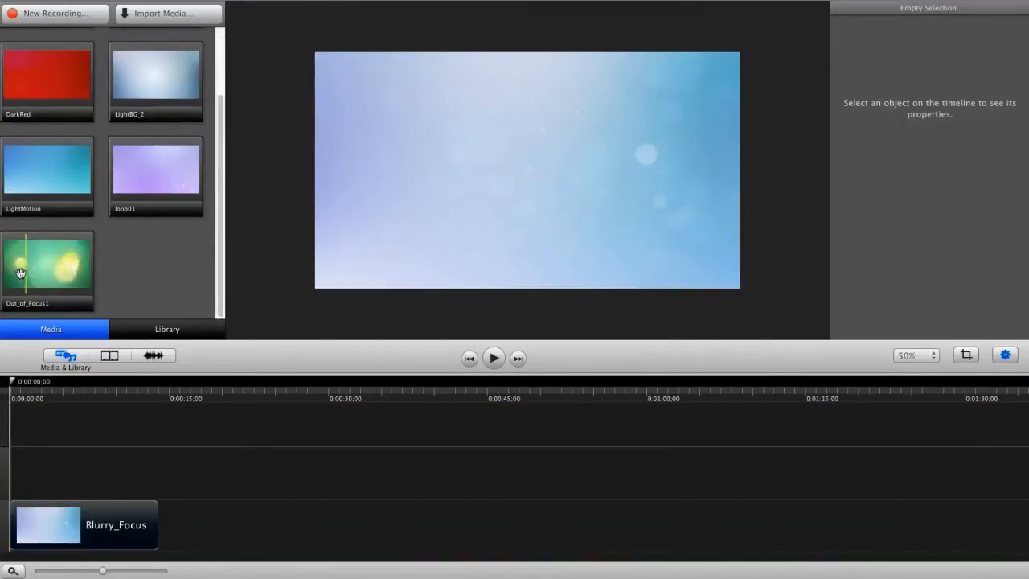
{"action": "left_click_drag", "start_coordinate": [48, 265], "coordinate": [217, 482]}
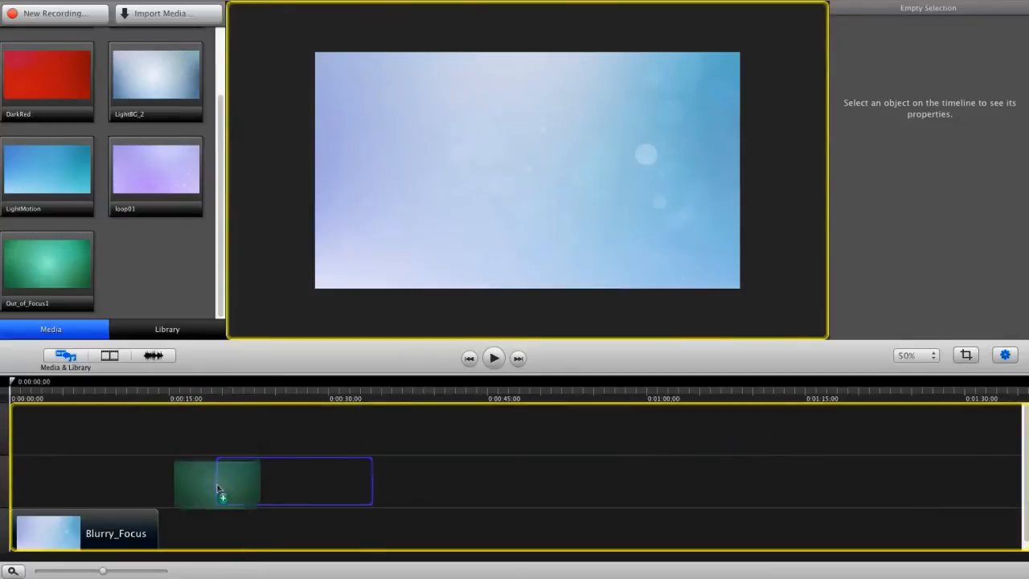
{"action": "left_click_drag", "start_coordinate": [48, 265], "coordinate": [217, 470]}
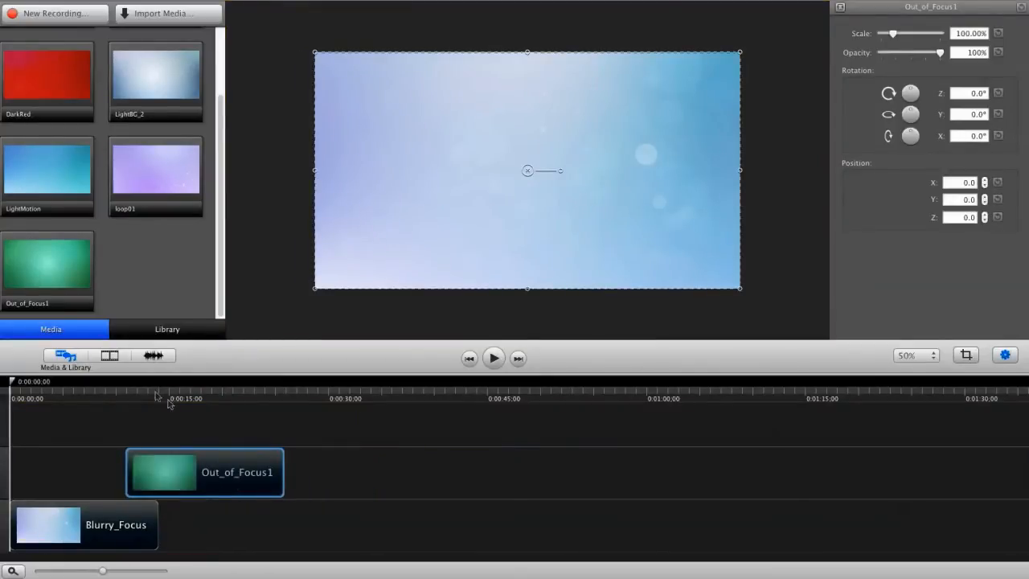
{"action": "left_click", "coordinate": [134, 381]}
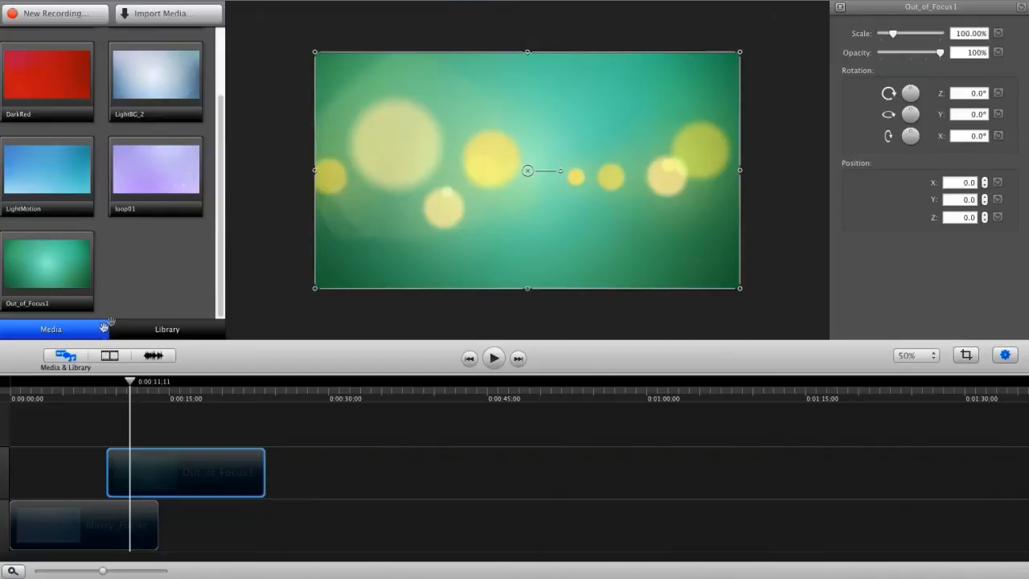
{"action": "left_click", "coordinate": [108, 355]}
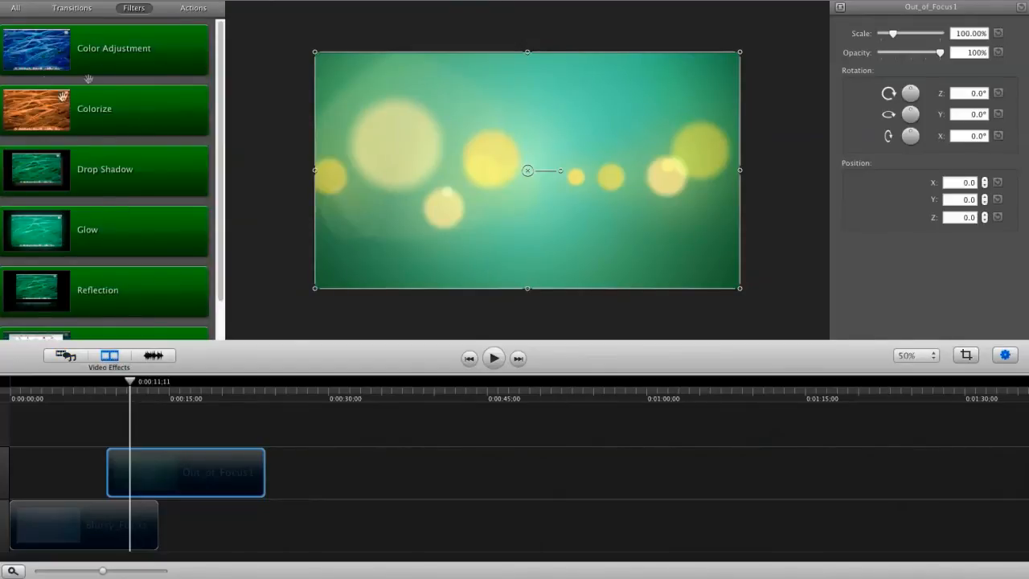
Give Out_of_Focus1 a fade-in at its start and a pink Colorize filter at 50%
{"action": "left_click", "coordinate": [71, 8]}
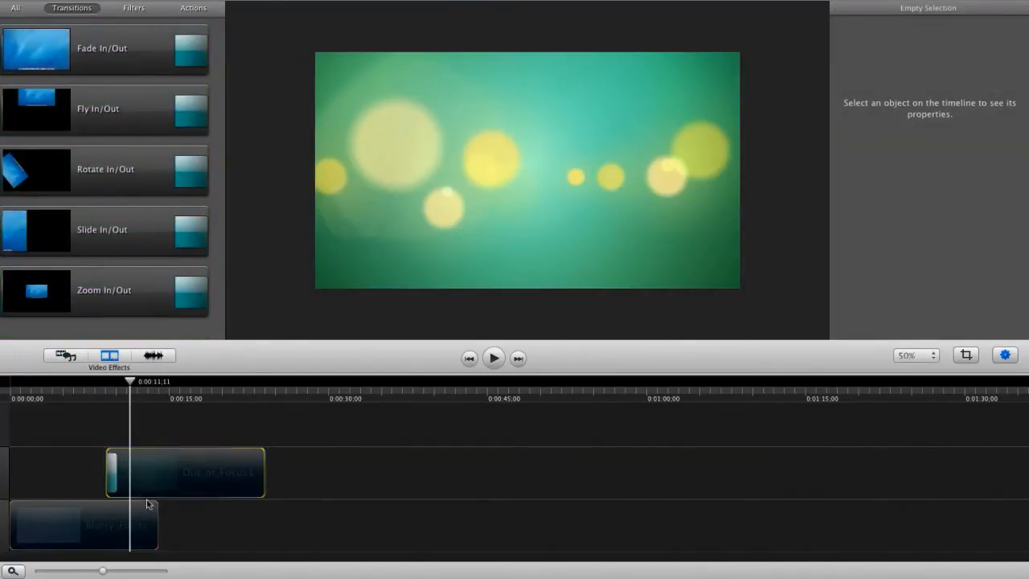
{"action": "left_click", "coordinate": [189, 473]}
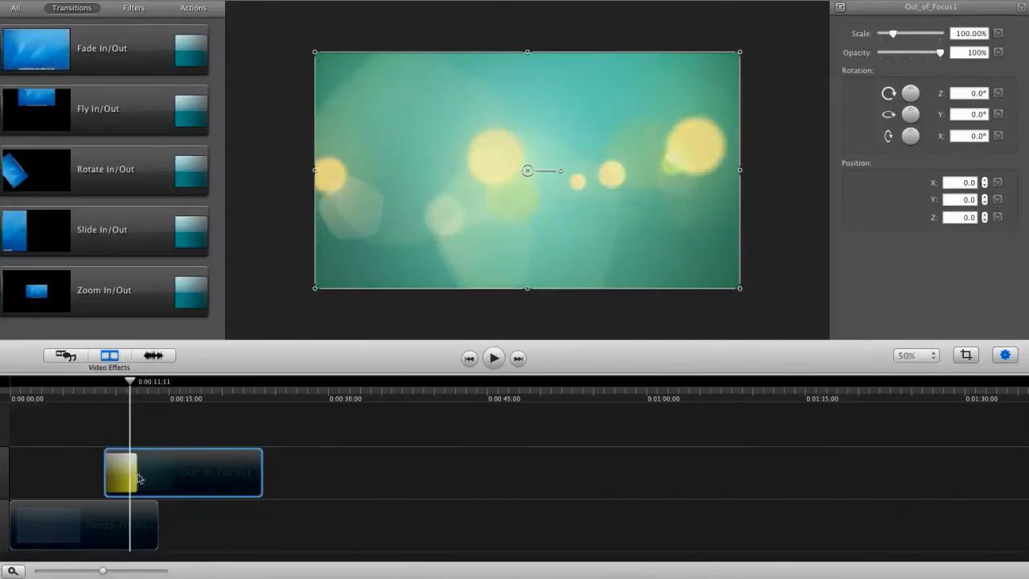
{"action": "left_click_drag", "start_coordinate": [130, 382], "coordinate": [135, 381]}
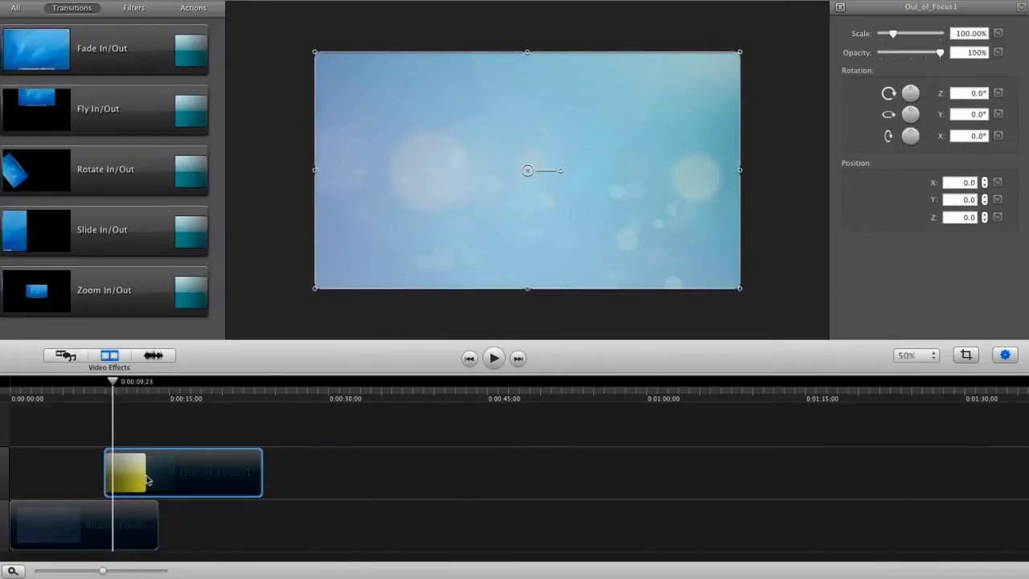
{"action": "left_click_drag", "start_coordinate": [113, 380], "coordinate": [139, 380]}
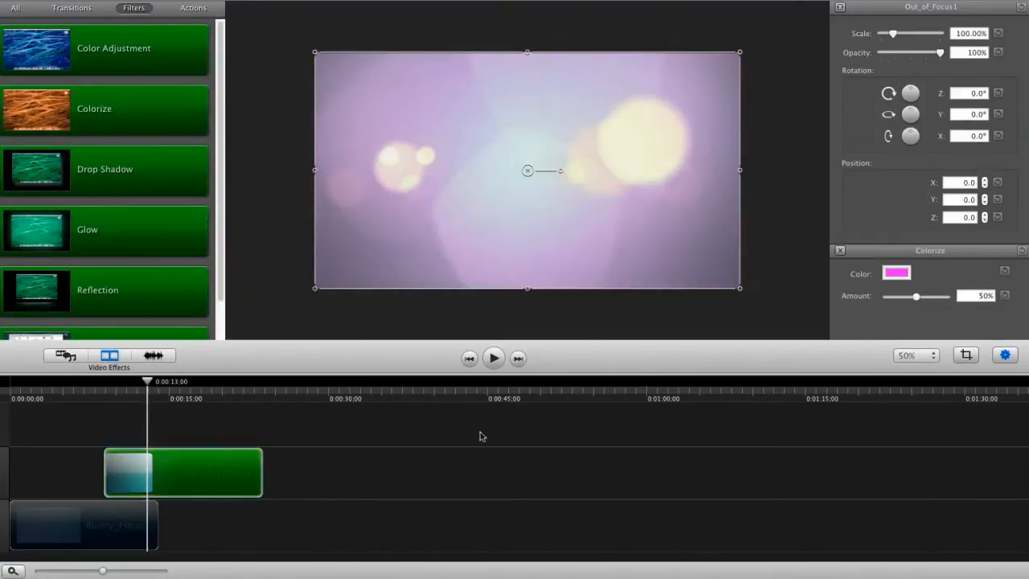
Change Out_of_Focus1's Colorize to light blue at 61% and scrub to preview it
{"action": "left_click", "coordinate": [895, 272]}
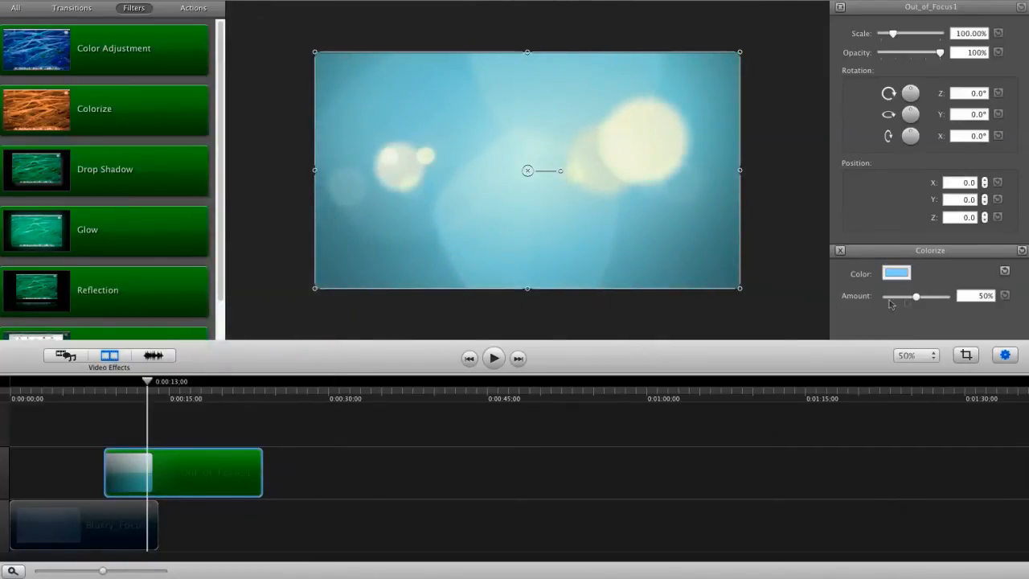
{"action": "left_click_drag", "start_coordinate": [906, 297], "coordinate": [923, 296]}
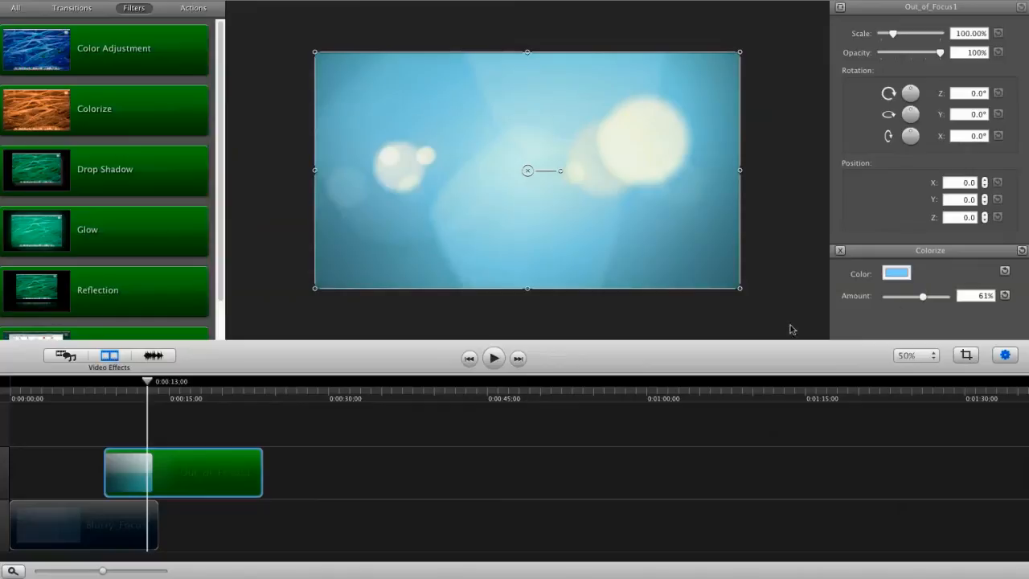
{"action": "left_click_drag", "start_coordinate": [140, 381], "coordinate": [118, 381]}
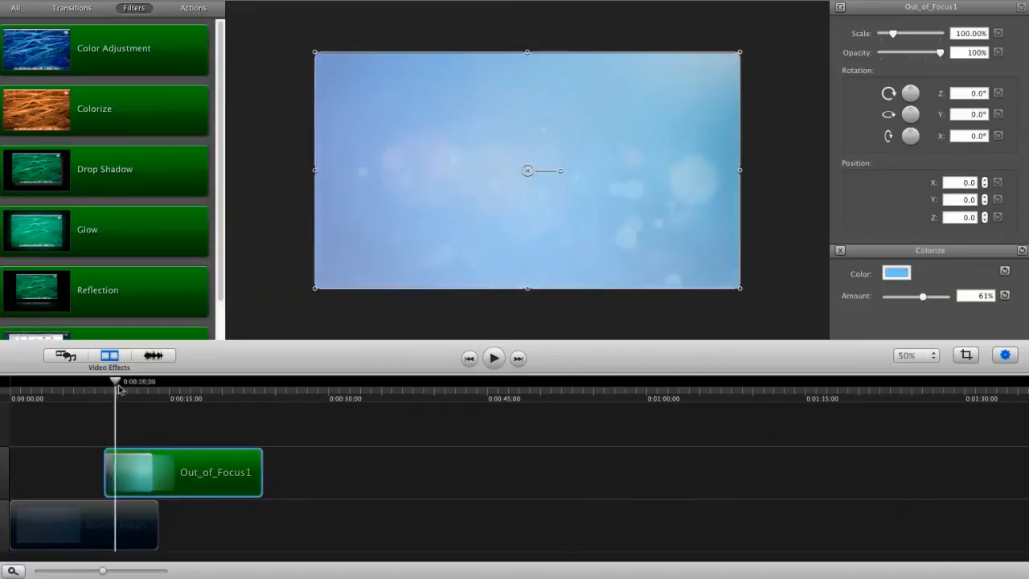
{"action": "left_click_drag", "start_coordinate": [116, 380], "coordinate": [161, 381]}
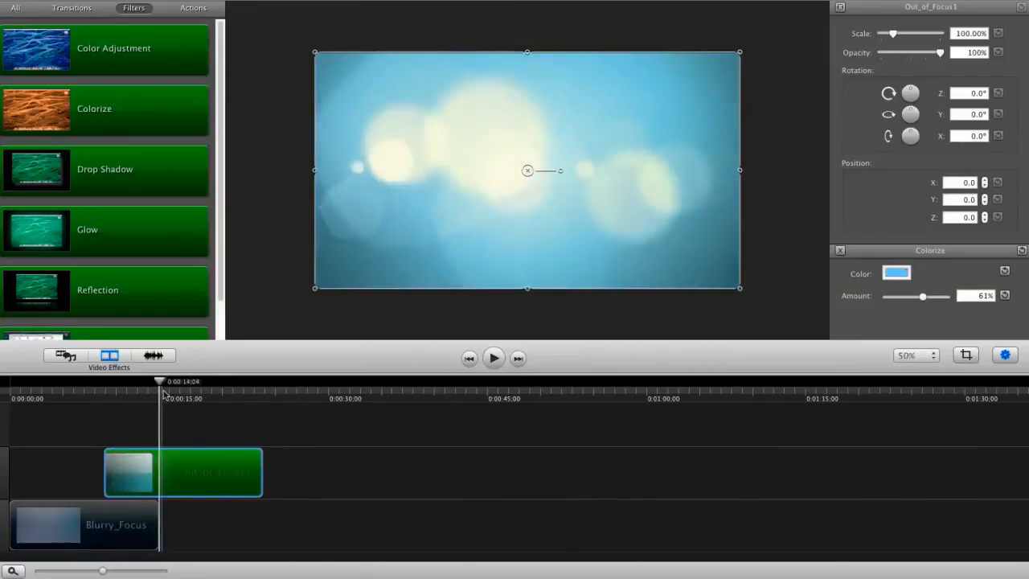
{"action": "left_click", "coordinate": [494, 358]}
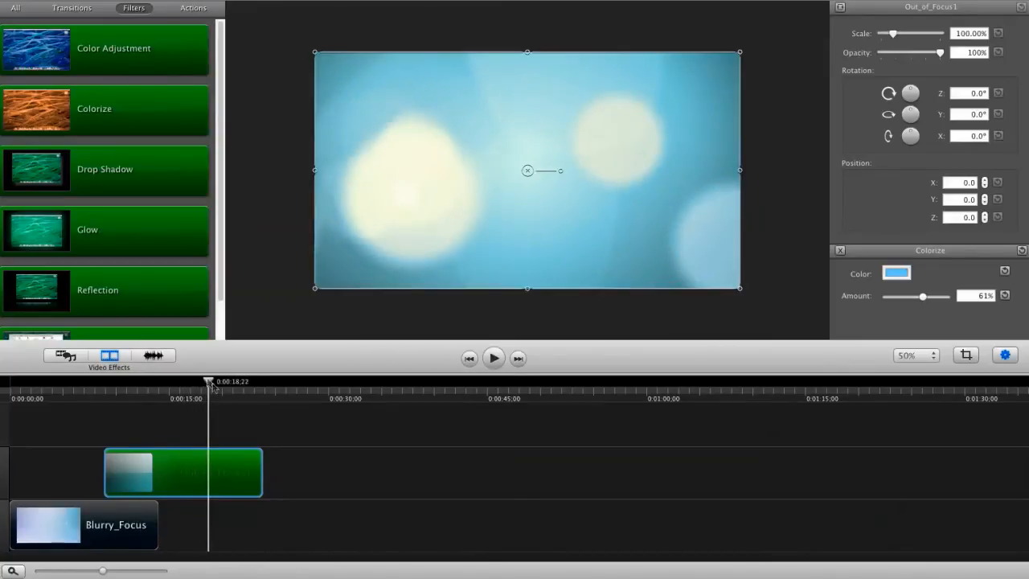
{"action": "left_click", "coordinate": [493, 358]}
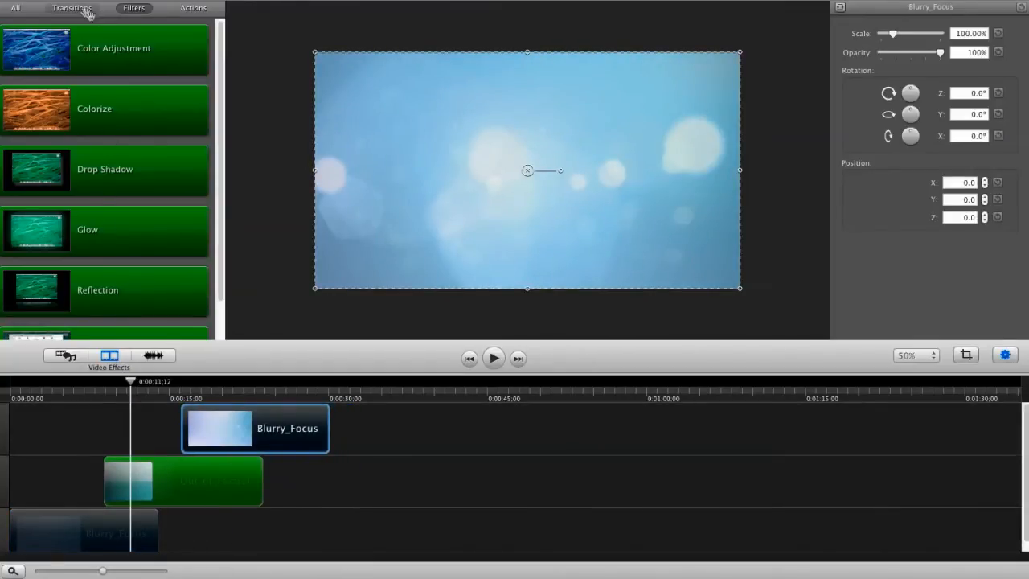
Play back the layered clips with the second Blurry_Focus on the top track
{"action": "left_click", "coordinate": [72, 8]}
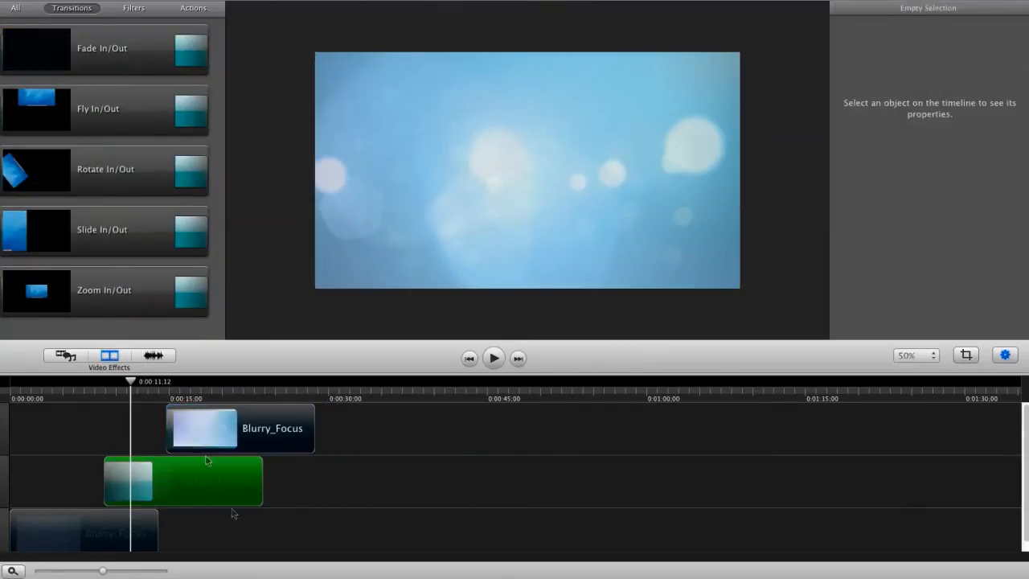
{"action": "left_click", "coordinate": [493, 357]}
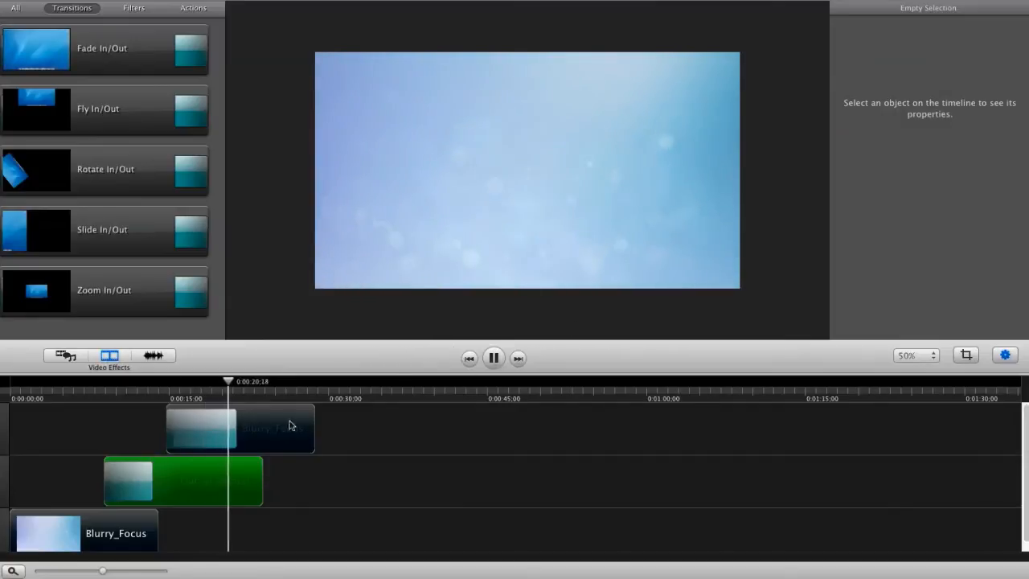
{"action": "left_click", "coordinate": [494, 357]}
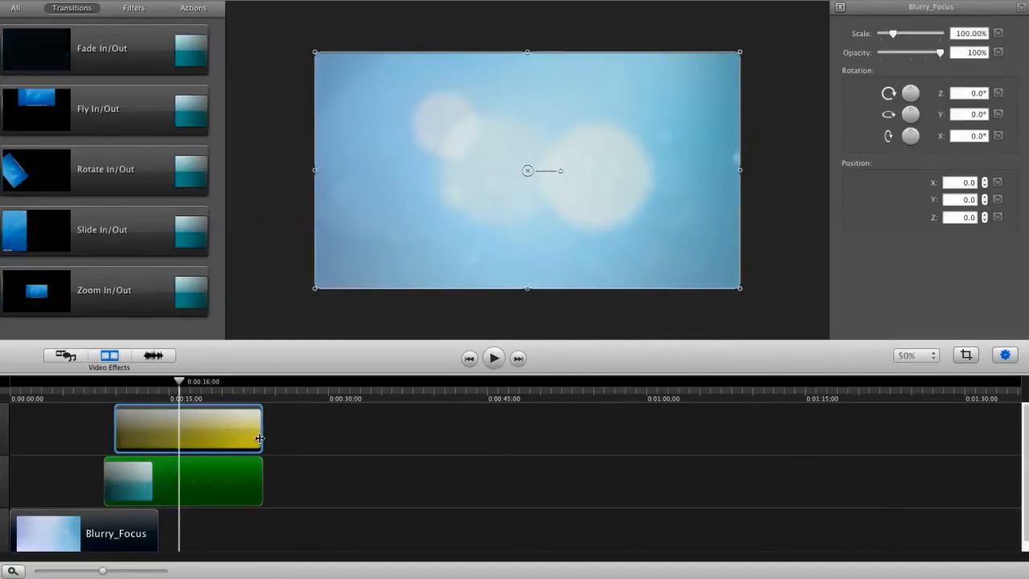
Fade the top Blurry_Focus clip and scrub 15-22 seconds to check the blend
{"action": "left_click_drag", "start_coordinate": [179, 381], "coordinate": [136, 381]}
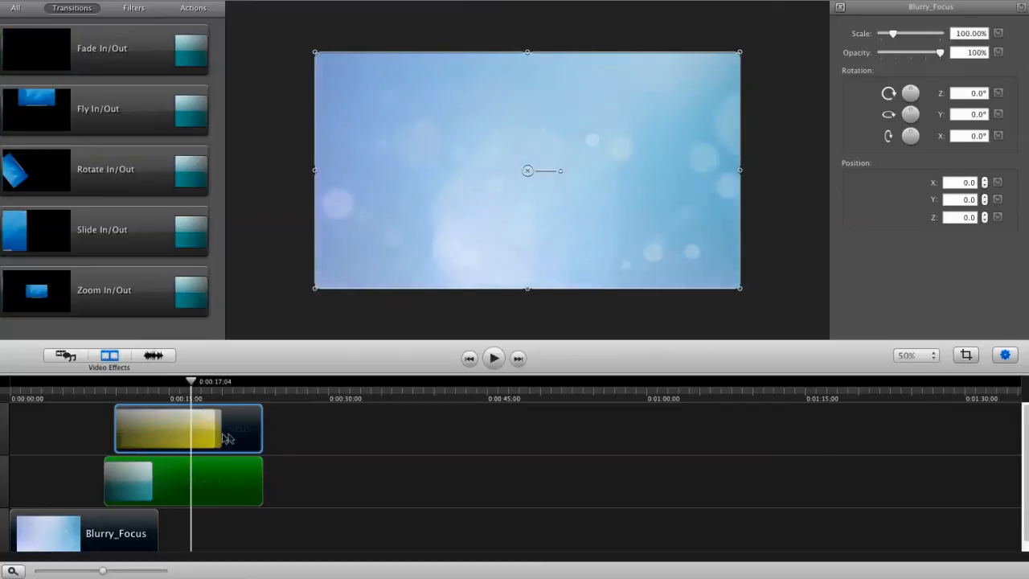
{"action": "left_click_drag", "start_coordinate": [191, 381], "coordinate": [169, 381]}
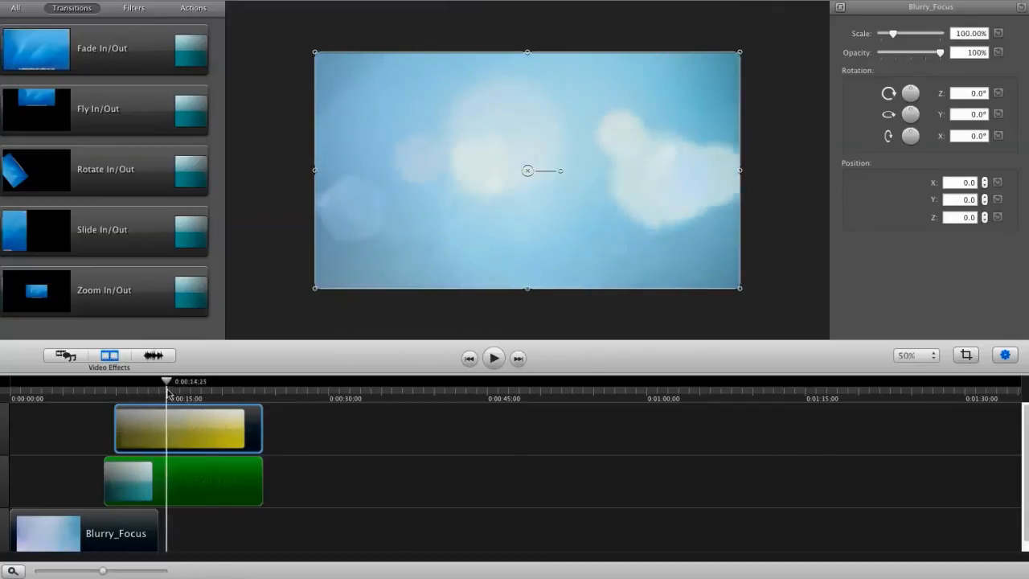
{"action": "left_click_drag", "start_coordinate": [166, 381], "coordinate": [219, 381]}
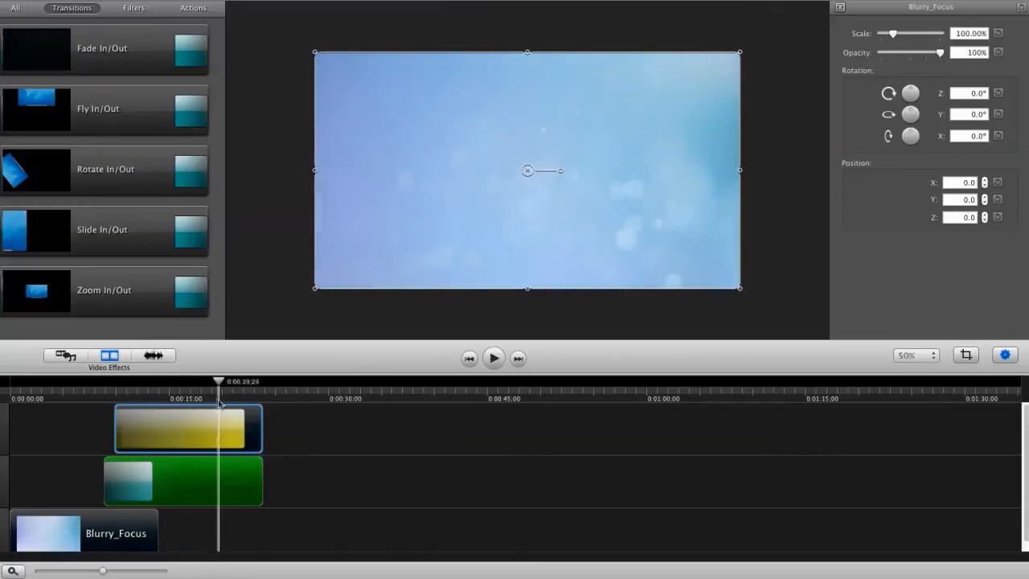
{"action": "left_click_drag", "start_coordinate": [219, 381], "coordinate": [245, 381]}
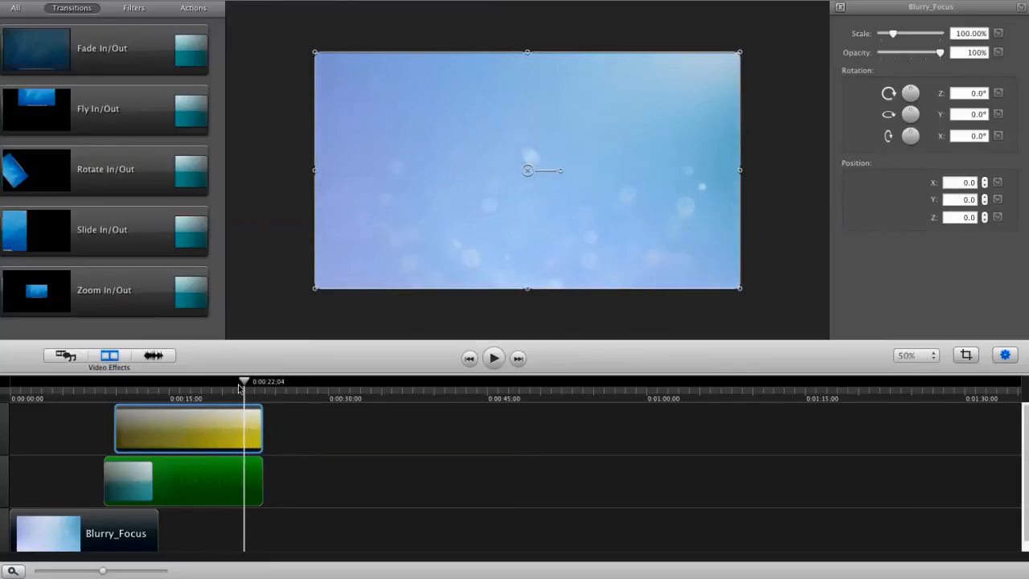
{"action": "left_click_drag", "start_coordinate": [245, 381], "coordinate": [230, 381]}
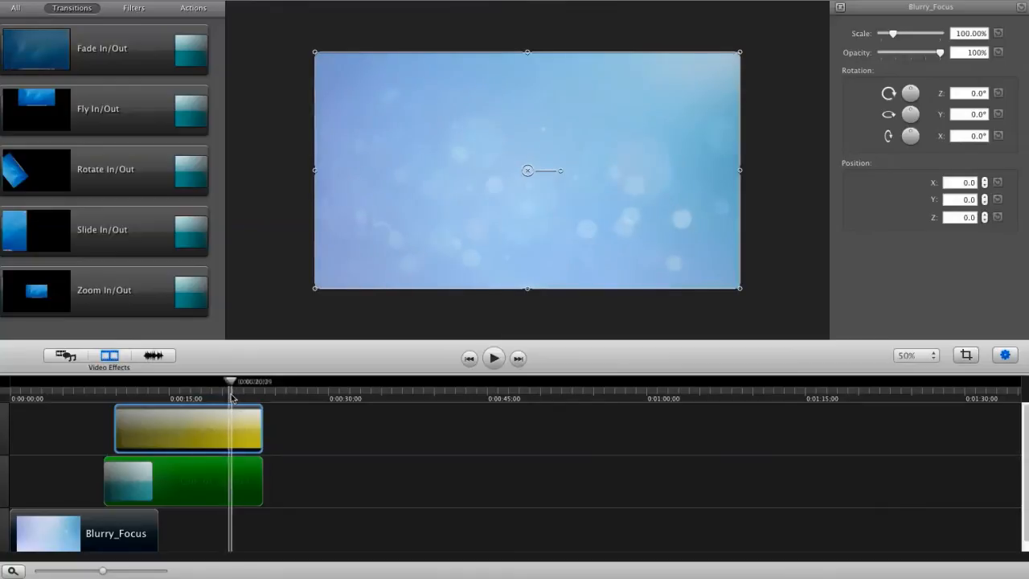
{"action": "left_click_drag", "start_coordinate": [231, 381], "coordinate": [178, 381]}
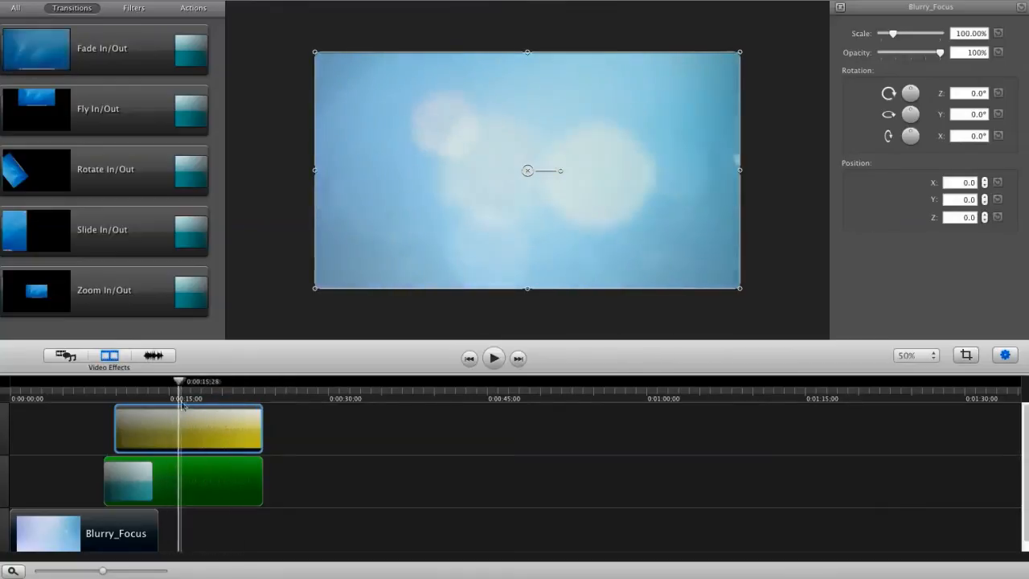
{"action": "left_click_drag", "start_coordinate": [179, 381], "coordinate": [206, 381]}
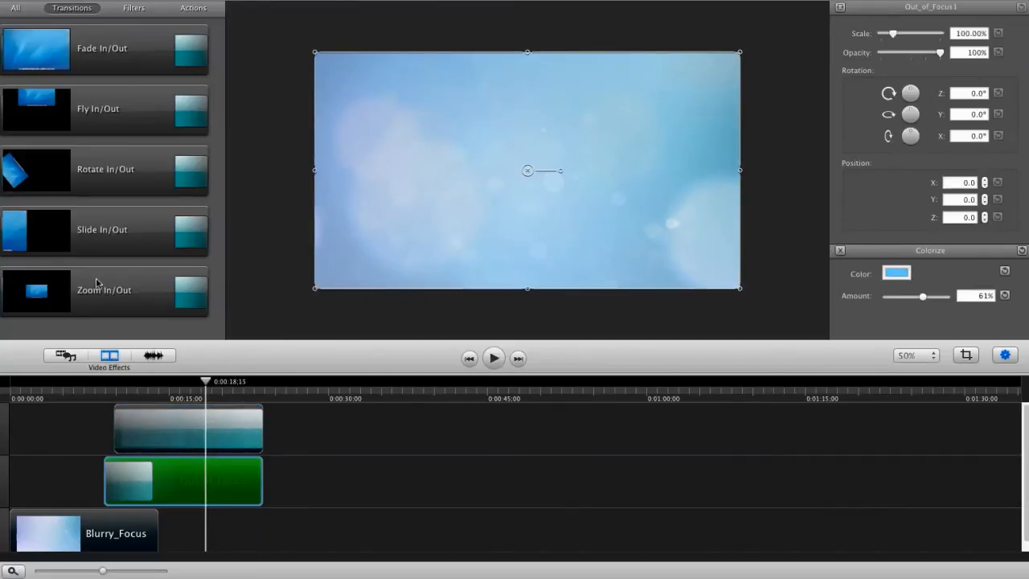
Add loop01 from the media library and colorize it light blue at 58% amount
{"action": "left_click", "coordinate": [64, 355]}
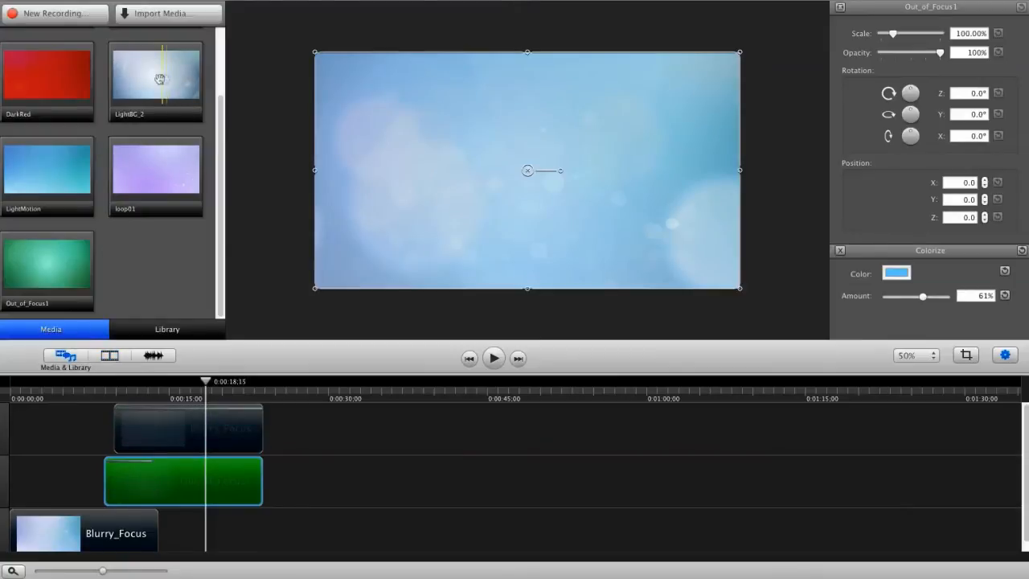
{"action": "mouse_move", "coordinate": [45, 173]}
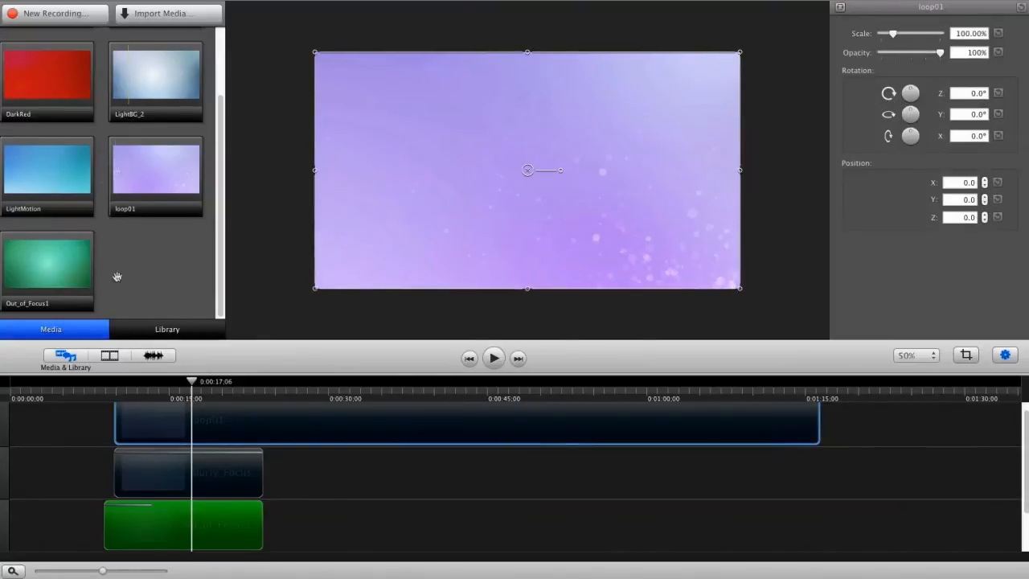
{"action": "left_click", "coordinate": [108, 355]}
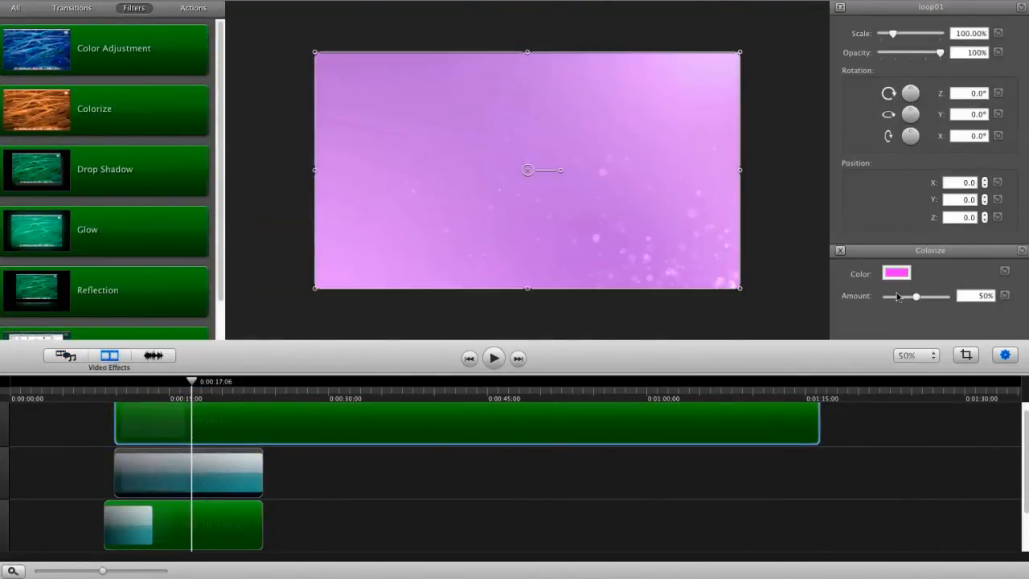
{"action": "left_click", "coordinate": [896, 273]}
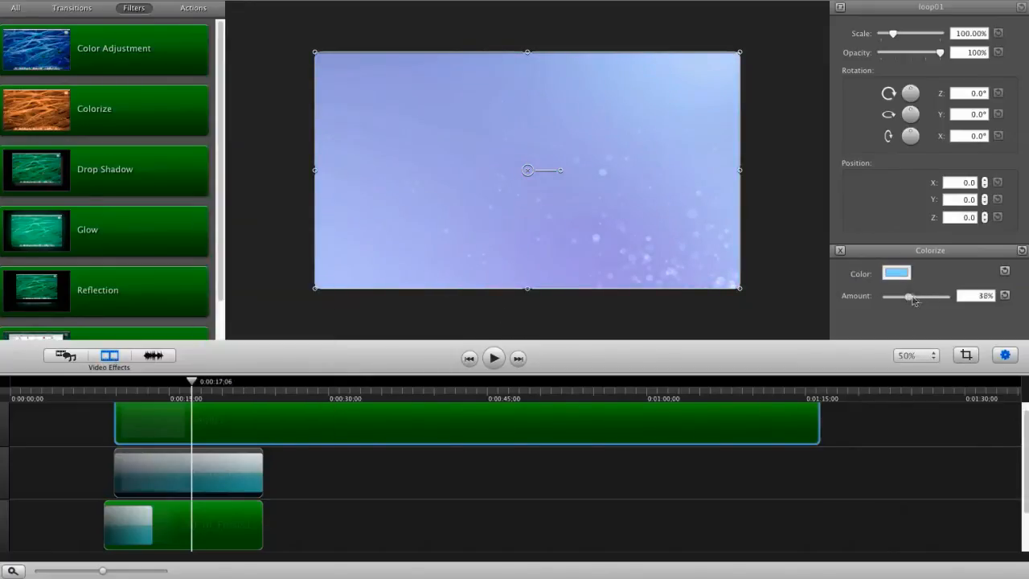
{"action": "left_click_drag", "start_coordinate": [909, 296], "coordinate": [922, 297]}
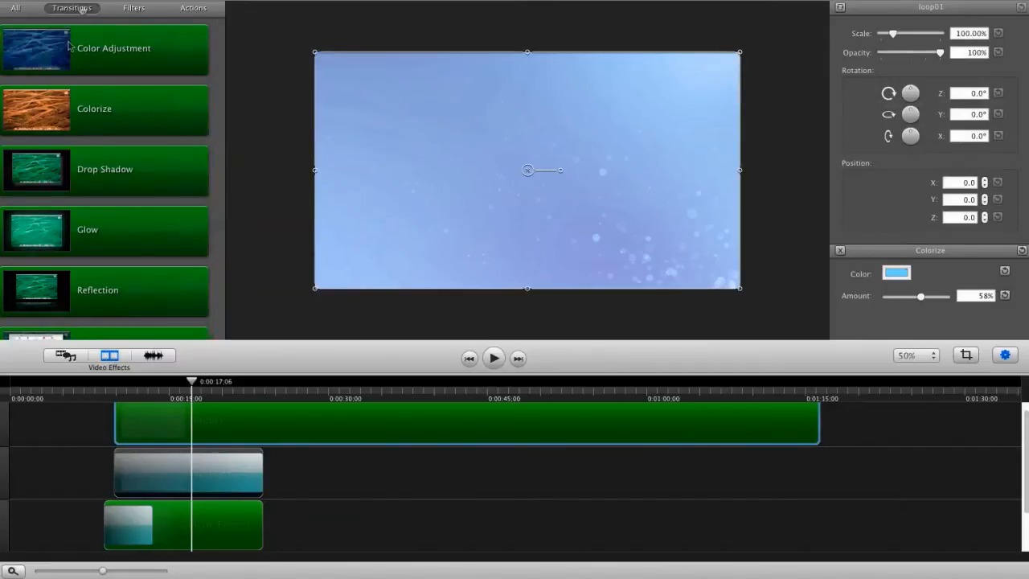
Apply a Fade In/Out transition to the start of loop01 and preview it with the playhead
{"action": "left_click", "coordinate": [71, 8]}
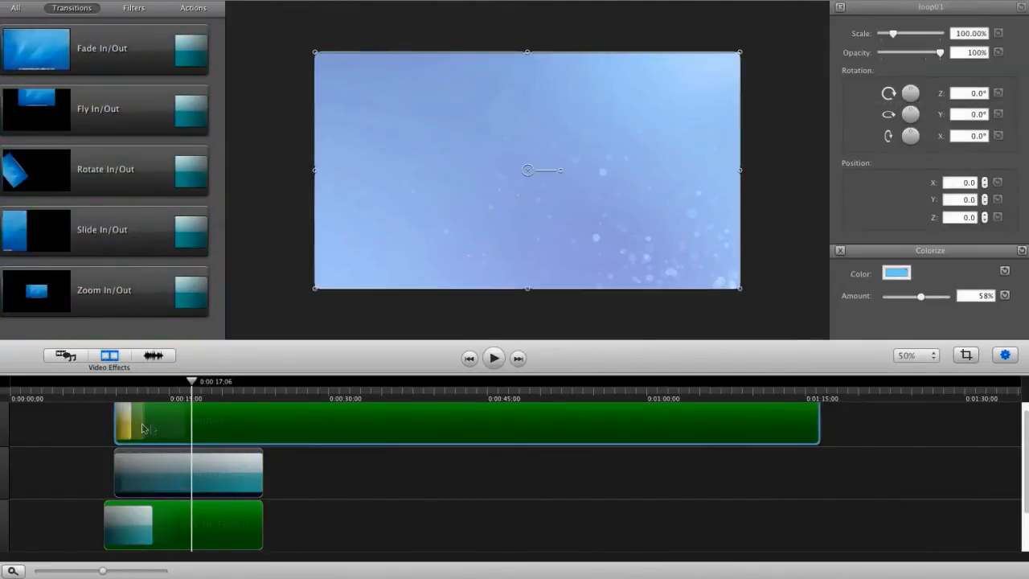
{"action": "left_click_drag", "start_coordinate": [192, 381], "coordinate": [149, 381]}
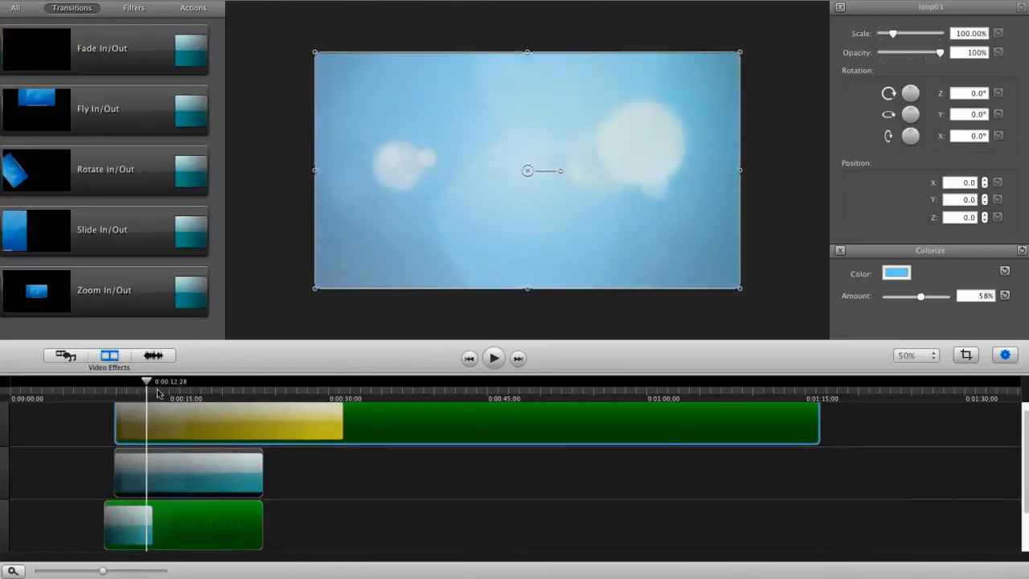
{"action": "left_click_drag", "start_coordinate": [146, 381], "coordinate": [222, 381]}
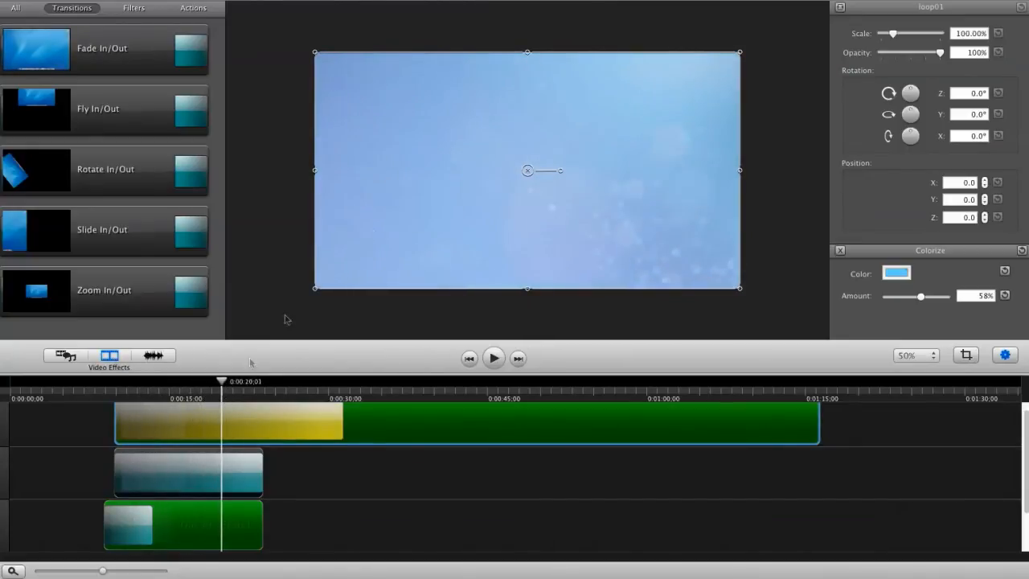
{"action": "left_click", "coordinate": [188, 472]}
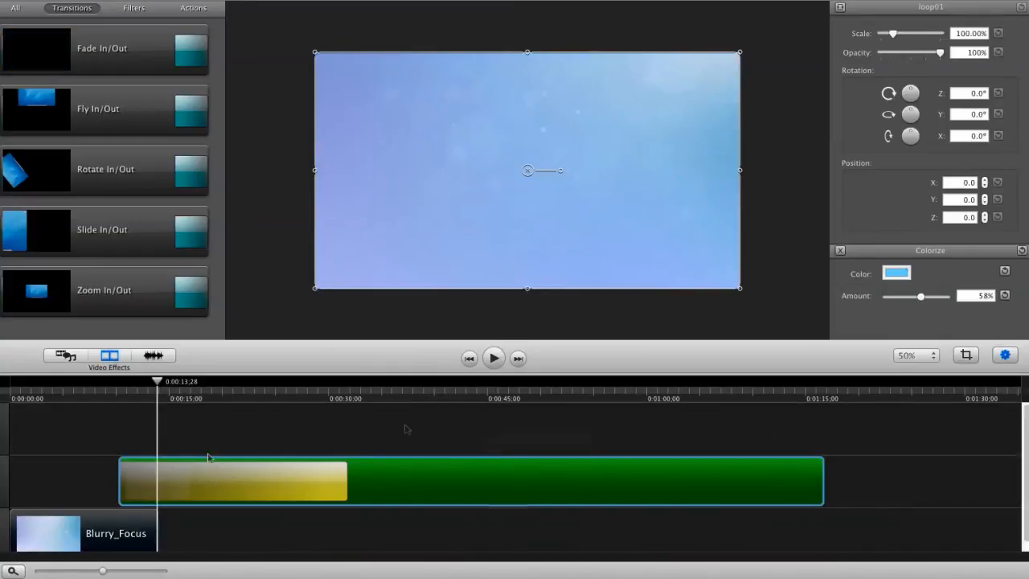
Move loop01 to 0:00, end its fade where Blurry_Focus ends, and fade out Blurry_Focus
{"action": "left_click_drag", "start_coordinate": [157, 381], "coordinate": [113, 381]}
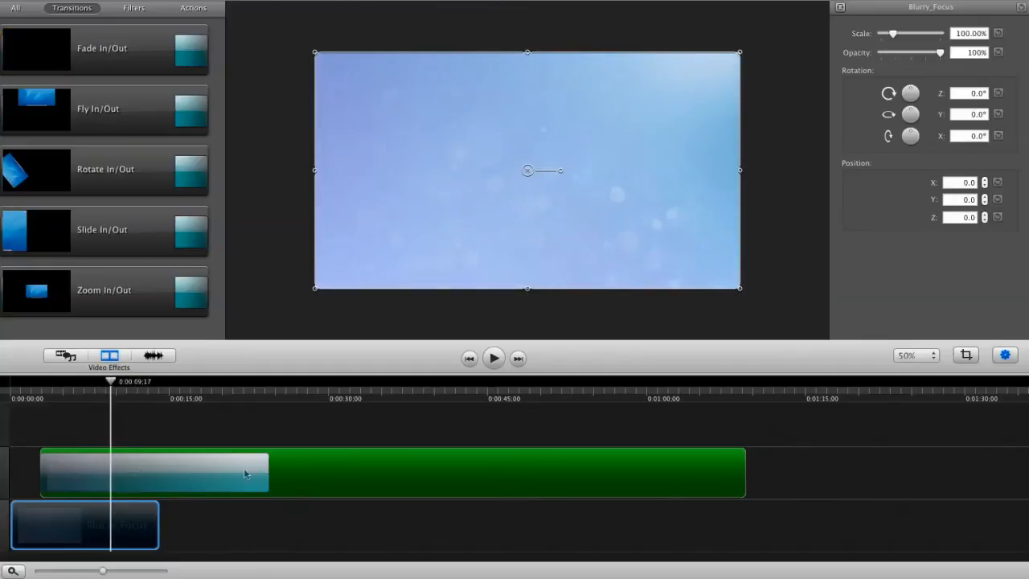
{"action": "left_click", "coordinate": [362, 472]}
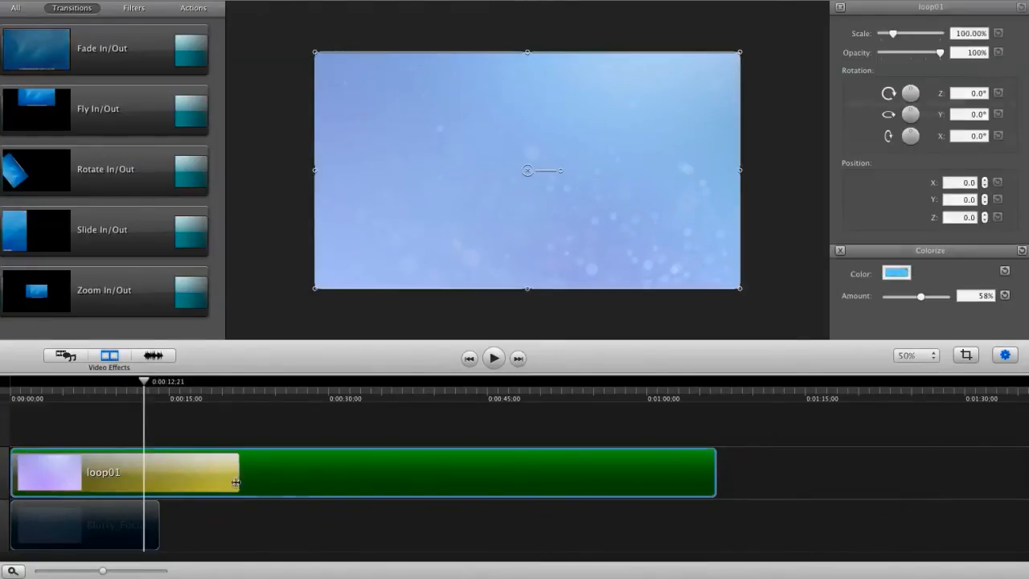
{"action": "left_click_drag", "start_coordinate": [235, 482], "coordinate": [153, 482]}
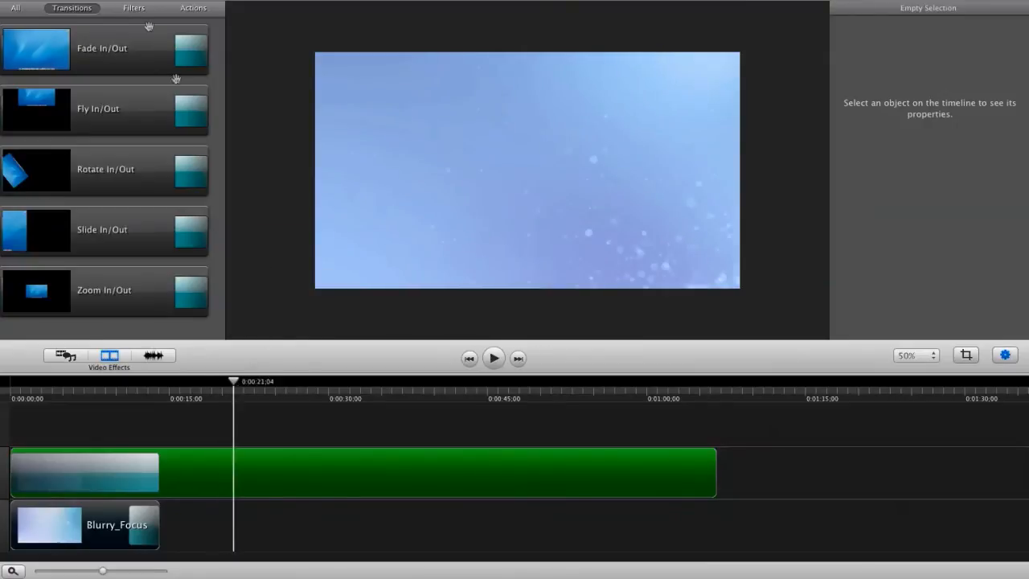
Add a second loop01 on a new top track with a Fade In/Out, then review the clip actions list
{"action": "left_click", "coordinate": [64, 355]}
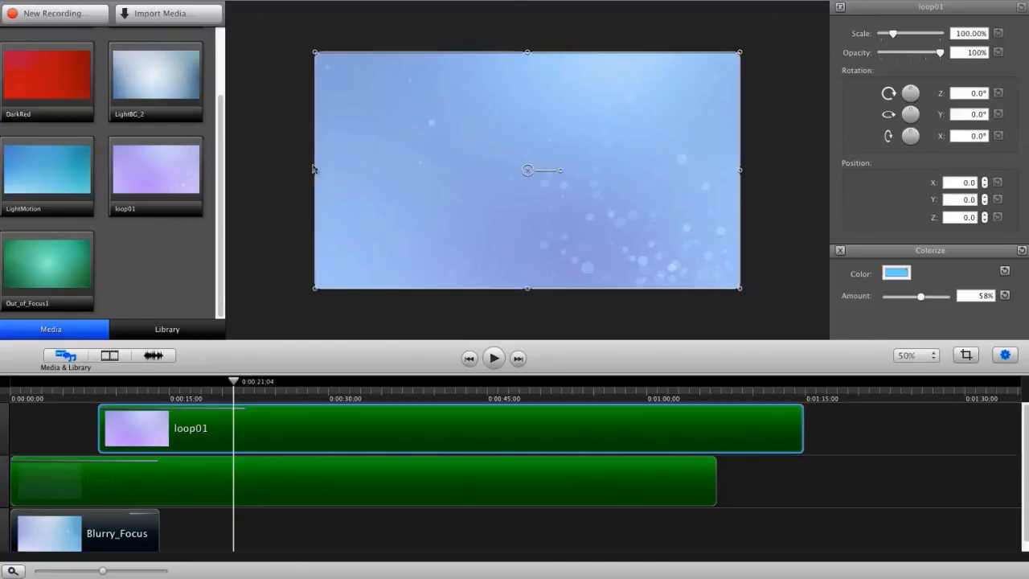
{"action": "mouse_move", "coordinate": [109, 355]}
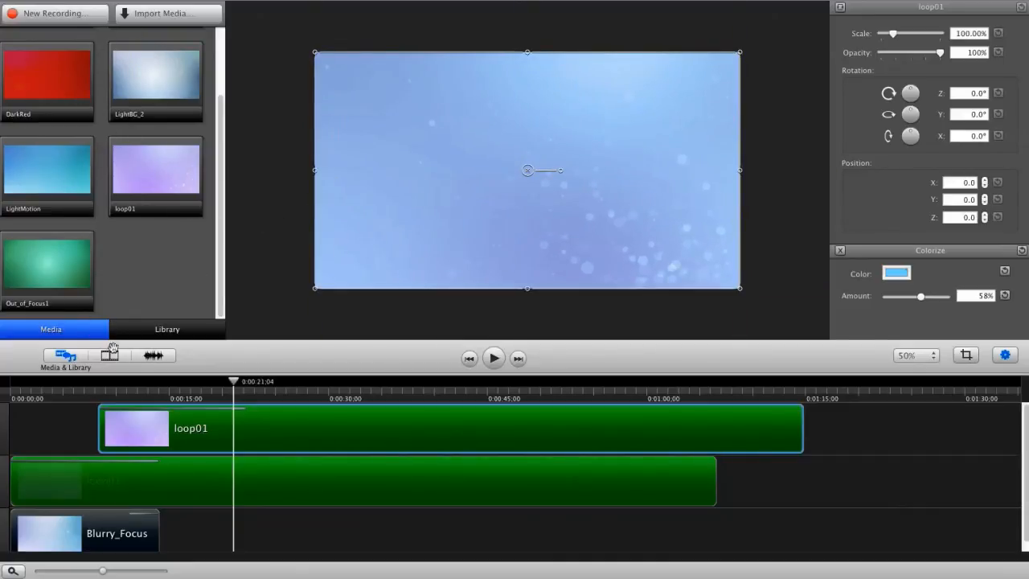
{"action": "left_click", "coordinate": [109, 354]}
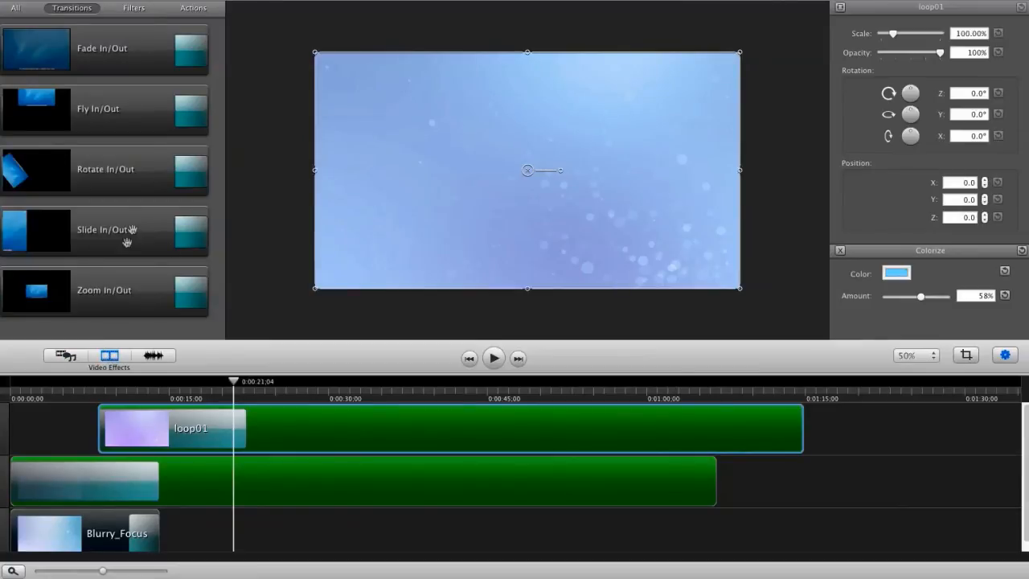
{"action": "left_click", "coordinate": [193, 8]}
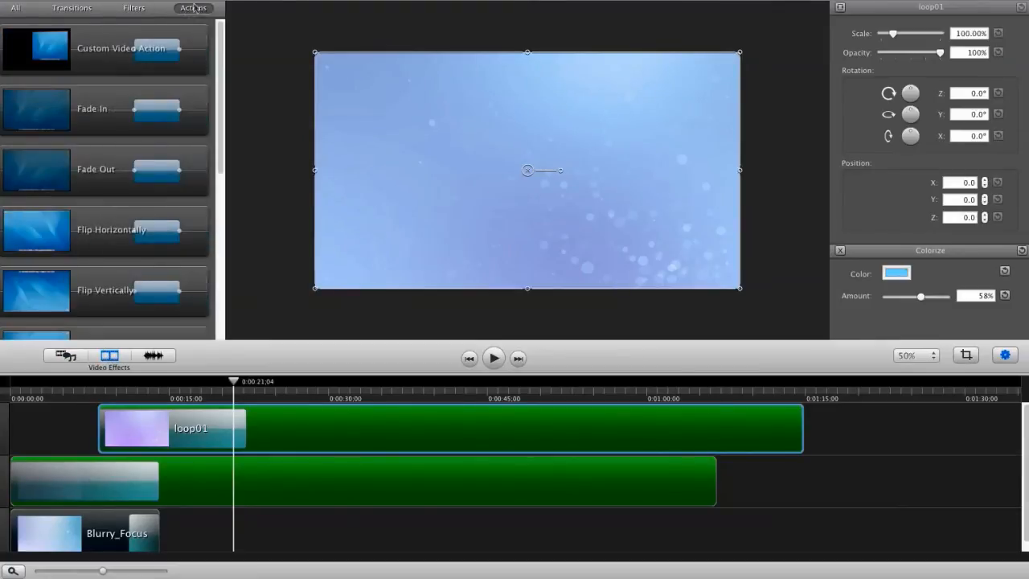
{"action": "scroll", "scroll_direction": "down", "scroll_amount": 3}
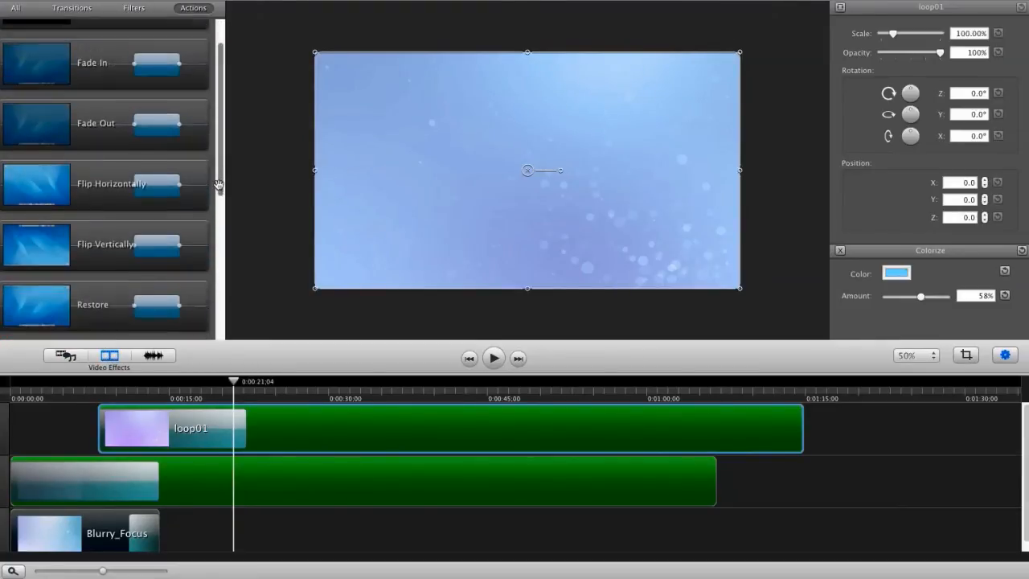
{"action": "scroll", "scroll_direction": "up", "scroll_amount": 3}
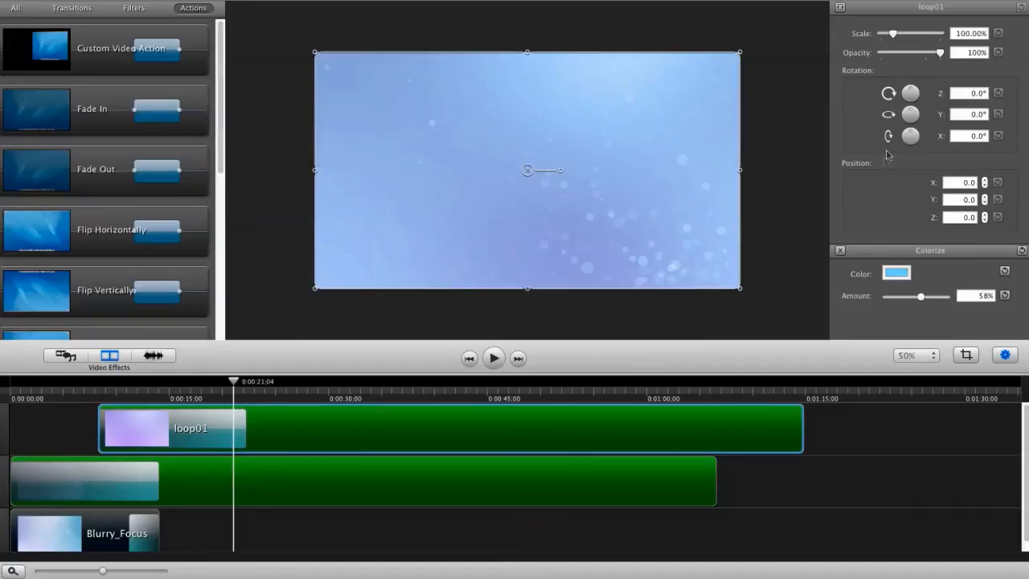
Set the upper loop01's rotation to Z 0°, X 0° and Y 180° so it is flipped on Y only
{"action": "left_click", "coordinate": [133, 8]}
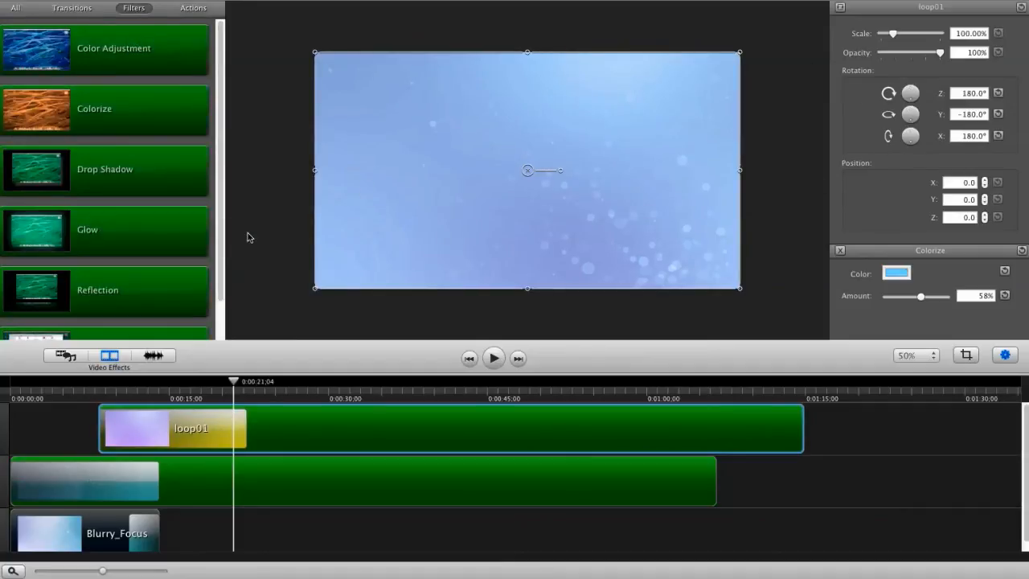
{"action": "mouse_move", "coordinate": [269, 438]}
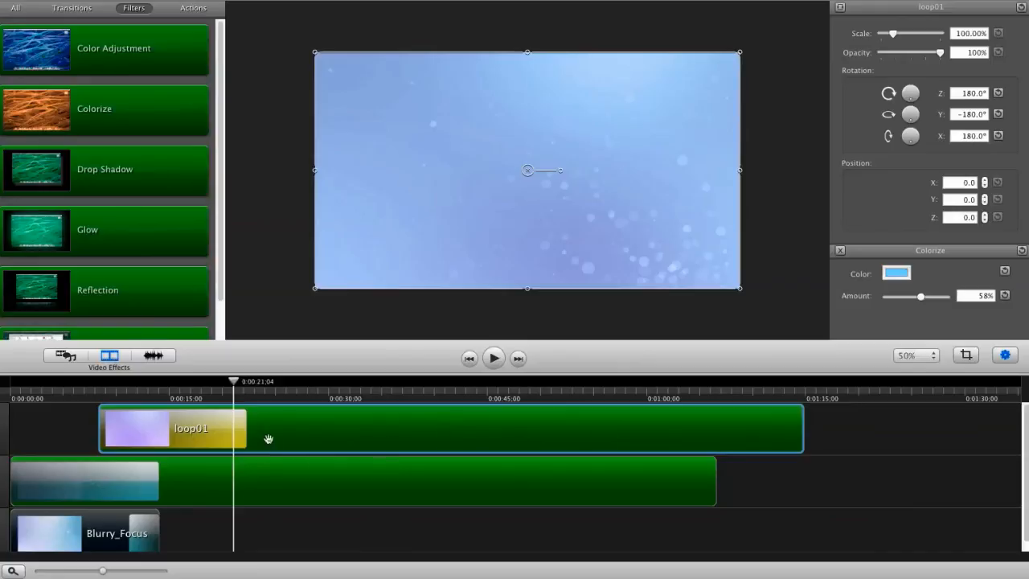
{"action": "mouse_move", "coordinate": [877, 75]}
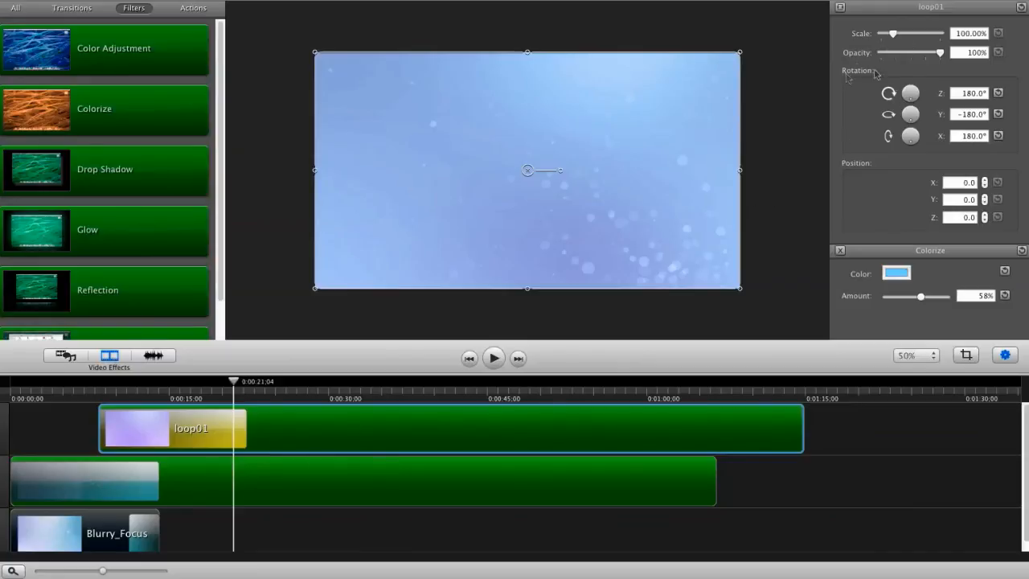
{"action": "left_click_drag", "start_coordinate": [910, 113], "coordinate": [894, 120]}
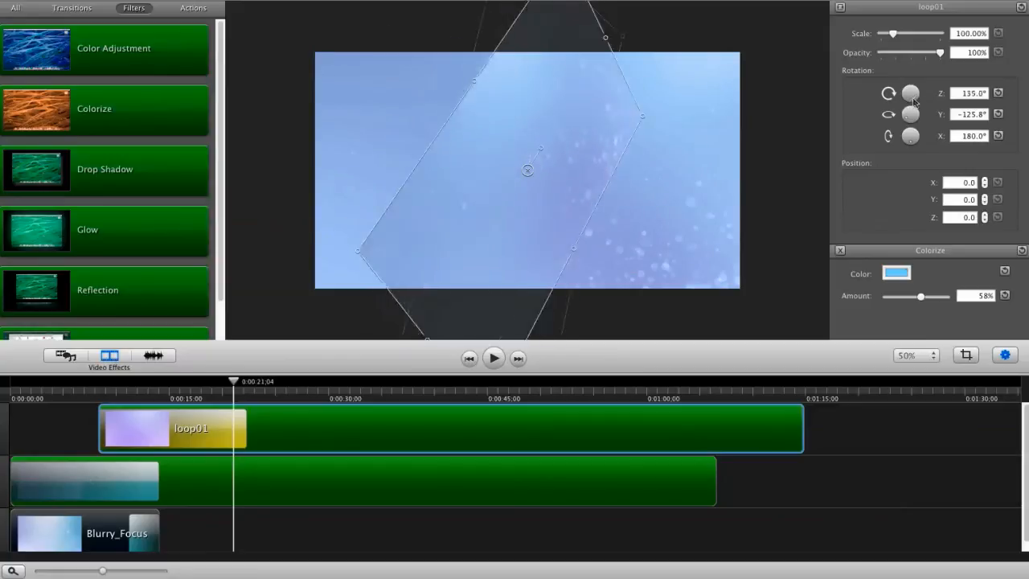
{"action": "left_click_drag", "start_coordinate": [911, 135], "coordinate": [917, 140]}
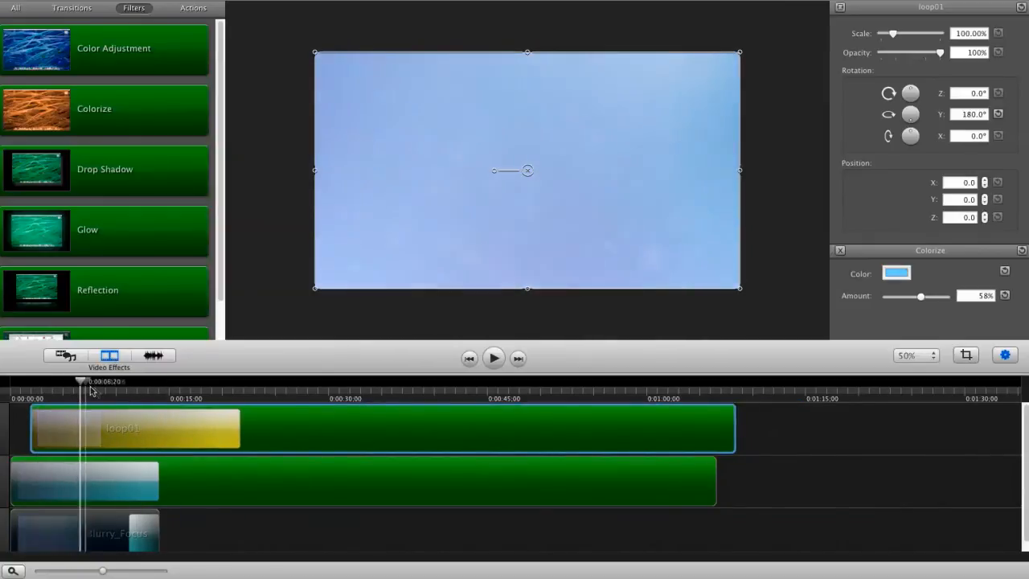
Move the flipped loop01 to 0:00, shorten the lower clip's fade-in, and deselect to review
{"action": "left_click_drag", "start_coordinate": [84, 382], "coordinate": [151, 381]}
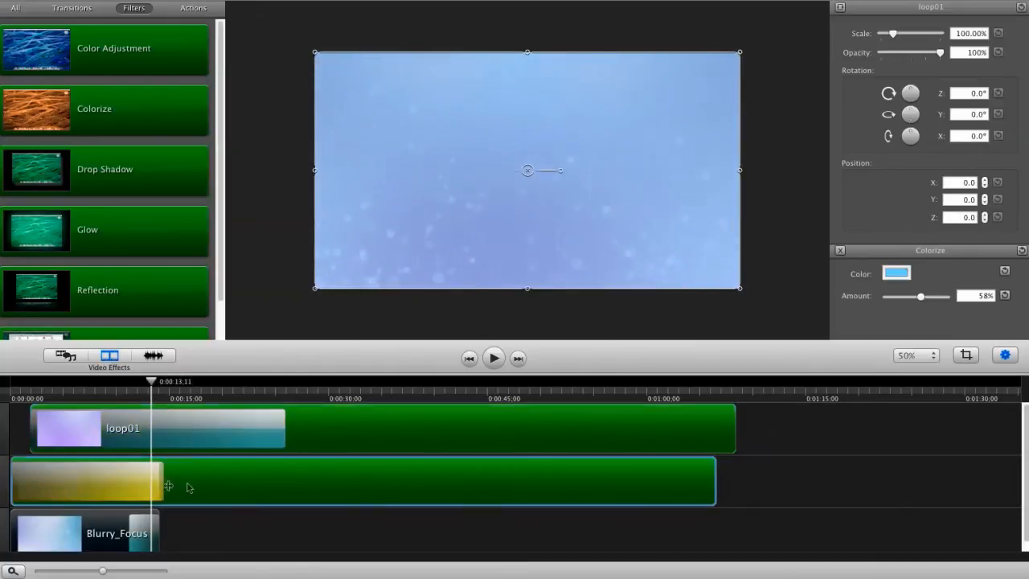
{"action": "left_click_drag", "start_coordinate": [161, 481], "coordinate": [234, 481]}
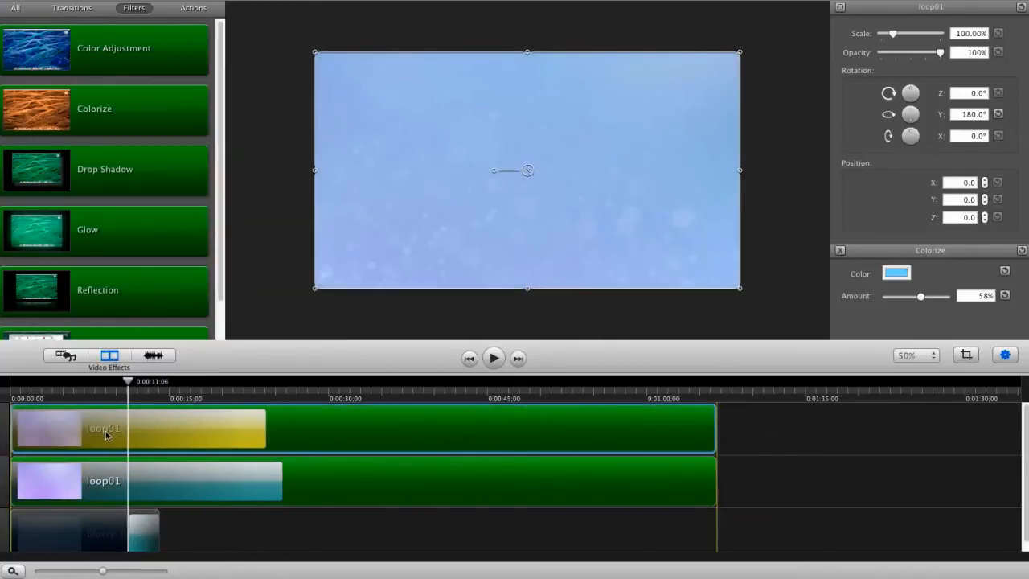
{"action": "left_click_drag", "start_coordinate": [128, 380], "coordinate": [142, 381]}
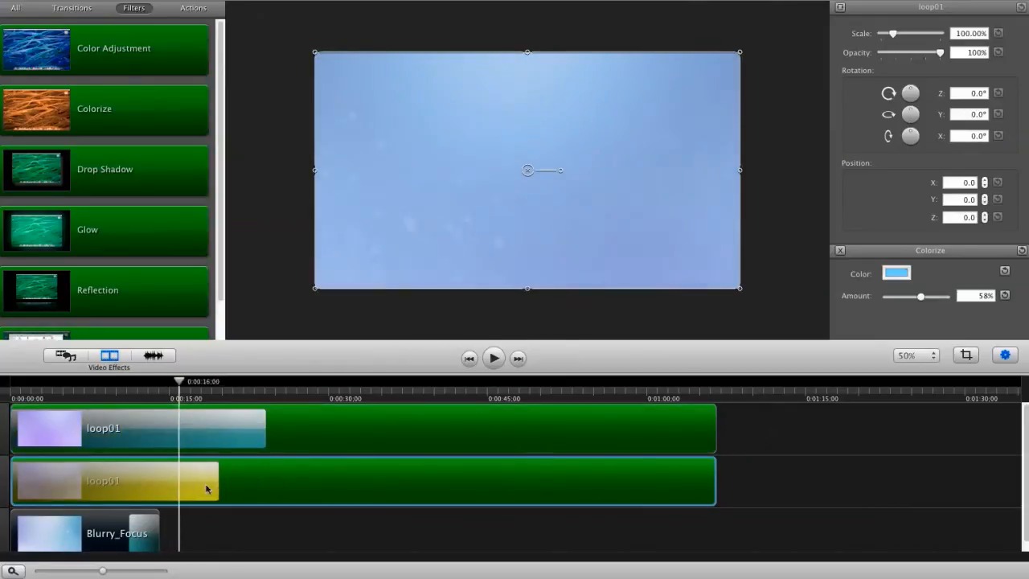
{"action": "left_click_drag", "start_coordinate": [179, 381], "coordinate": [132, 382]}
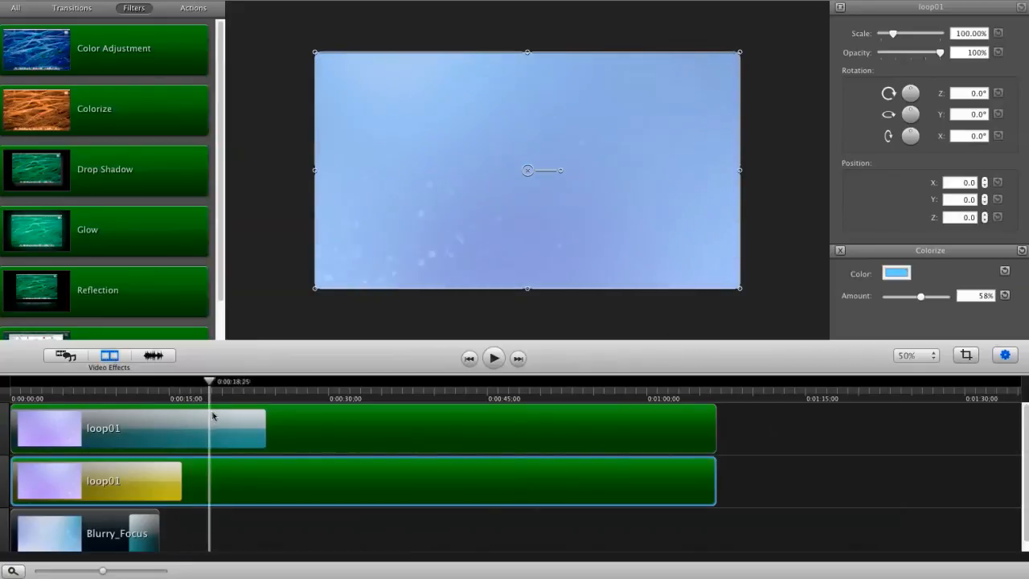
{"action": "left_click", "coordinate": [245, 514]}
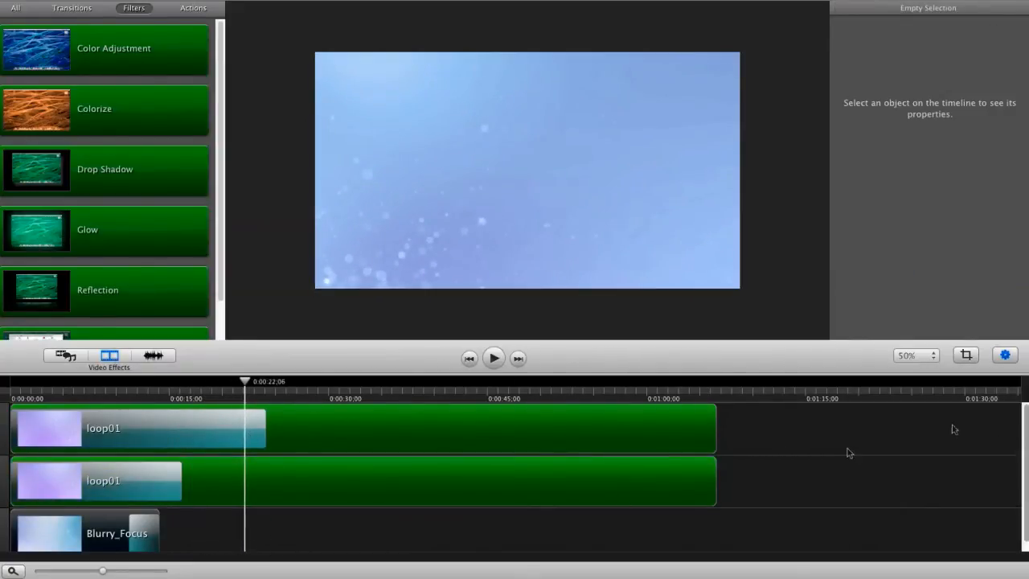
{"action": "mouse_move", "coordinate": [26, 76]}
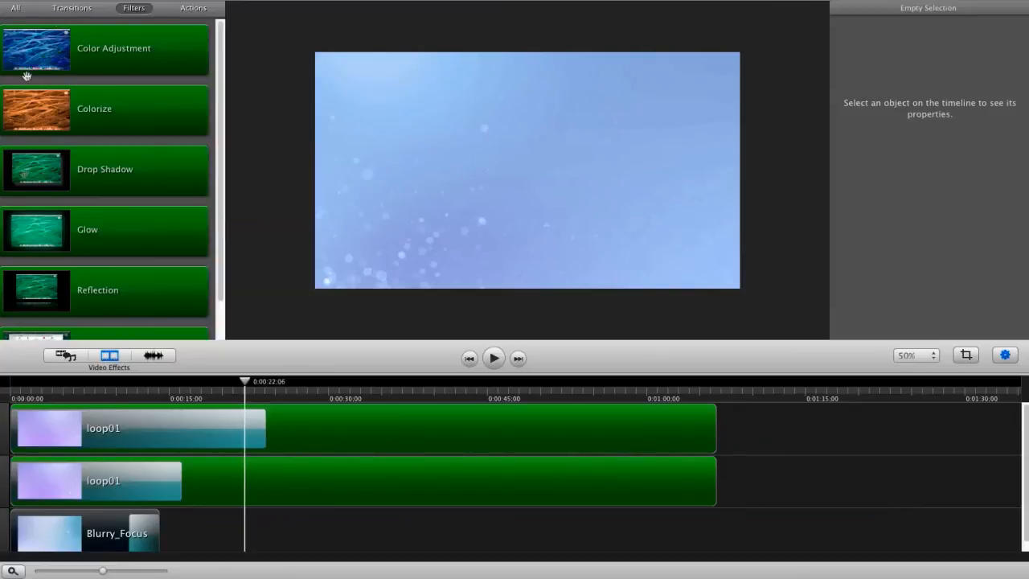
{"action": "mouse_move", "coordinate": [599, 207]}
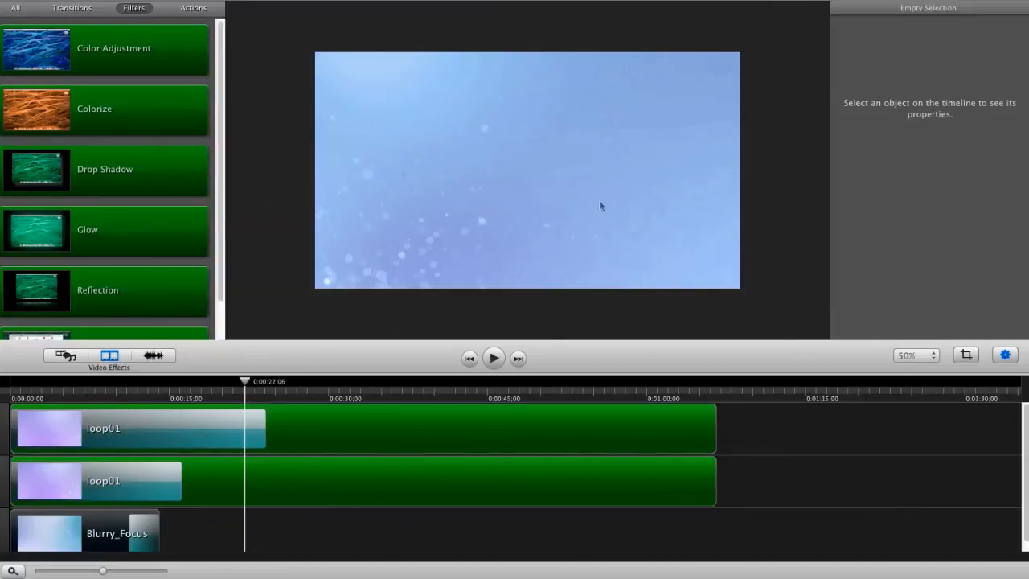
{"action": "mouse_move", "coordinate": [584, 291]}
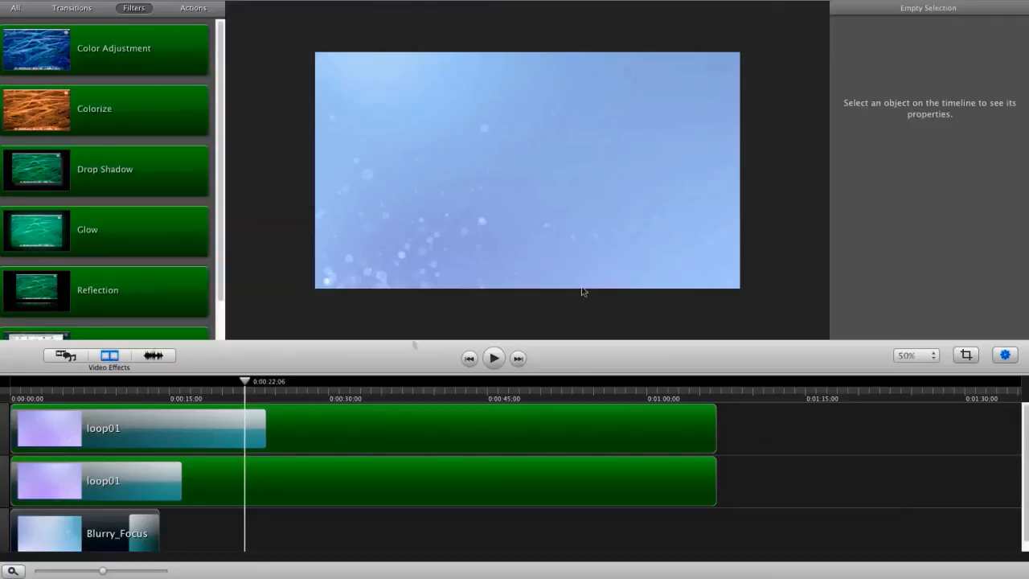
{"action": "left_click_drag", "start_coordinate": [246, 381], "coordinate": [108, 381]}
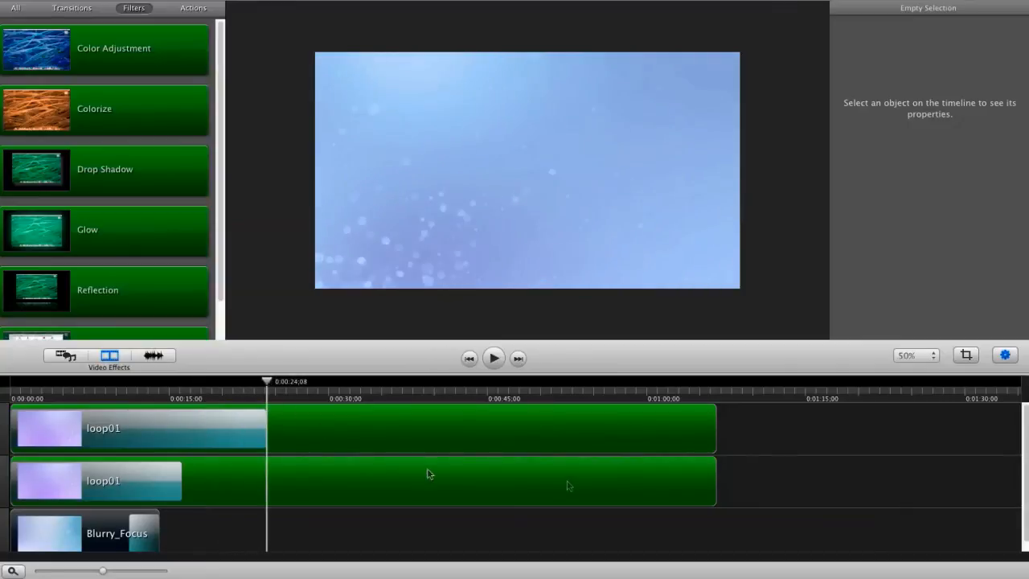
{"action": "mouse_move", "coordinate": [394, 421]}
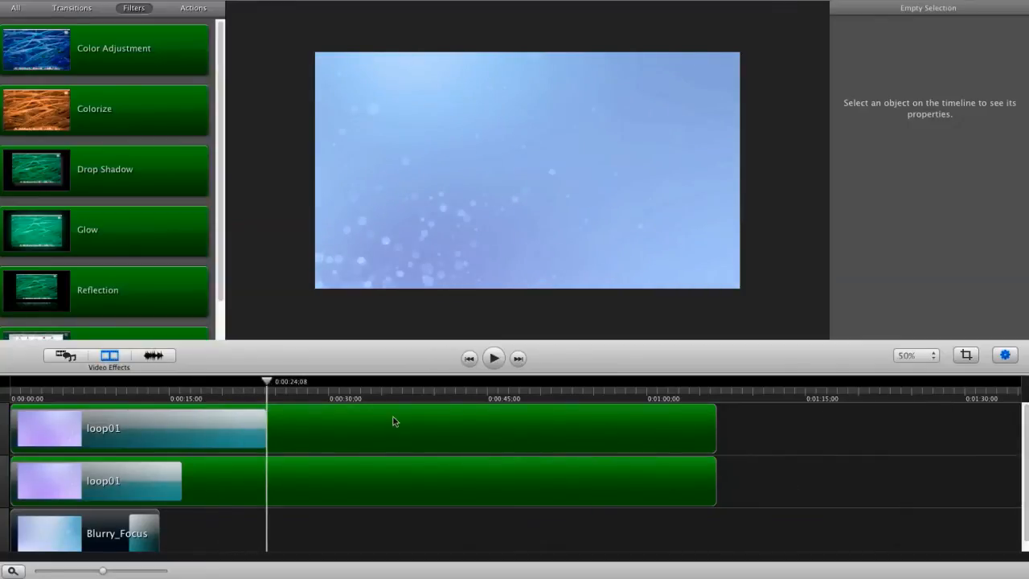